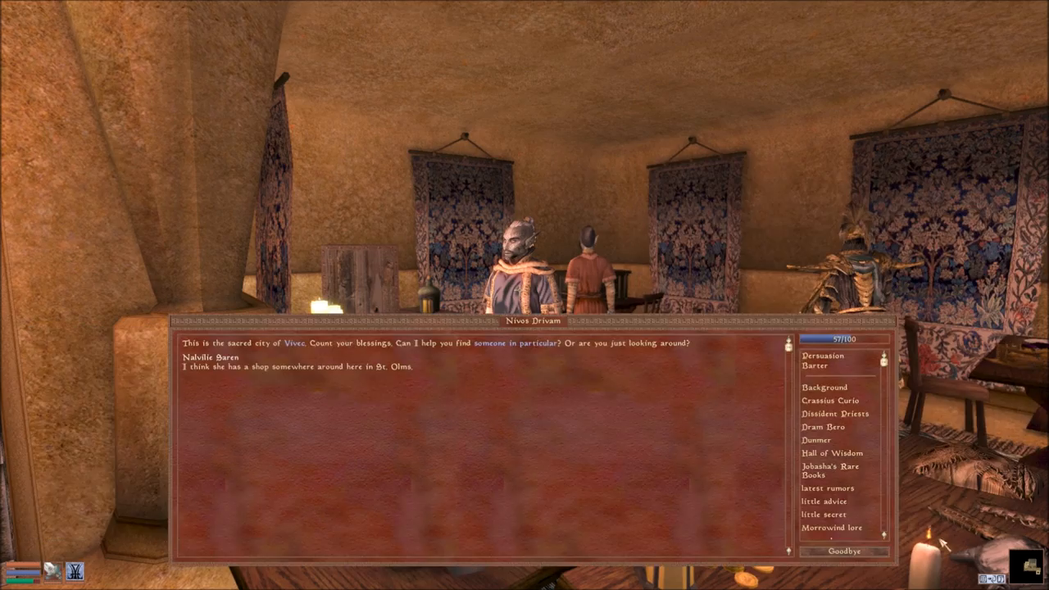
- End the talk about the missing woman and enter the St. Olms Tailors and Dyers Hall
click(844, 550)
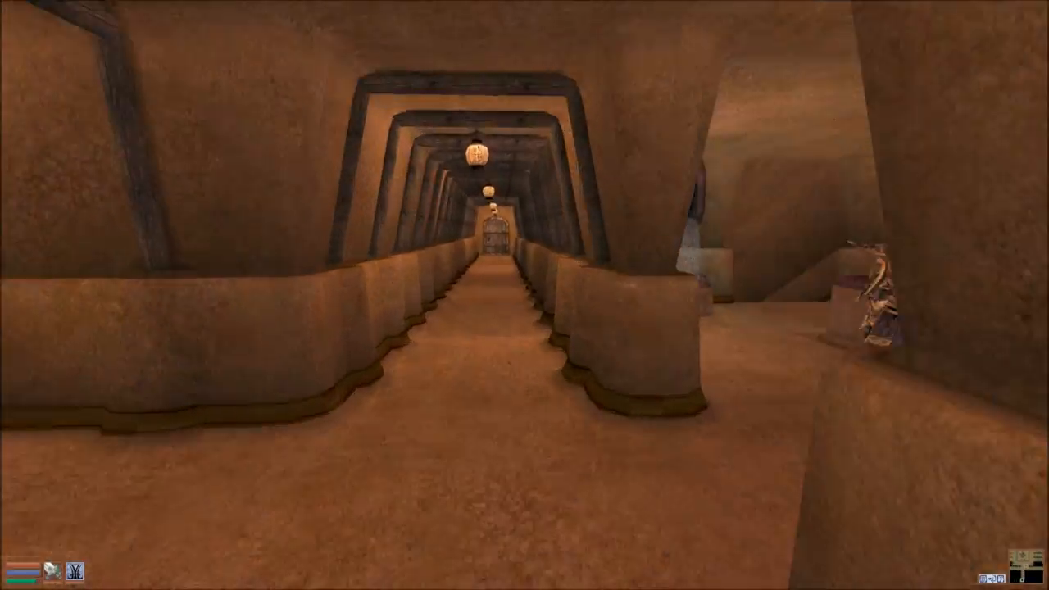
mouse_move(525, 295)
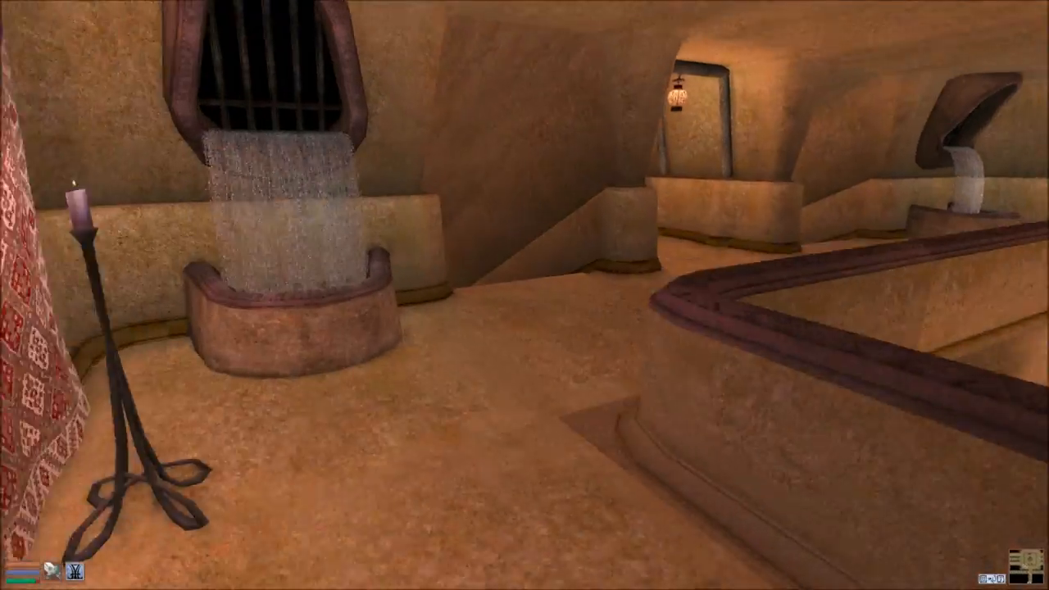
mouse_move(524, 295)
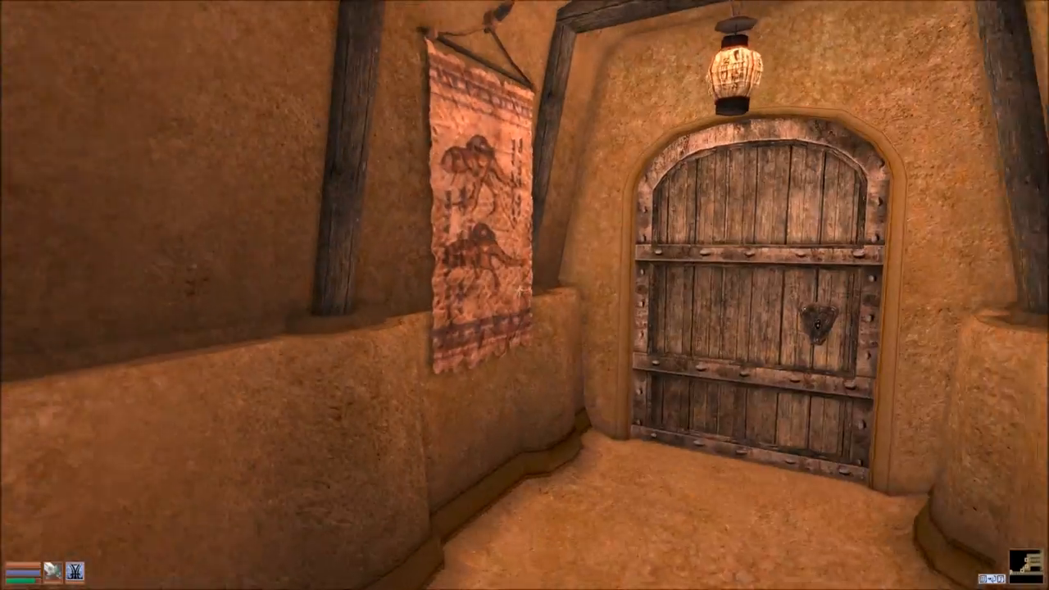
mouse_move(525, 295)
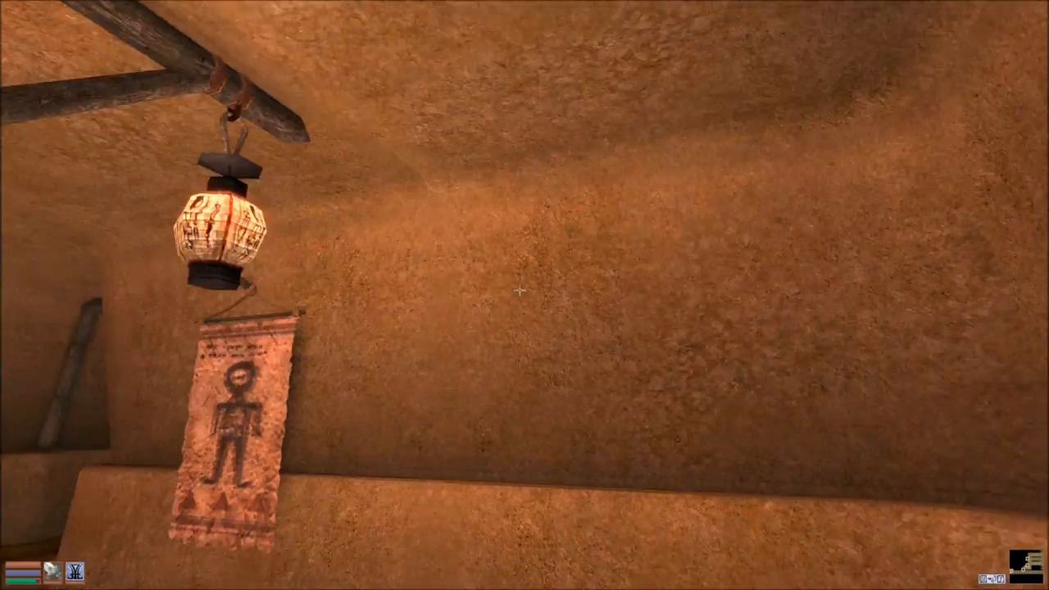
click(518, 288)
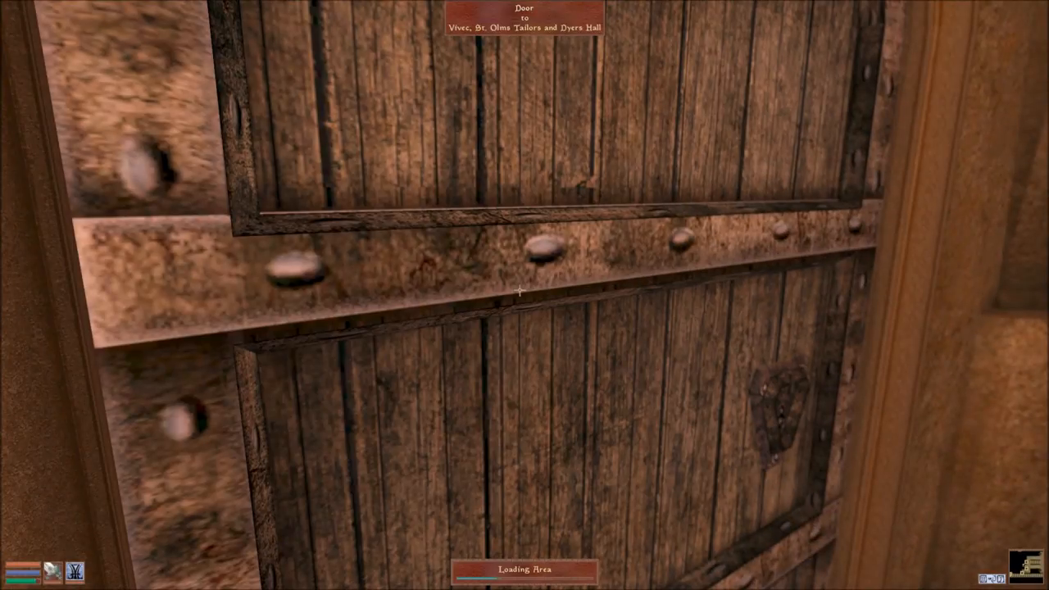
click(521, 291)
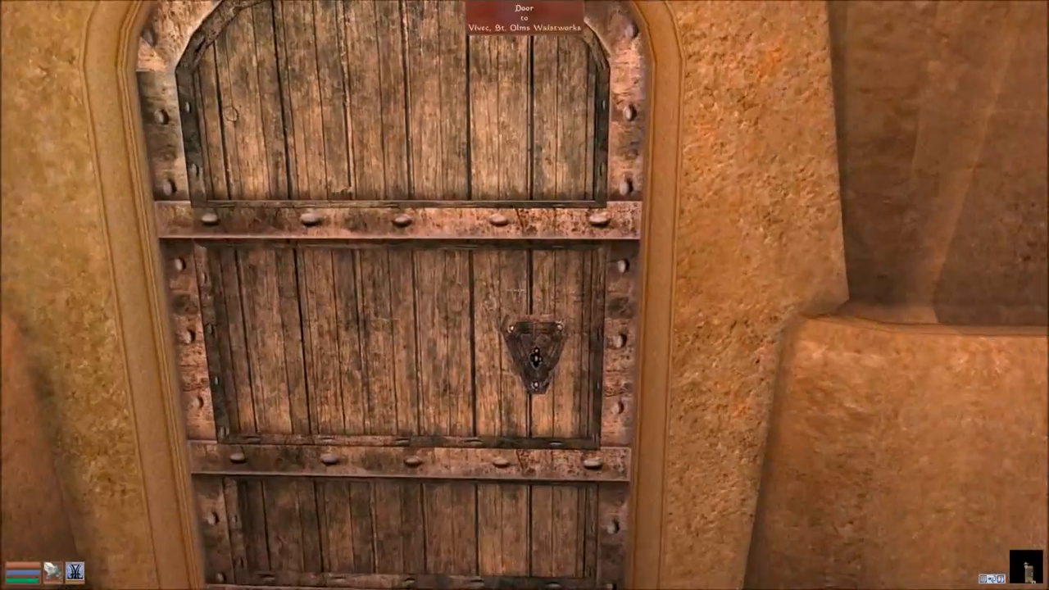
- Question both shopkeepers about Nalvilie Baren, learning her shop is in St. Olms
click(532, 352)
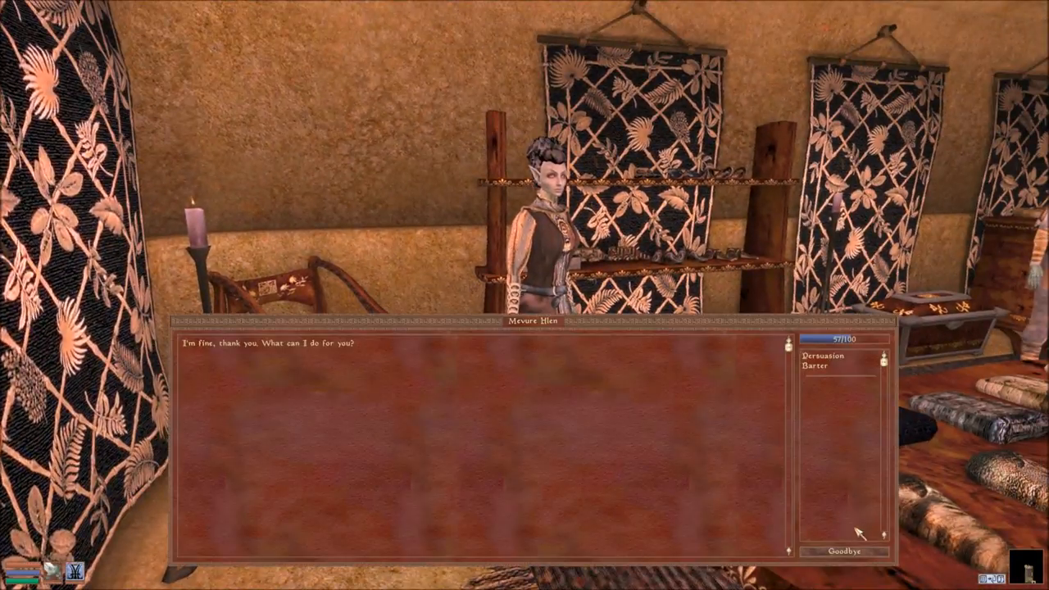
click(844, 551)
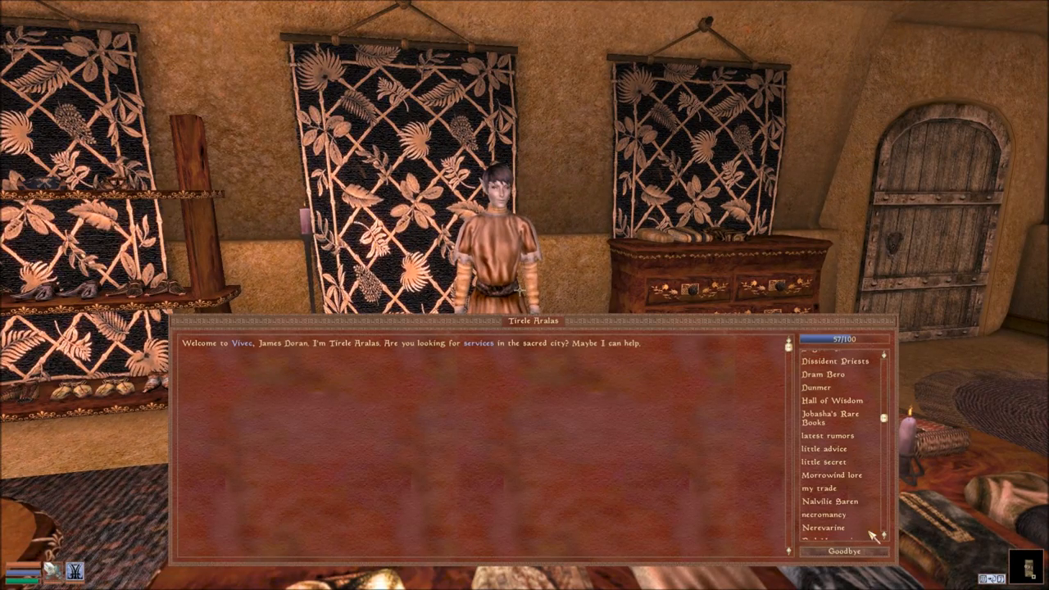
click(825, 501)
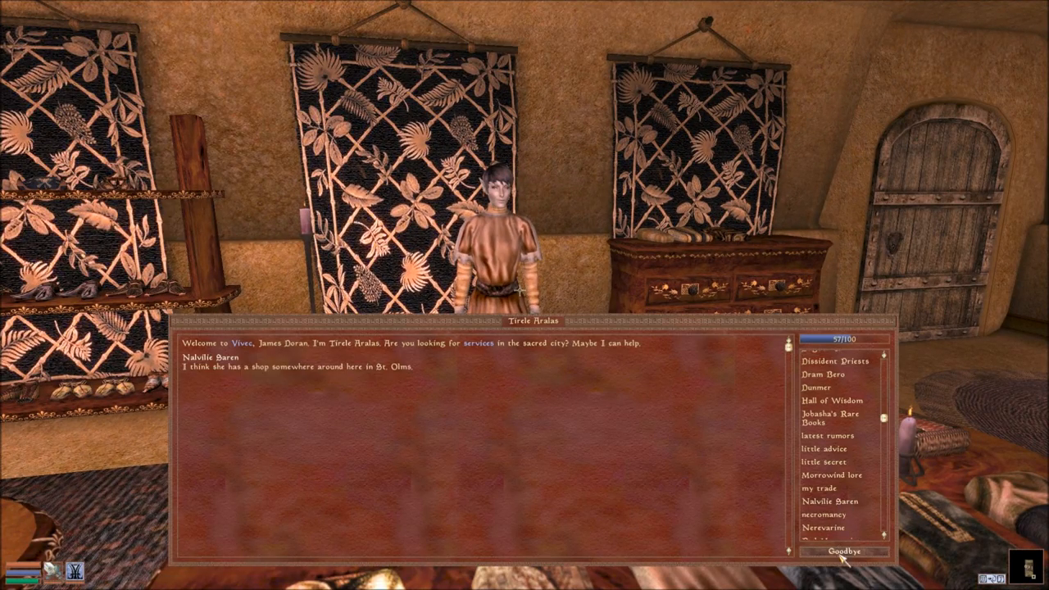
click(843, 551)
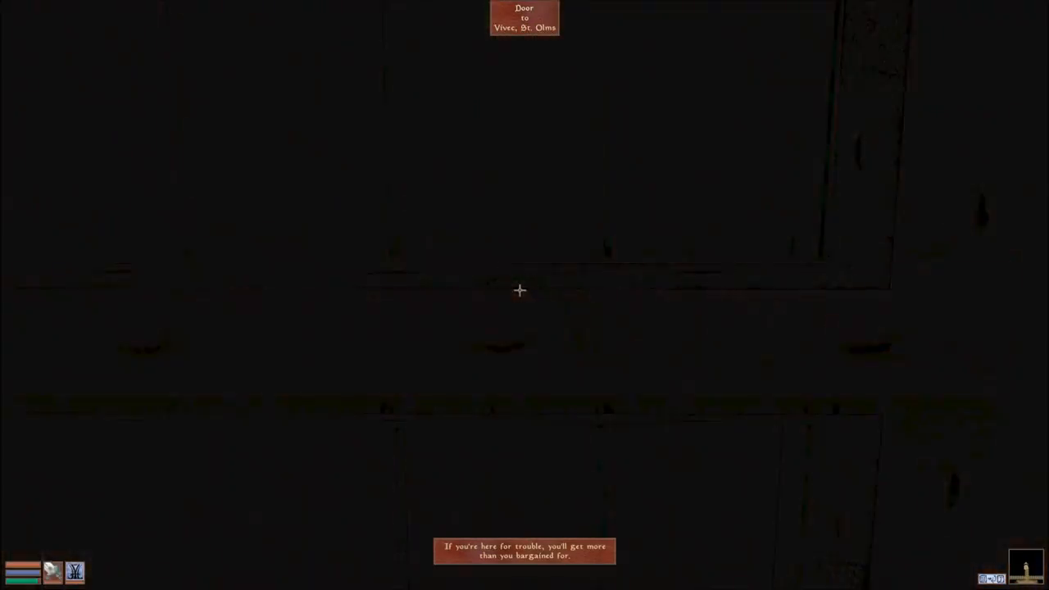
- Leave the hall, cross St. Olms Plaza and Upper North-Two, and walk down the tunnel
click(518, 289)
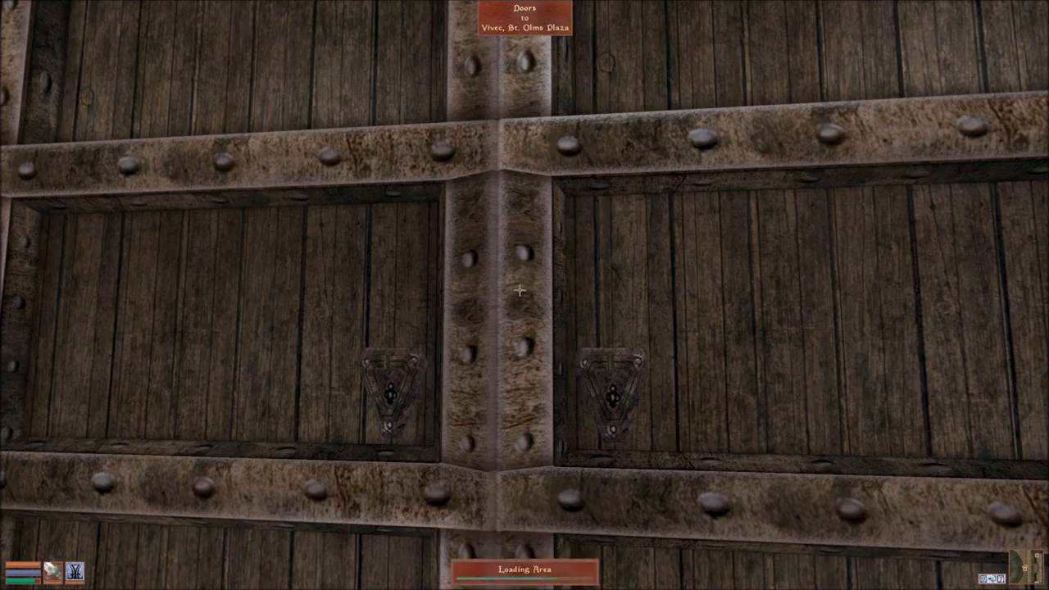
click(518, 291)
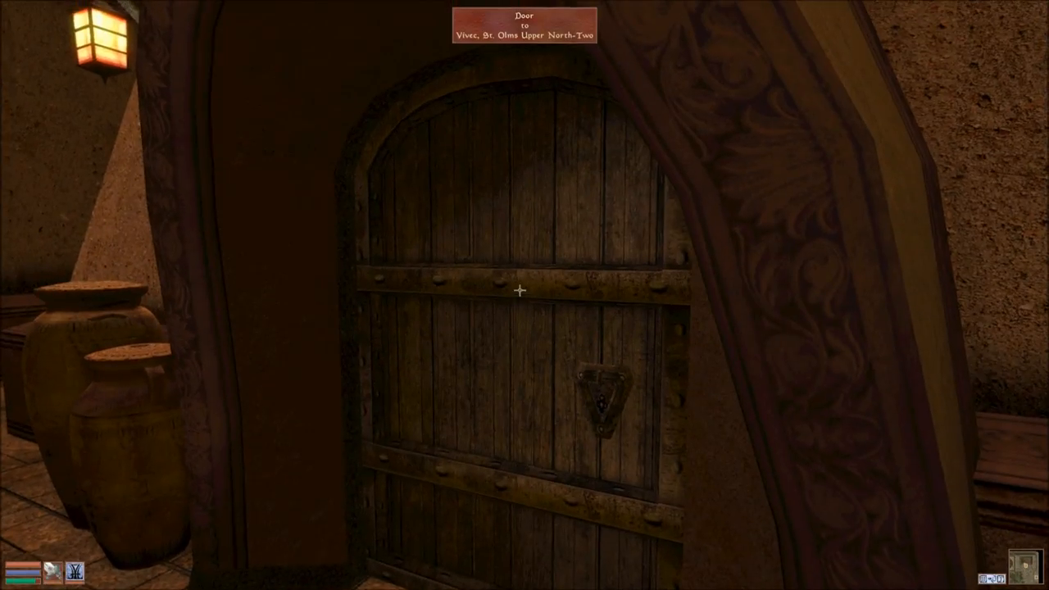
click(518, 290)
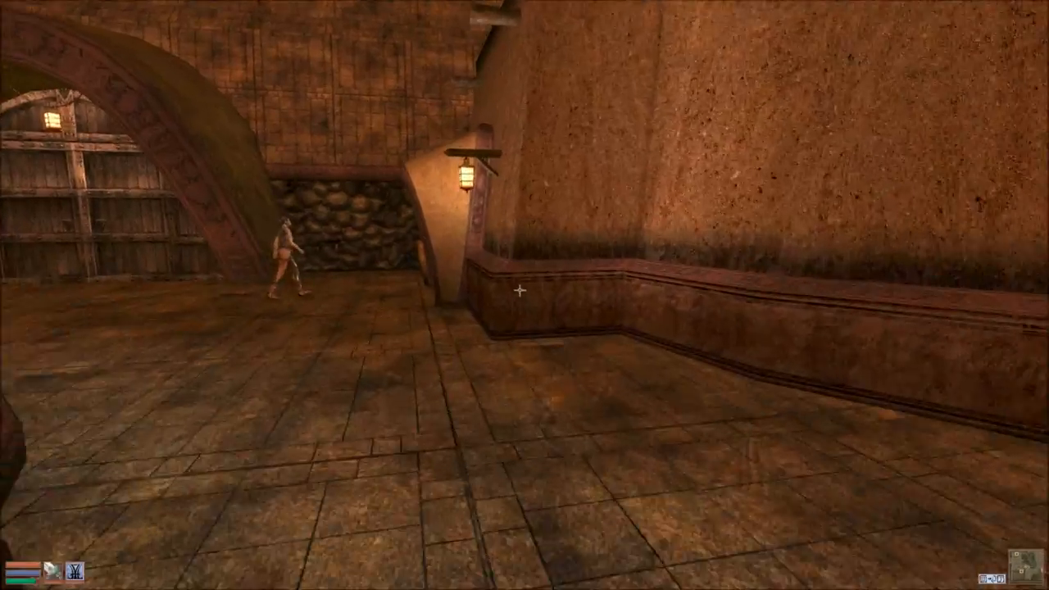
mouse_move(525, 295)
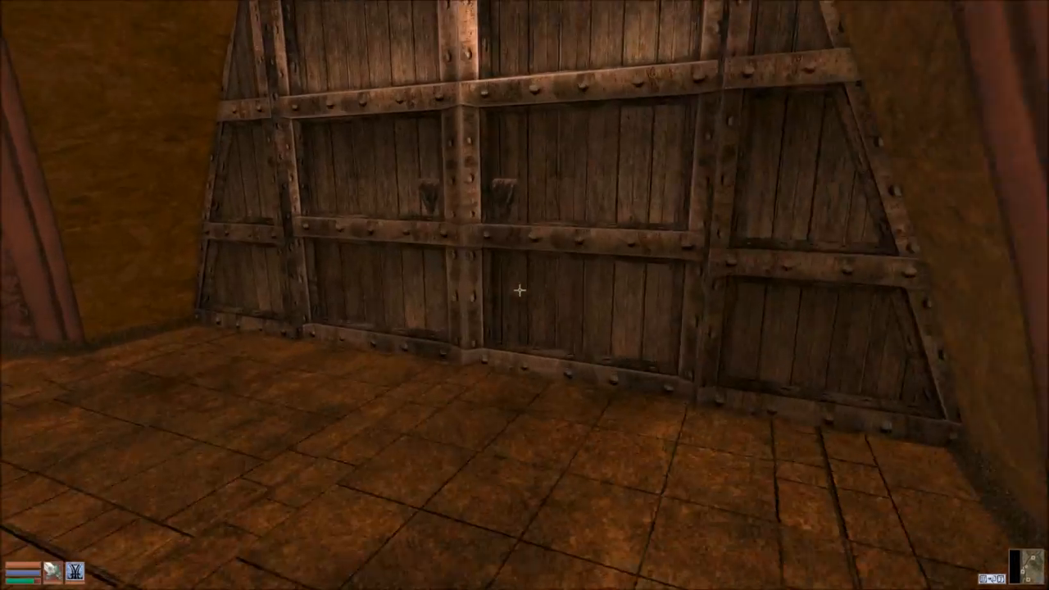
click(519, 290)
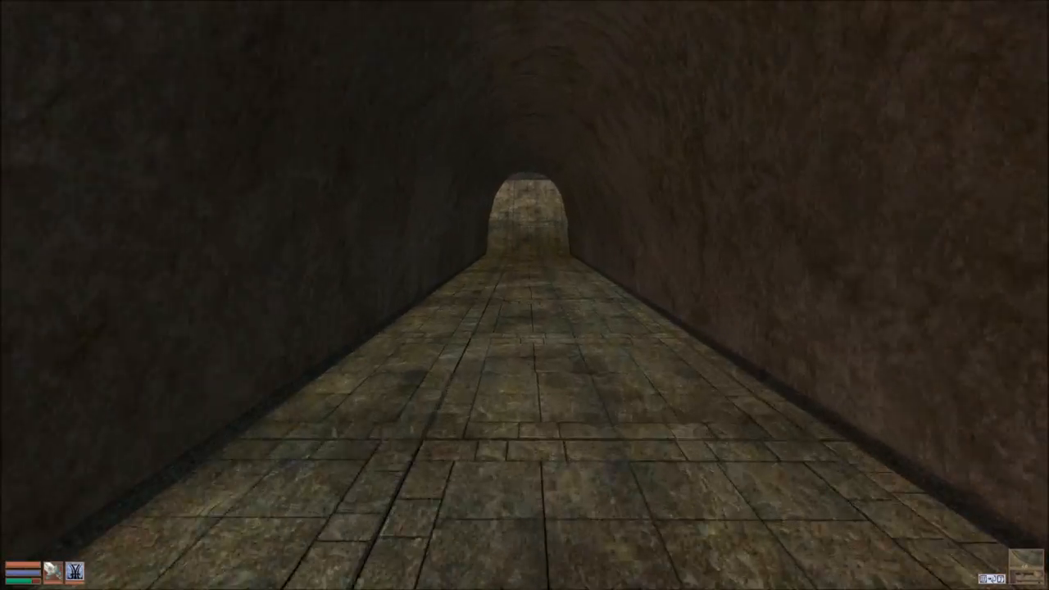
key(W)
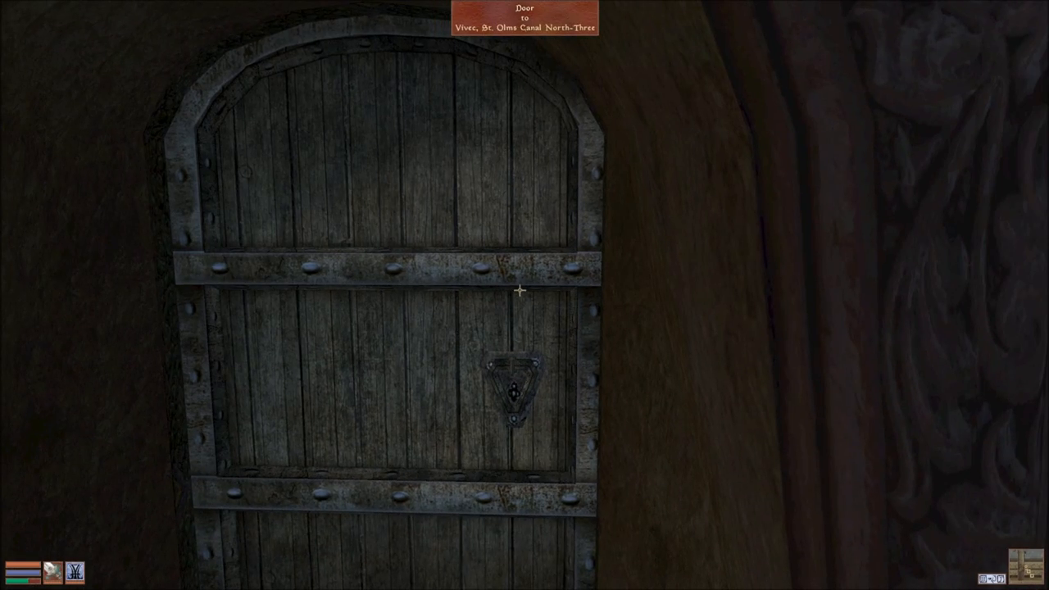
- Check the empty chest of drawers in Canal North-Three and return to the walkway
click(518, 291)
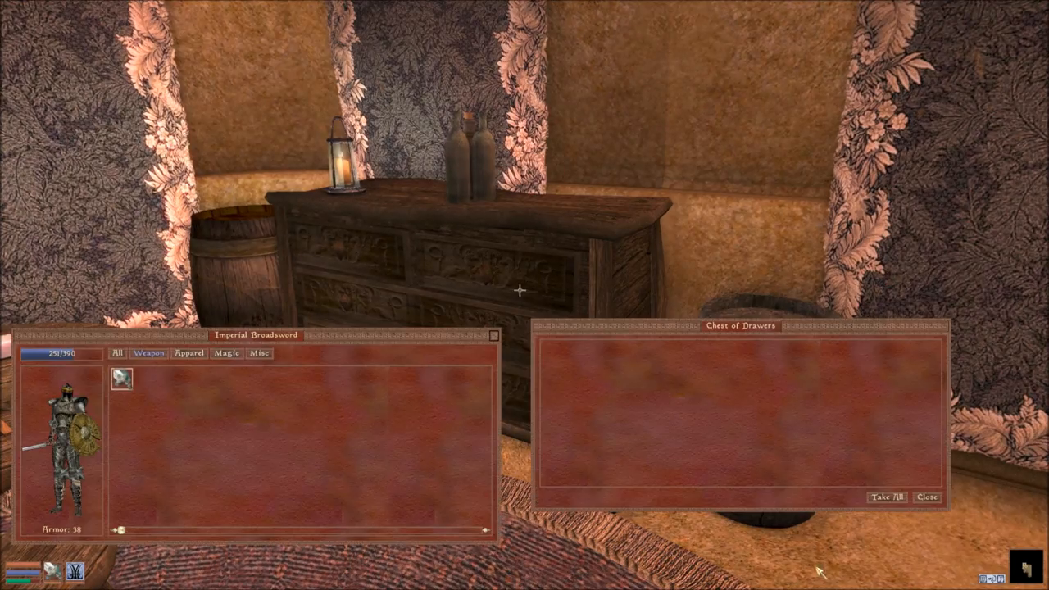
click(926, 497)
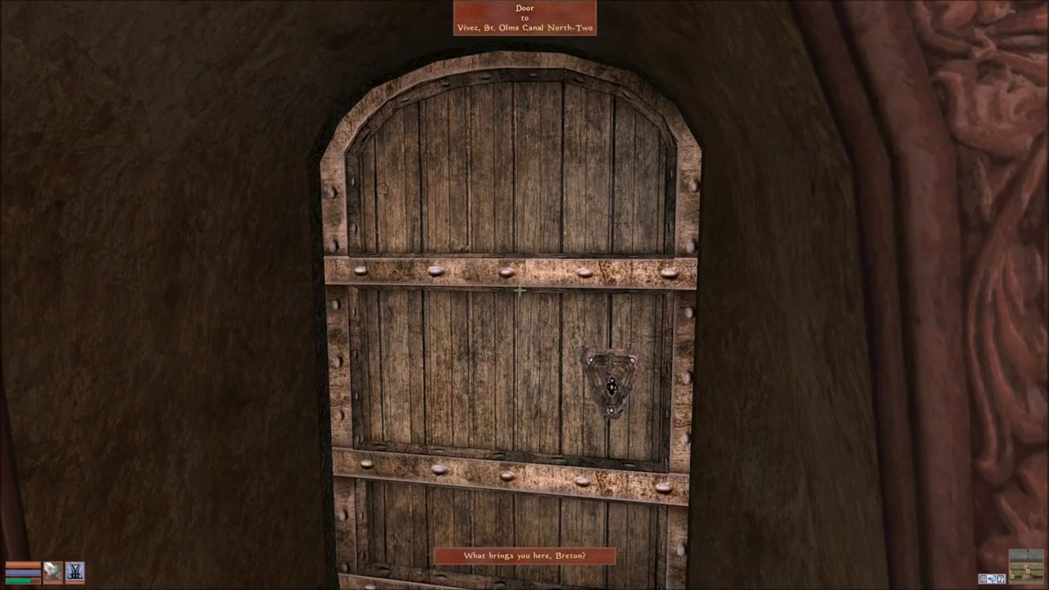
click(520, 369)
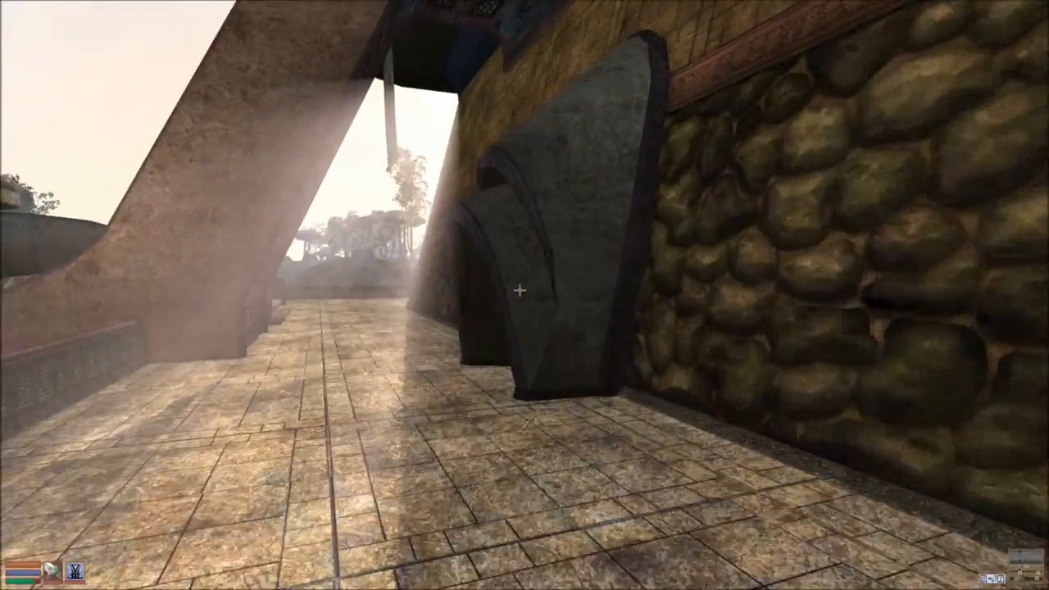
click(525, 295)
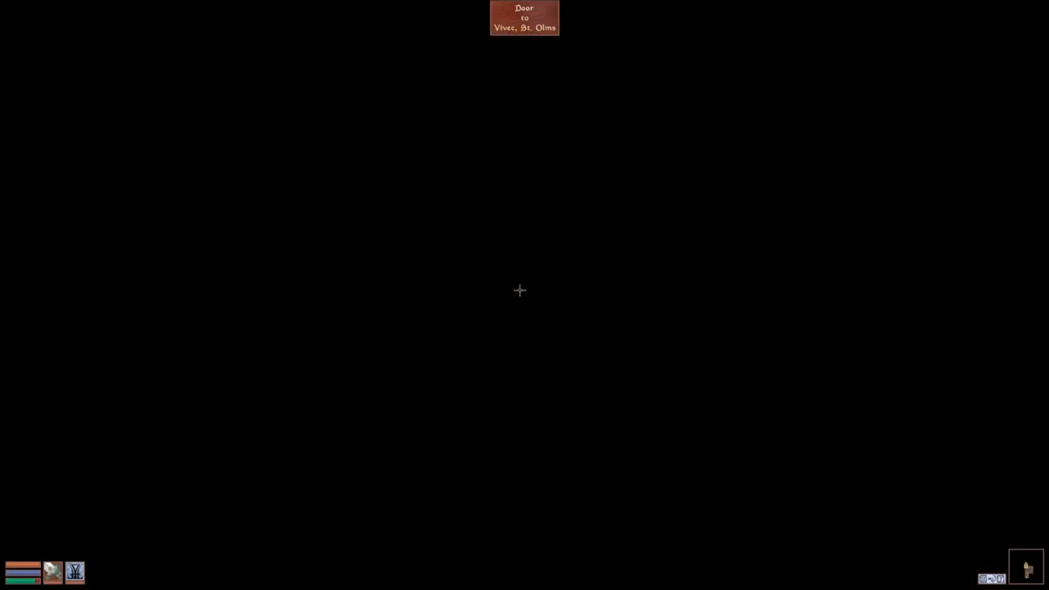
- Search Canal South-Three and neighbouring canal buildings until finding Nalvilie Baren's home
click(524, 18)
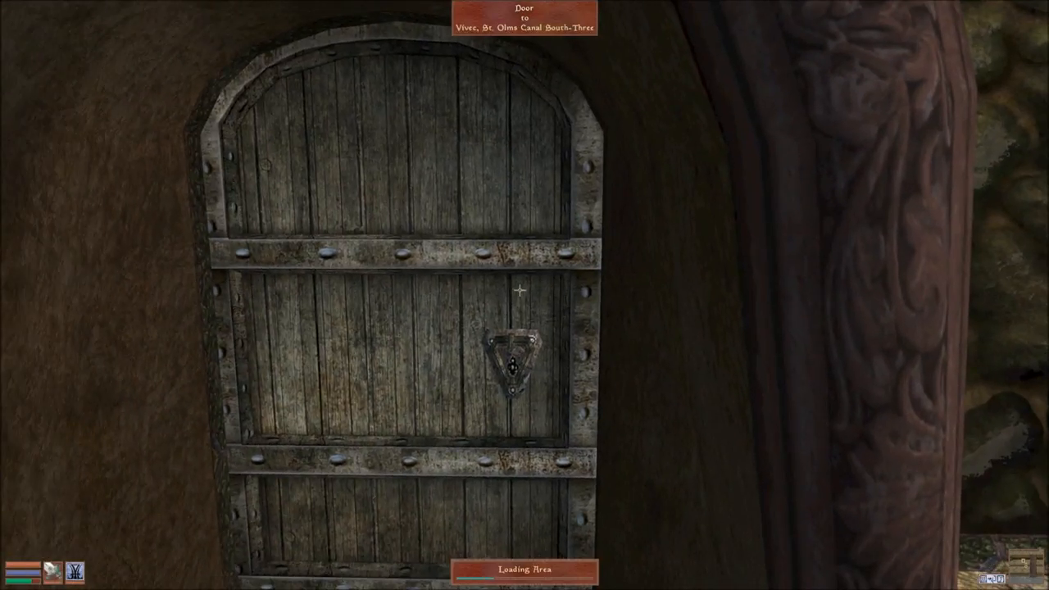
click(517, 352)
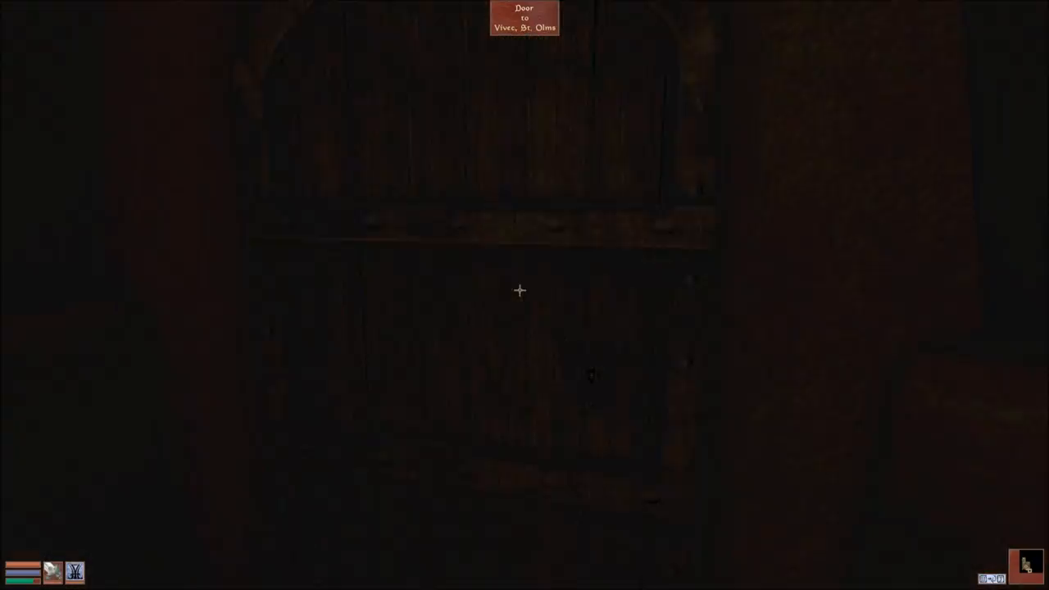
click(520, 289)
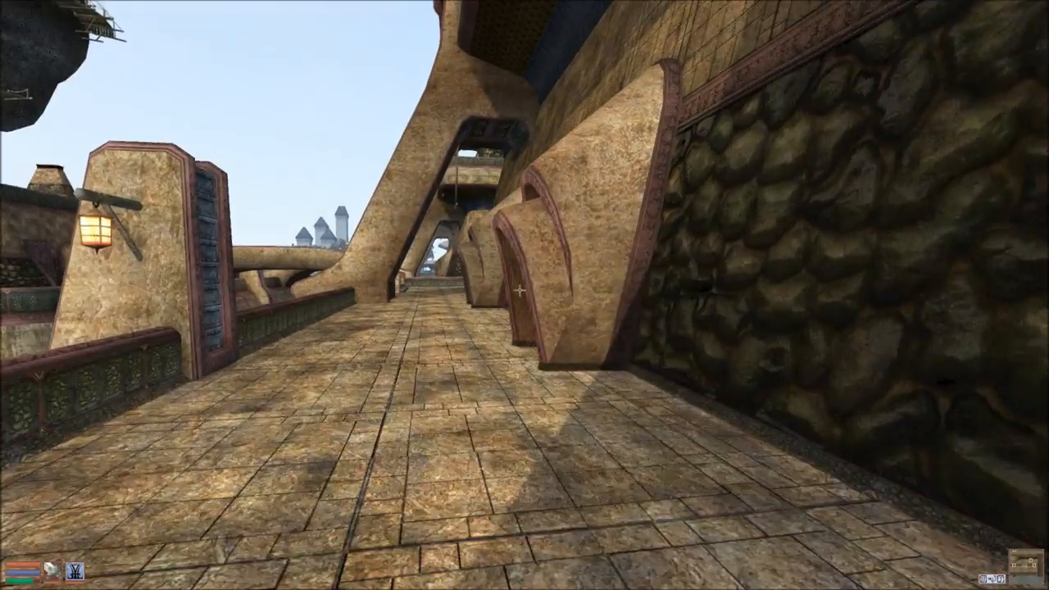
click(524, 295)
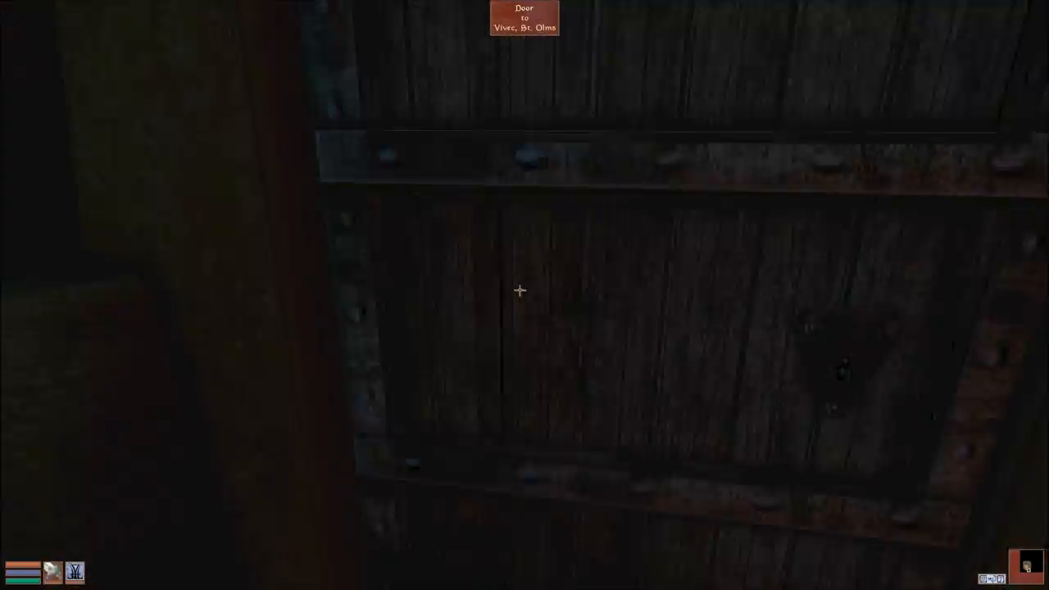
click(518, 290)
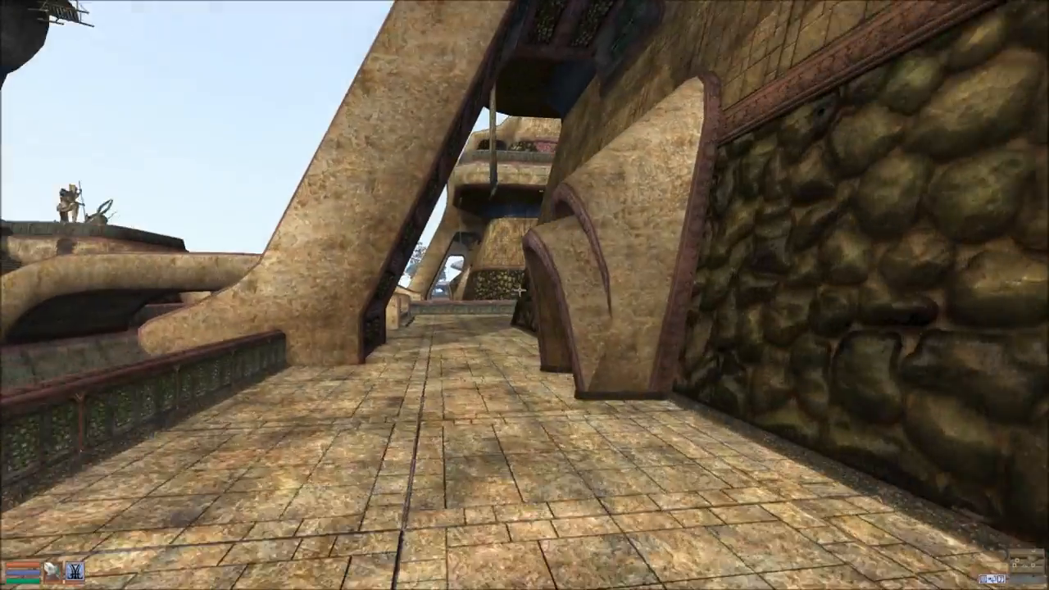
click(518, 290)
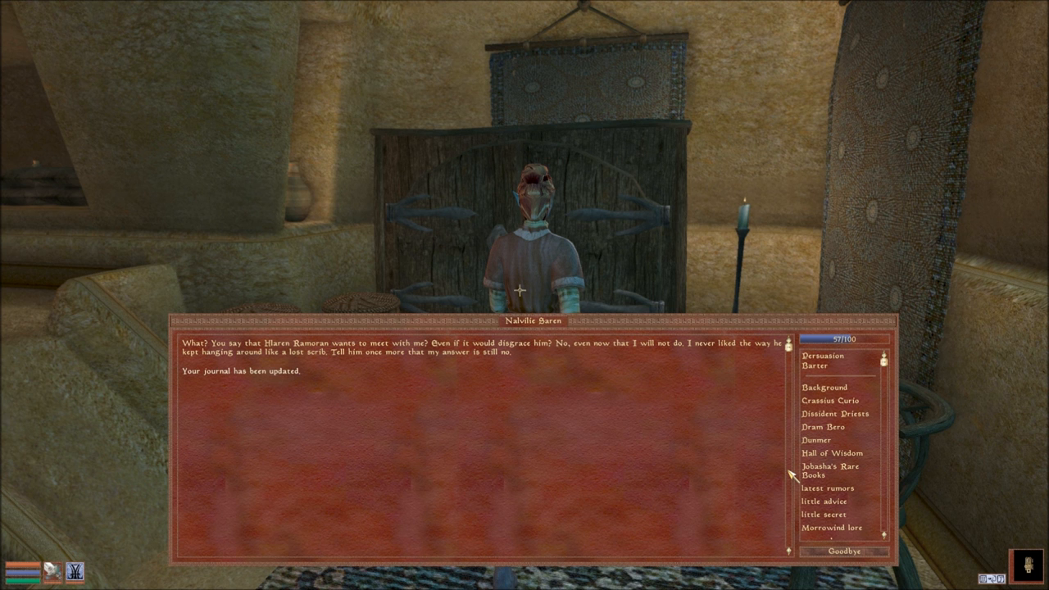
mouse_move(801, 493)
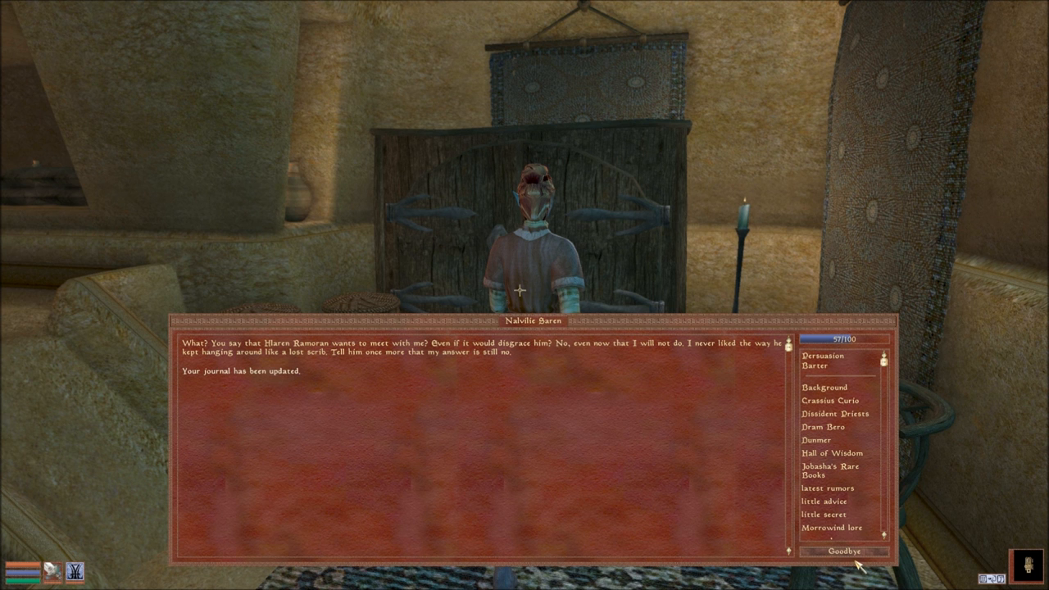
- End the talk with Nalvilie Baren, search her closet without looting, and leave the room
click(843, 551)
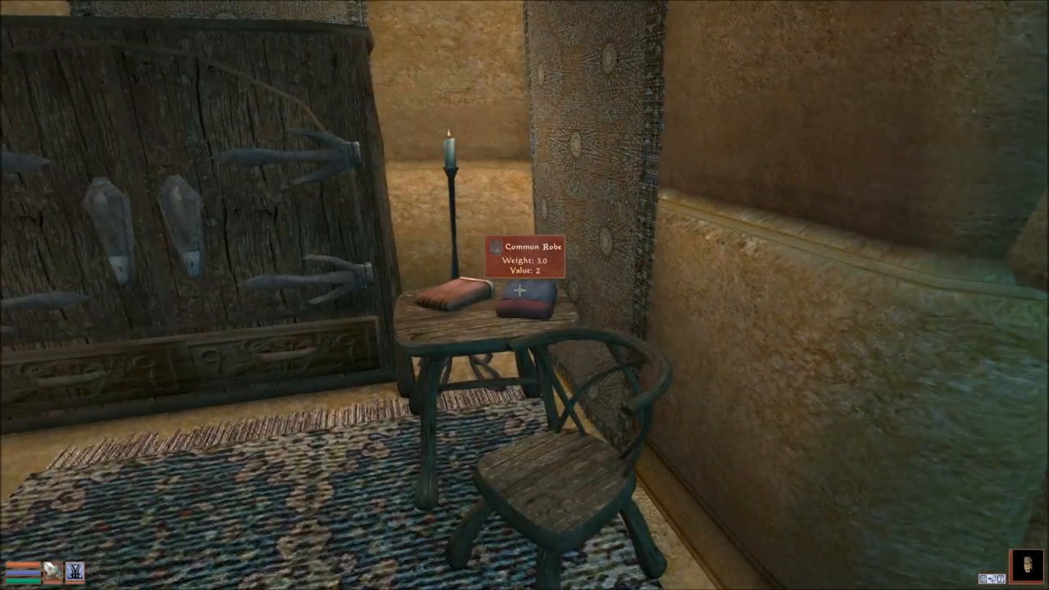
click(522, 290)
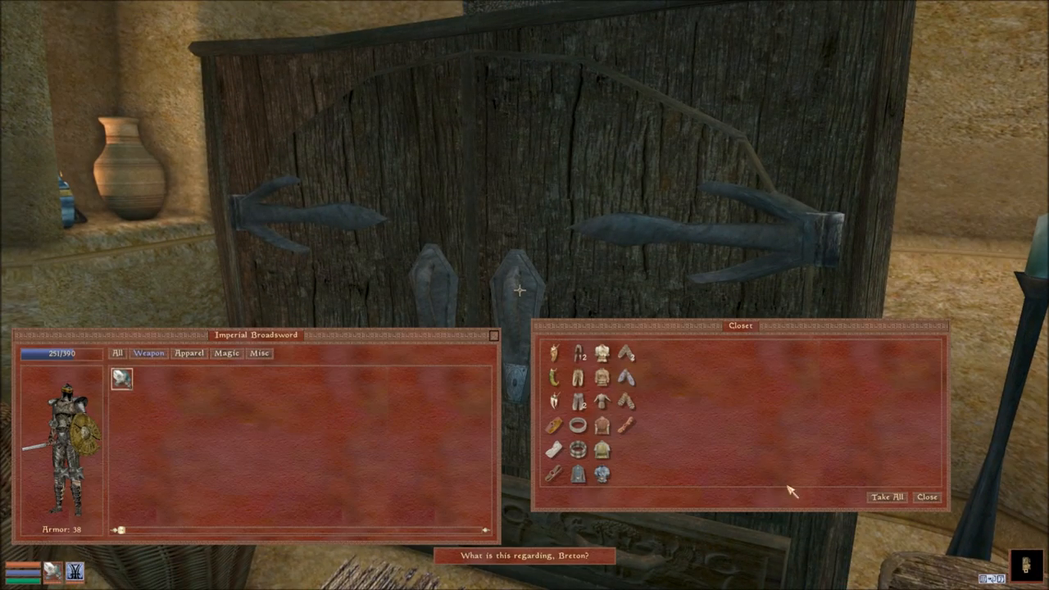
mouse_move(555, 399)
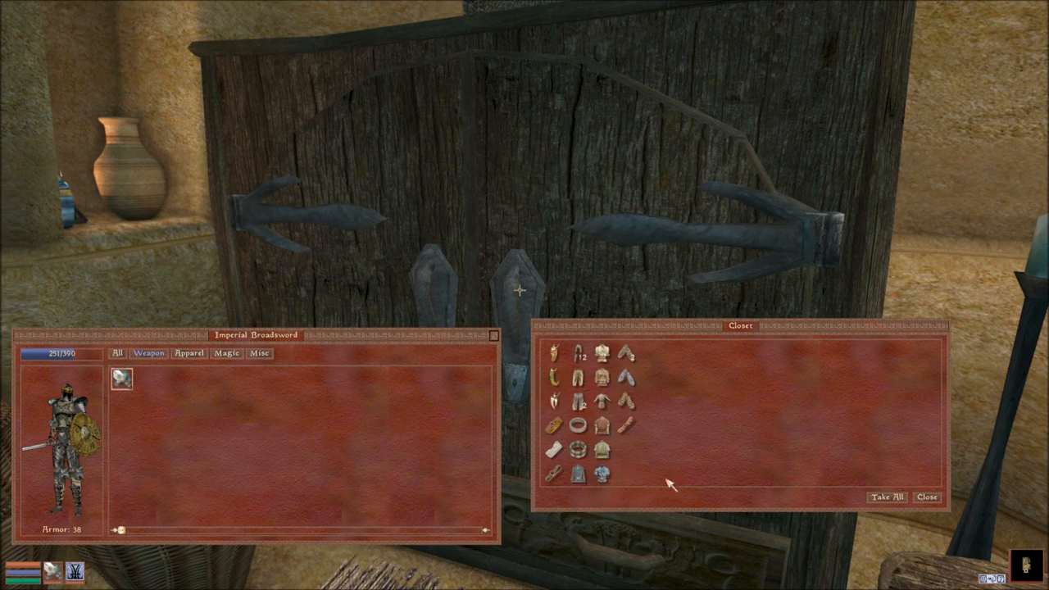
click(927, 497)
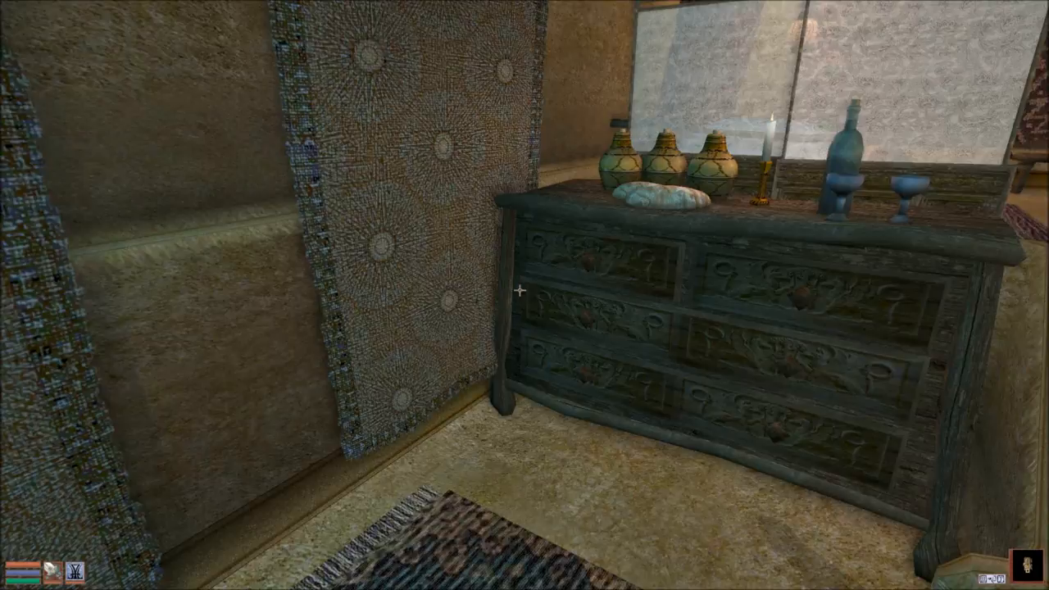
mouse_move(518, 291)
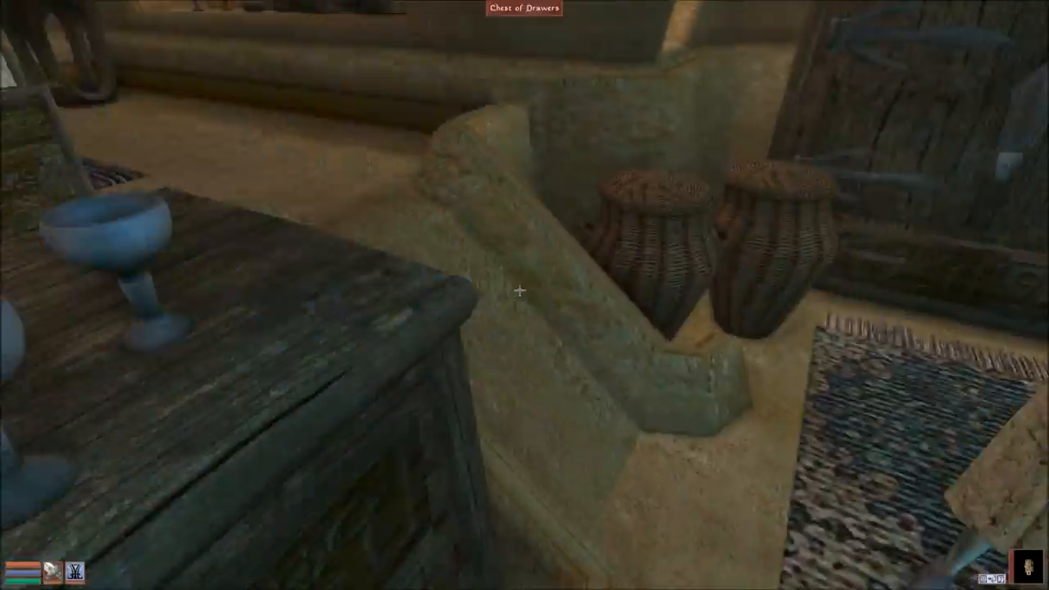
mouse_move(524, 295)
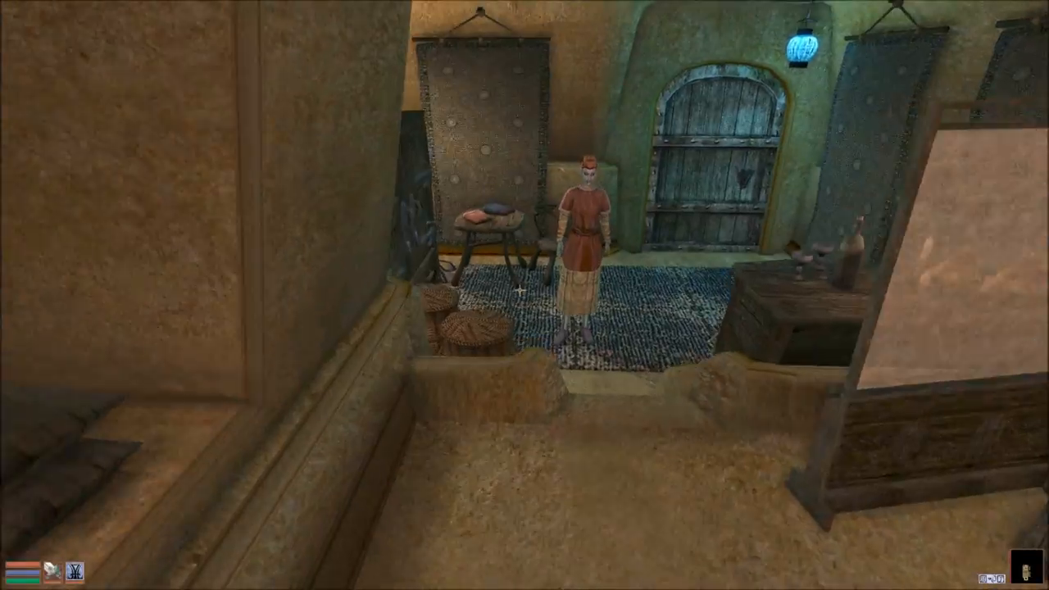
click(729, 164)
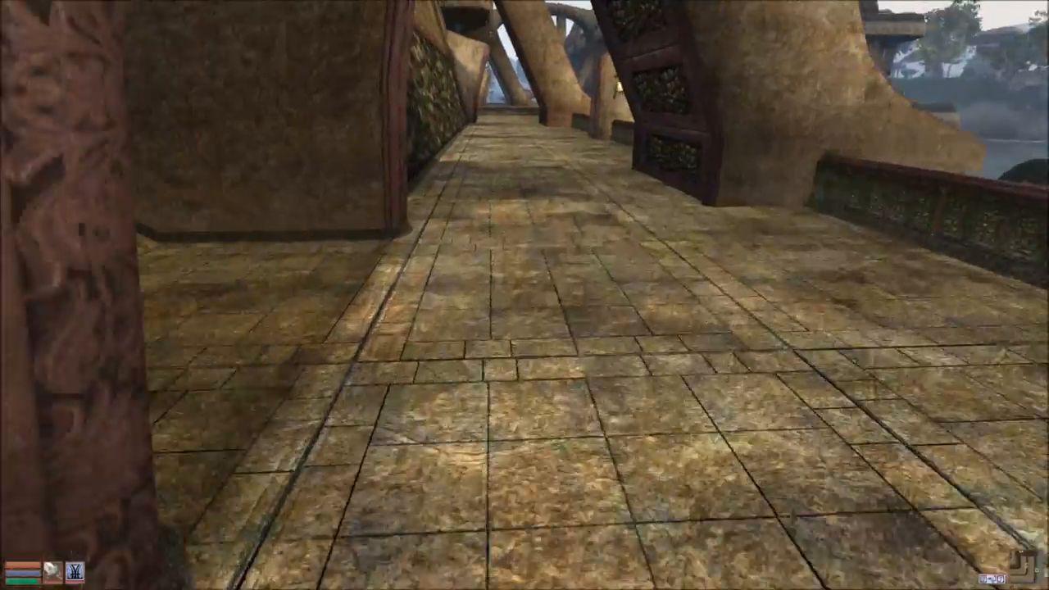
mouse_move(525, 295)
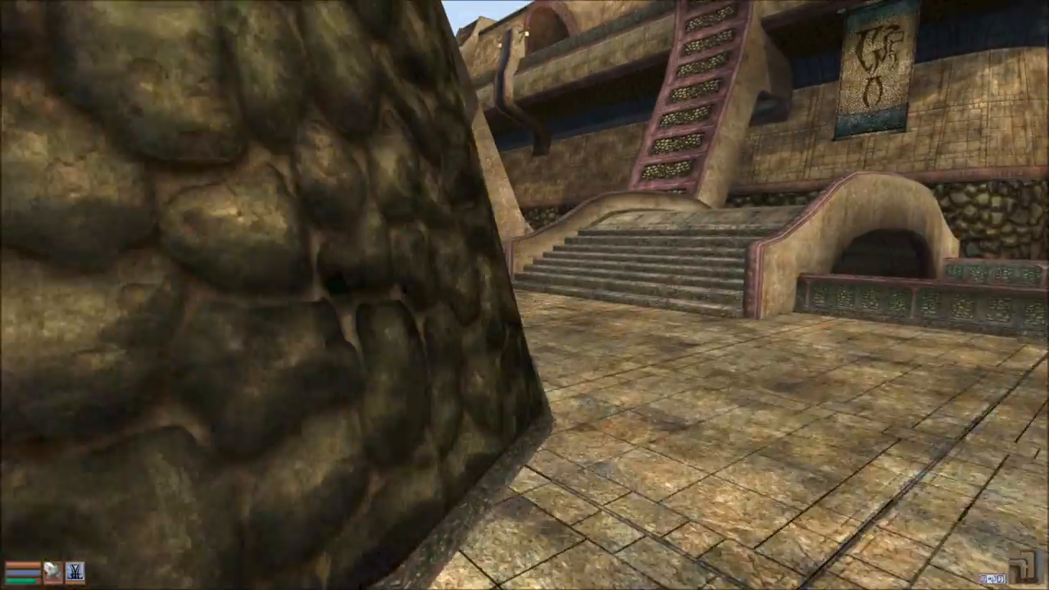
mouse_move(524, 295)
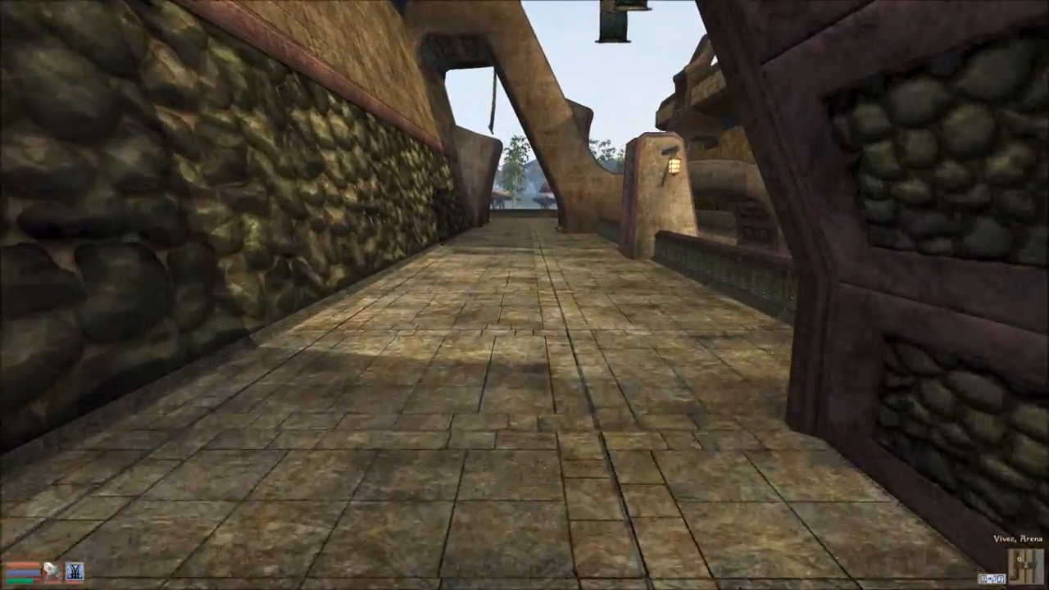
- Walk the Arena canton walkways toward the silt strider port
key(W)
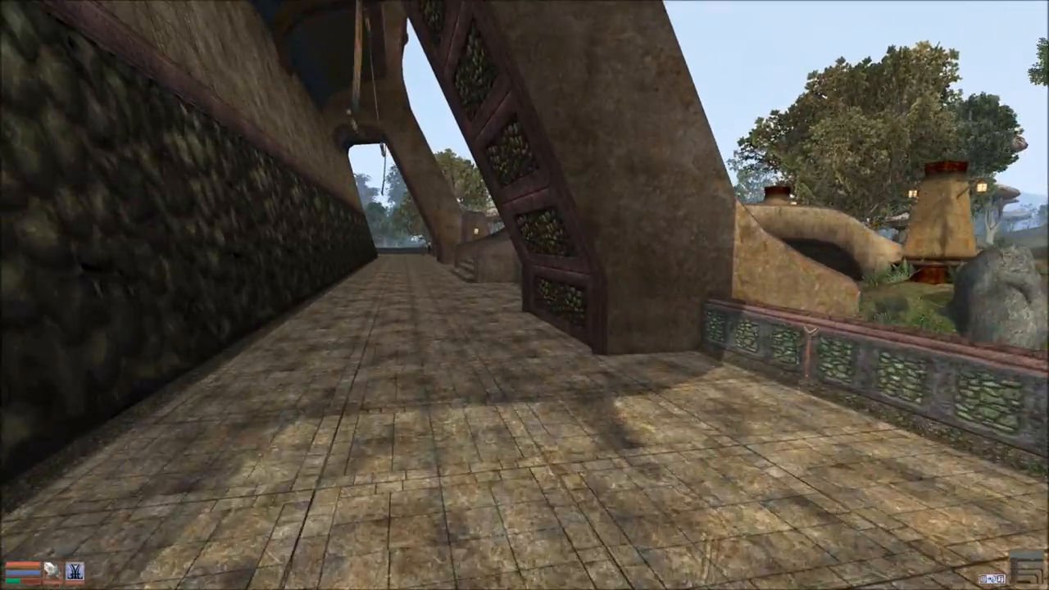
mouse_move(525, 295)
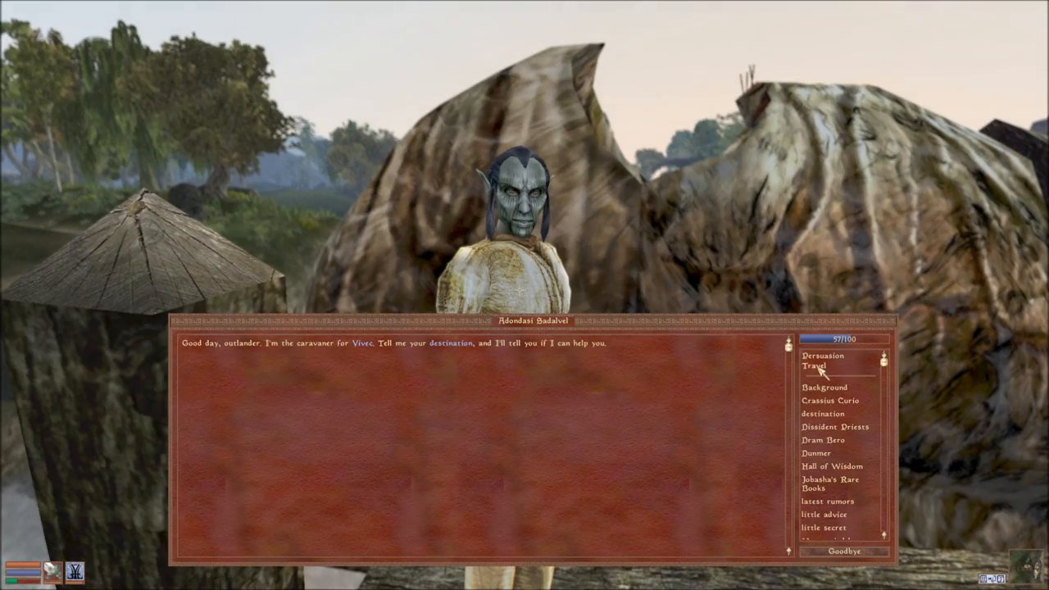
- Ride silt striders from Vivec to Balmora and then on to Ald-ruhn
click(812, 366)
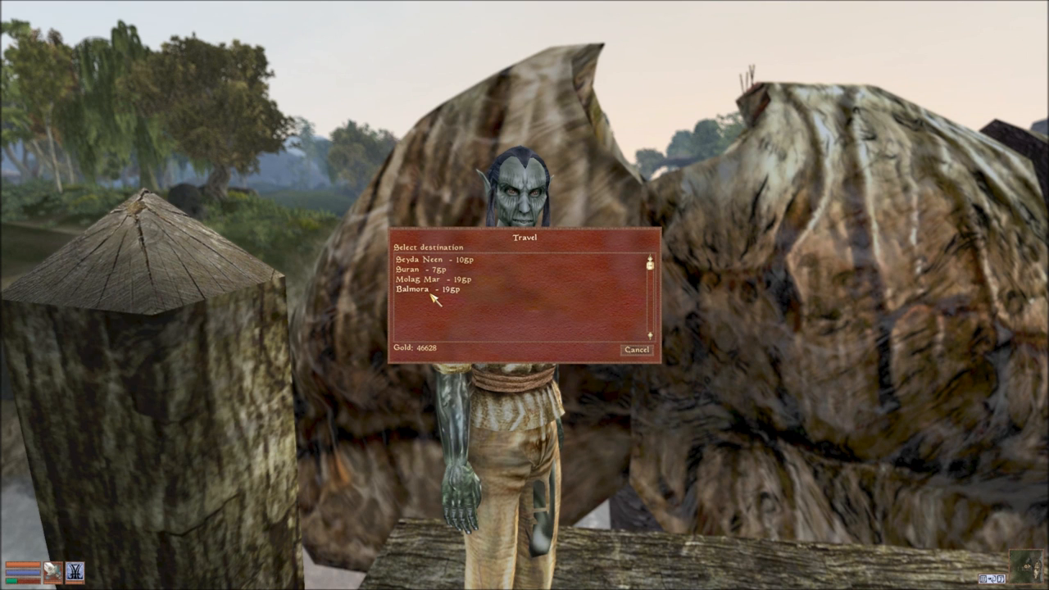
click(428, 290)
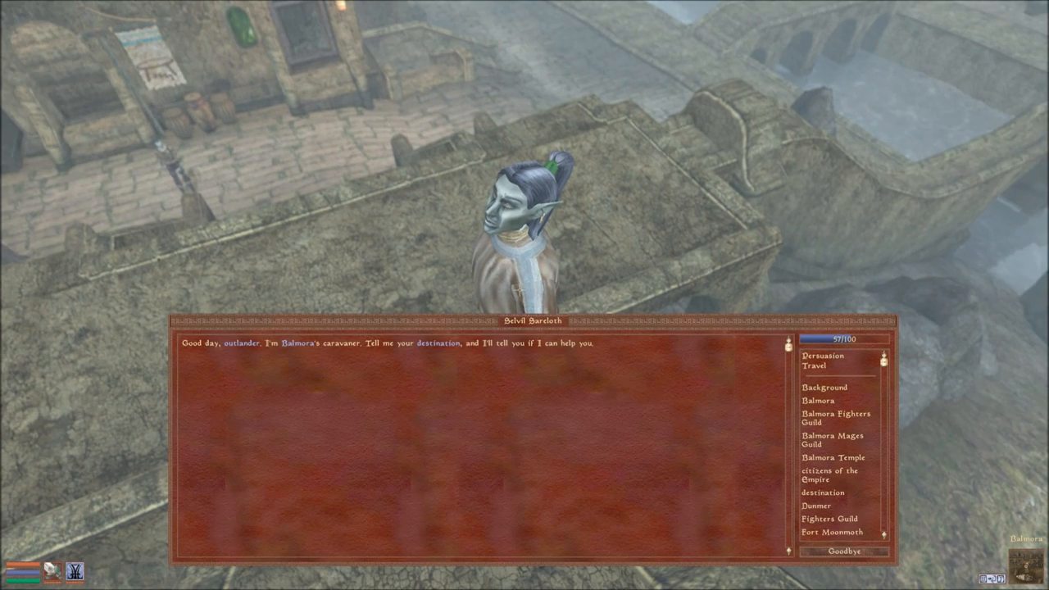
click(815, 367)
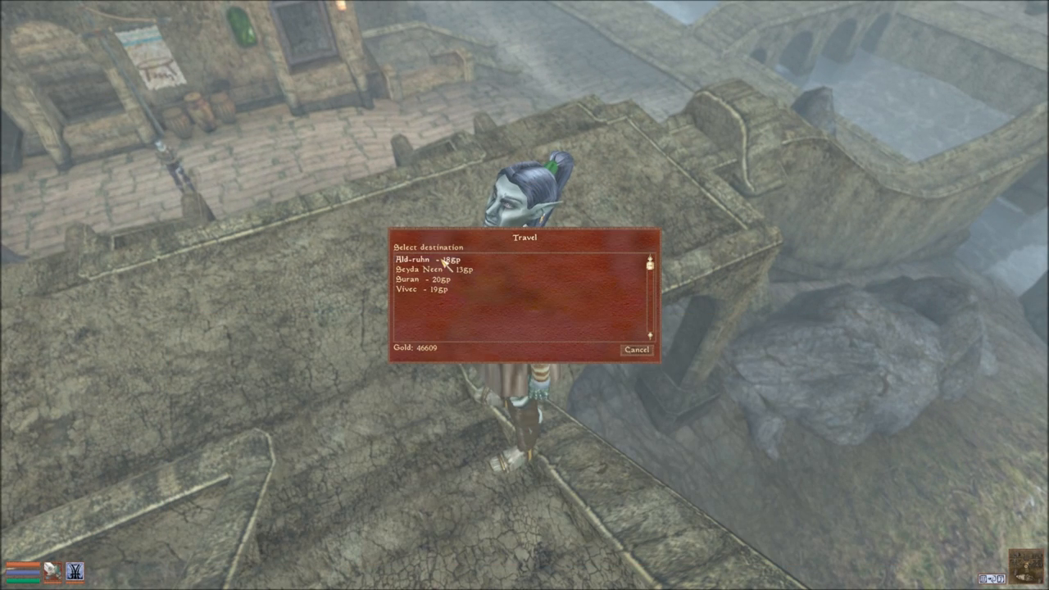
click(434, 258)
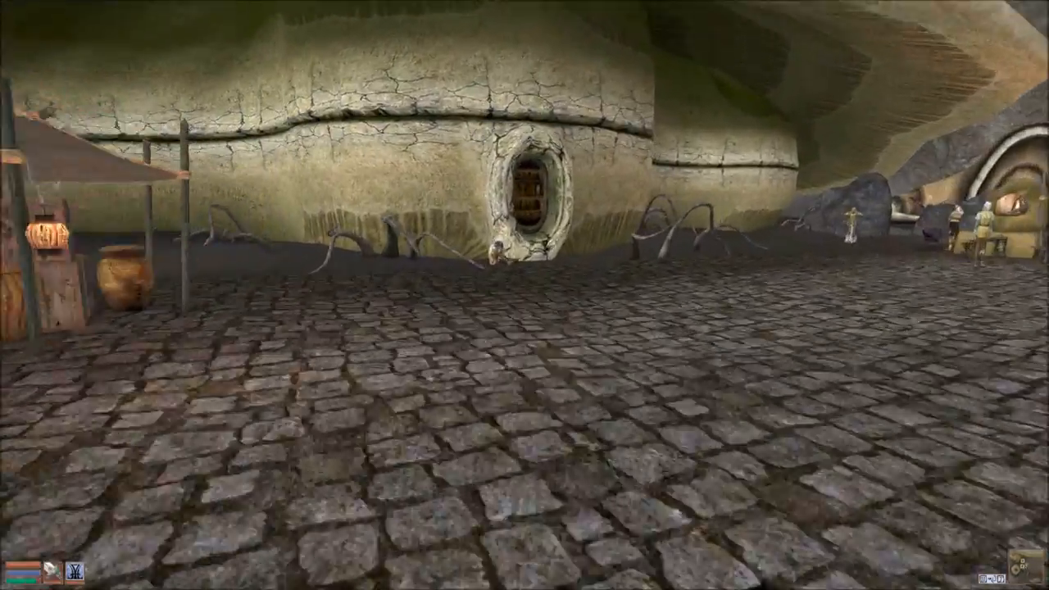
- Enter Ald-ruhn's Manor District and head to Hlaren Ramoran's manor
click(521, 205)
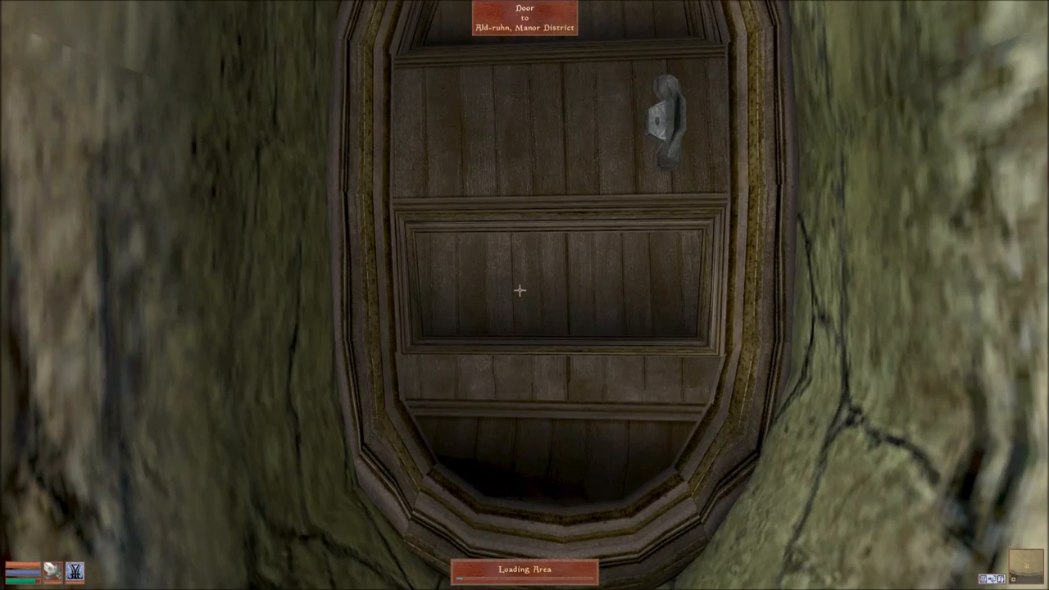
click(519, 290)
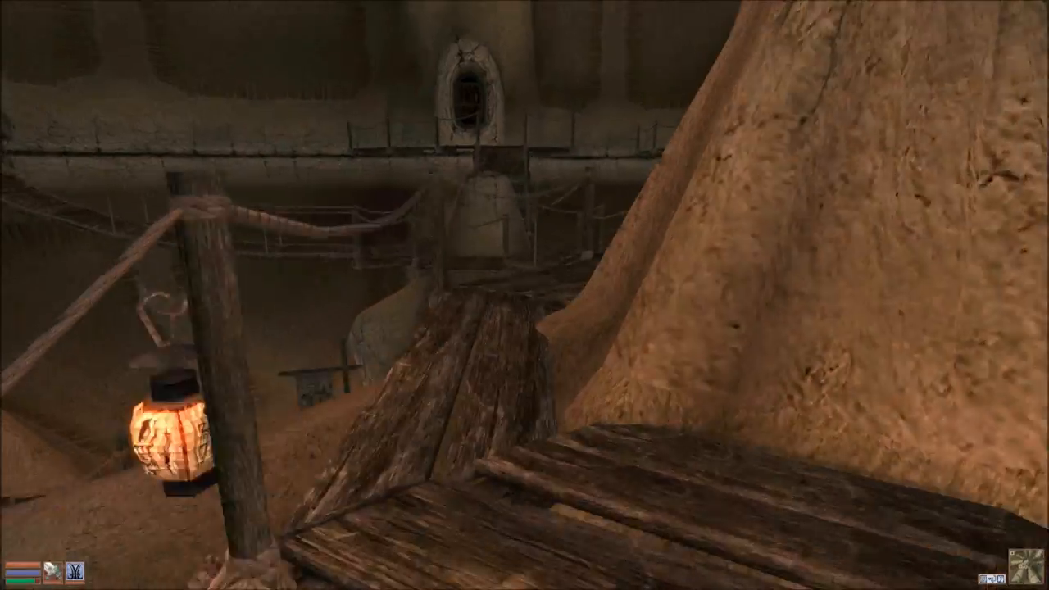
mouse_move(524, 295)
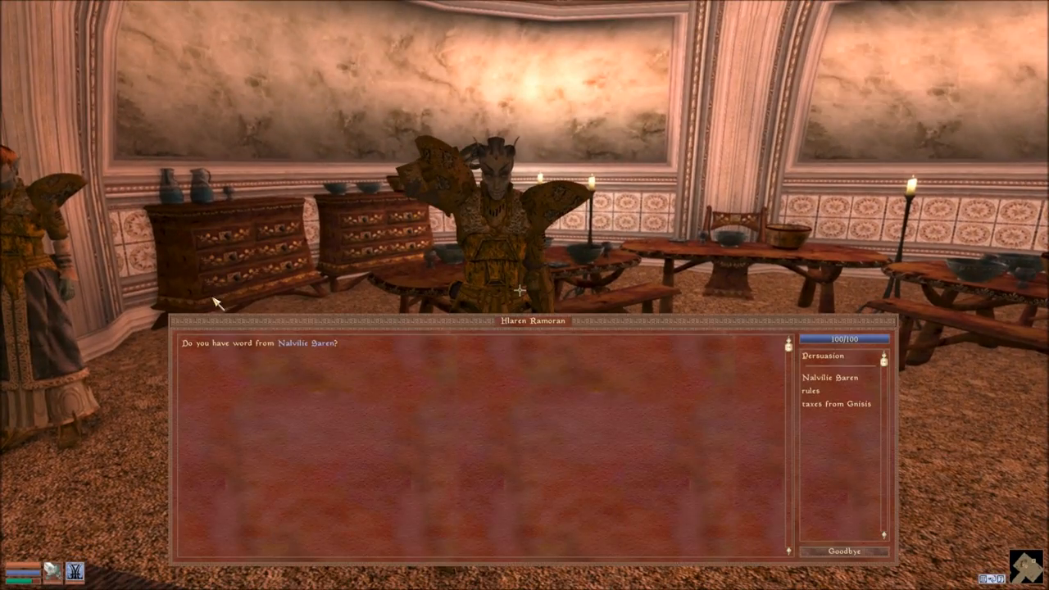
- Report Nalvilie Saren's refusal to Hlaren Ramoran and receive his council support
click(305, 342)
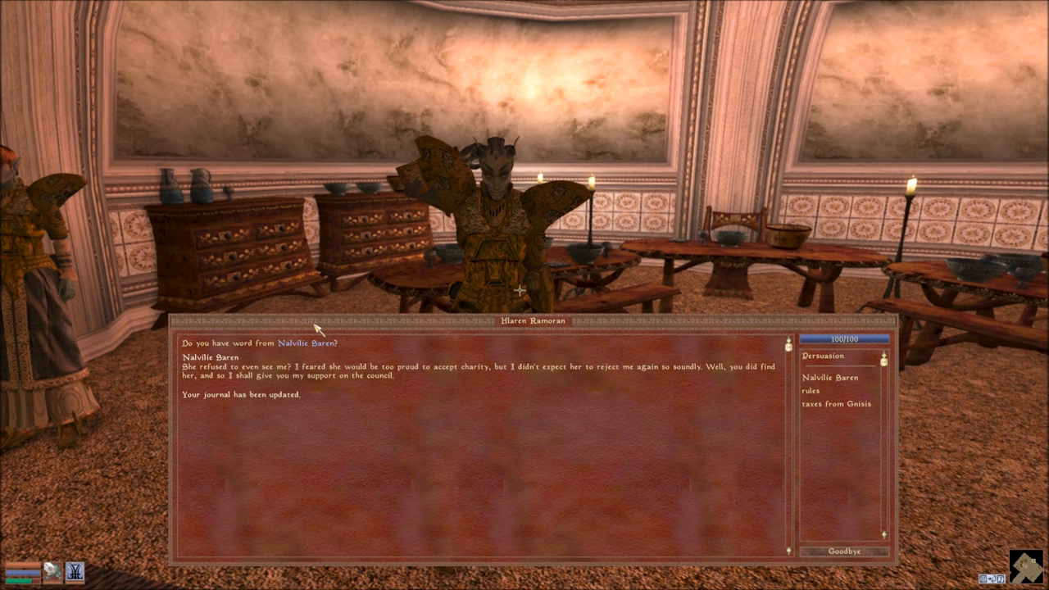
mouse_move(307, 347)
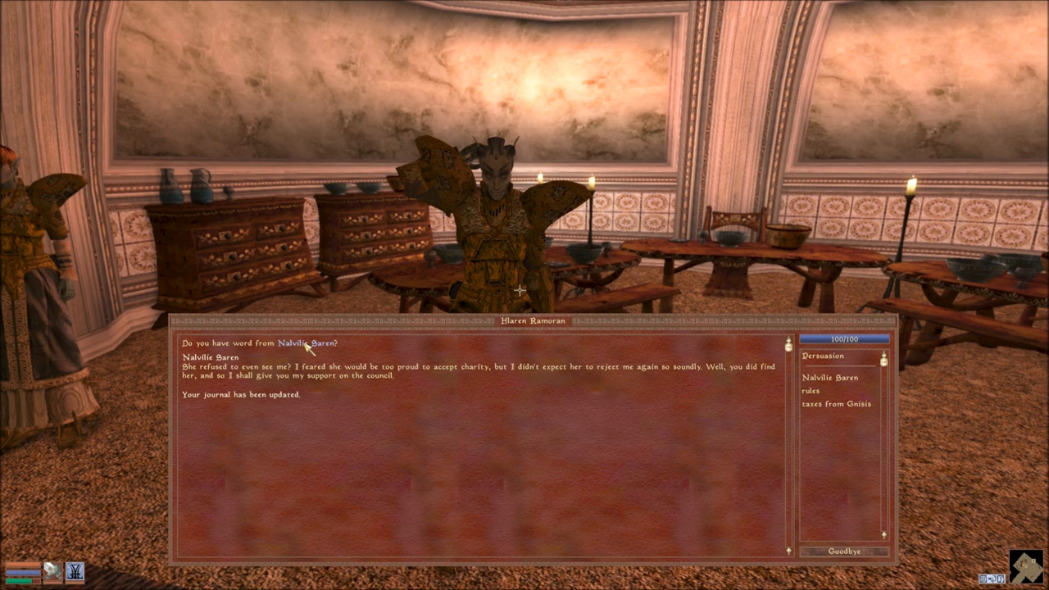
mouse_move(660, 424)
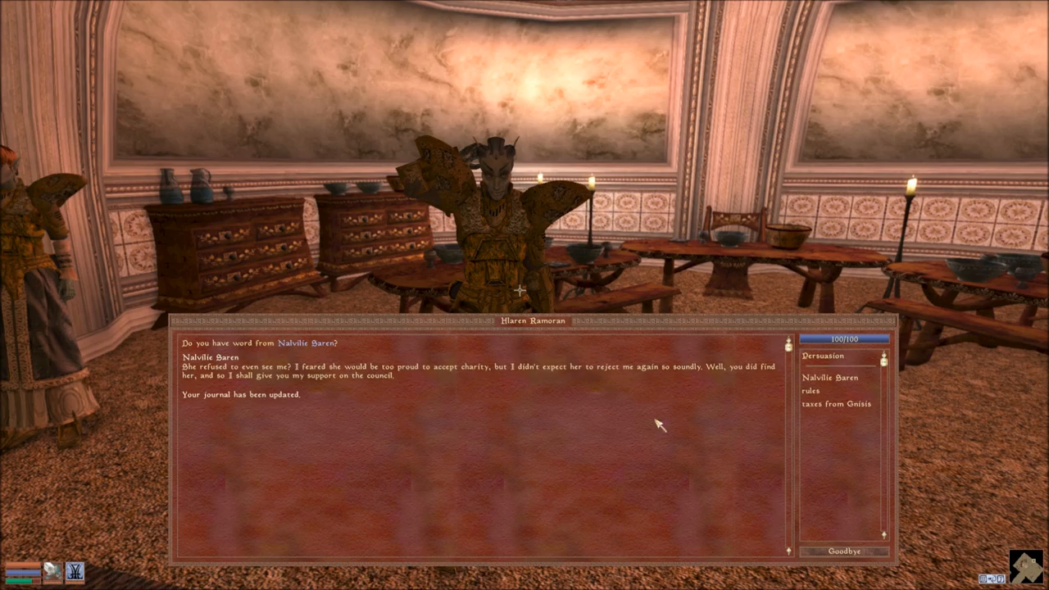
click(843, 551)
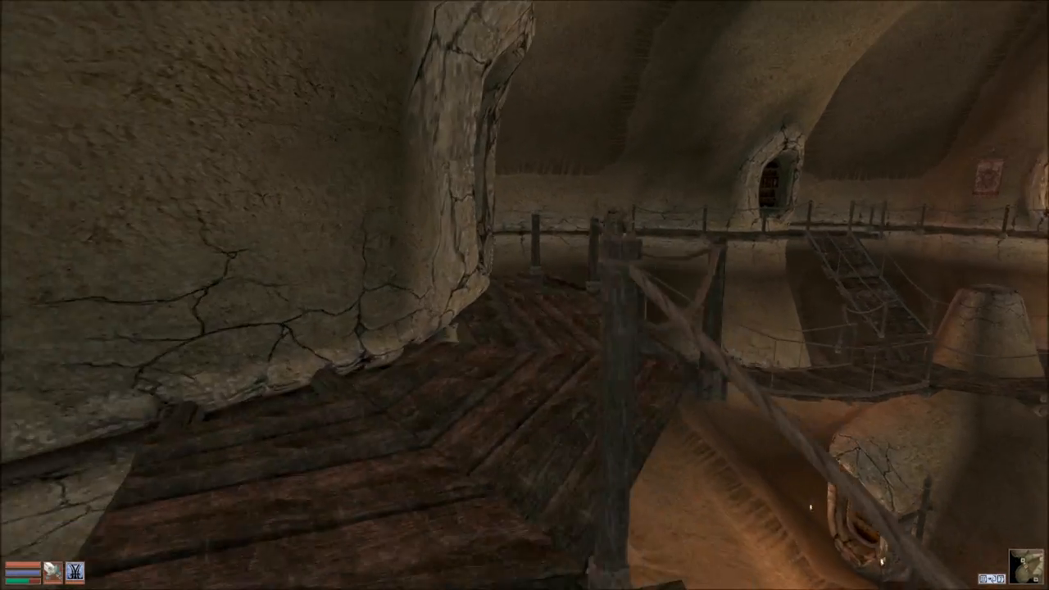
- Enter Sarethi Manor in Ald-ruhn and start talking to Athyn Sarethi
click(518, 289)
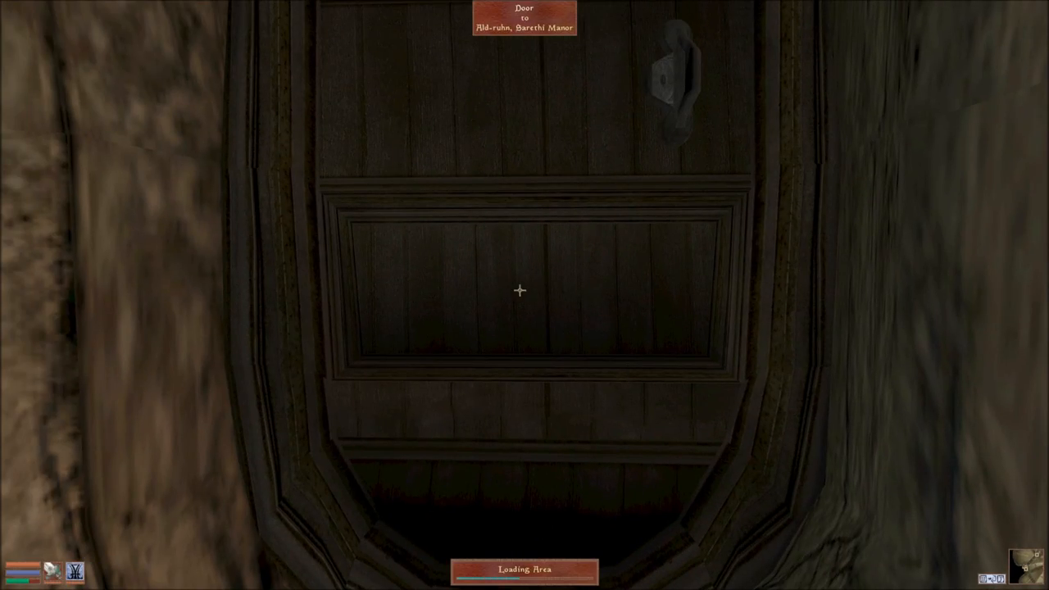
click(519, 289)
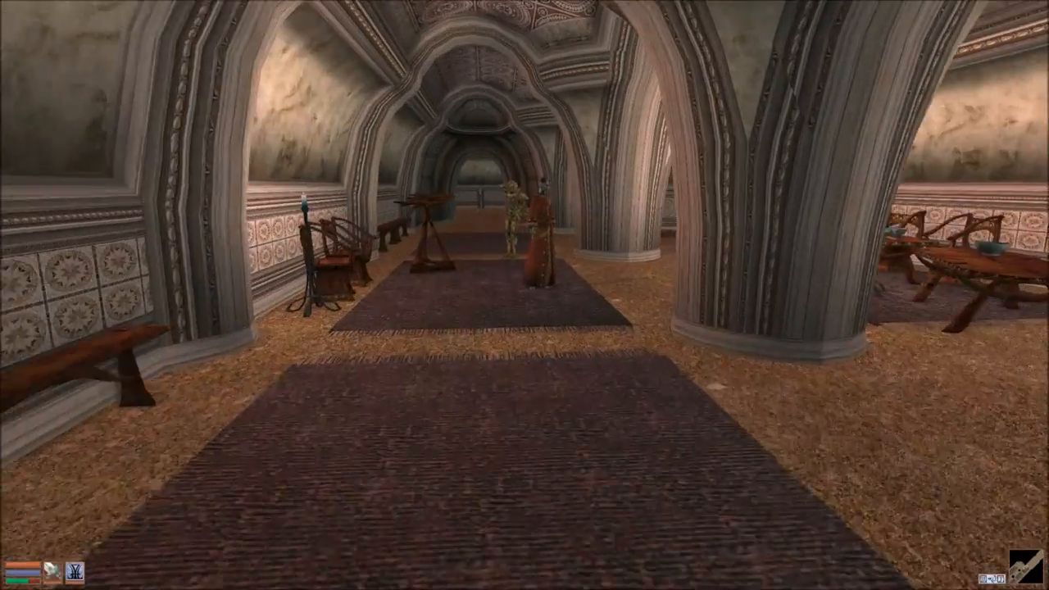
click(528, 237)
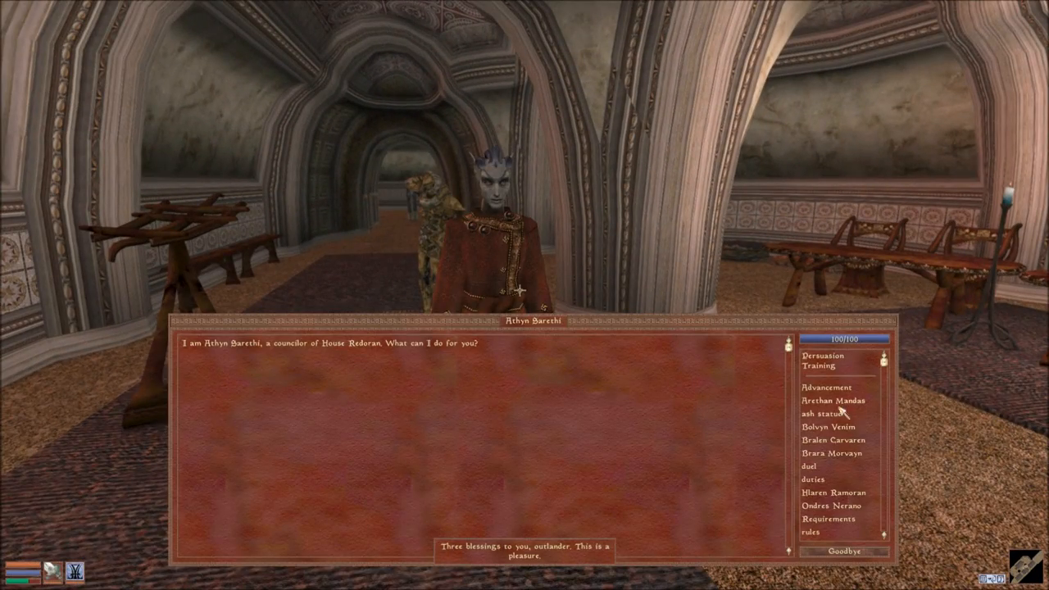
- Ask Athyn Sarethi about Advancement, Redoran duties and getting a stronghold, then say Goodbye
click(825, 387)
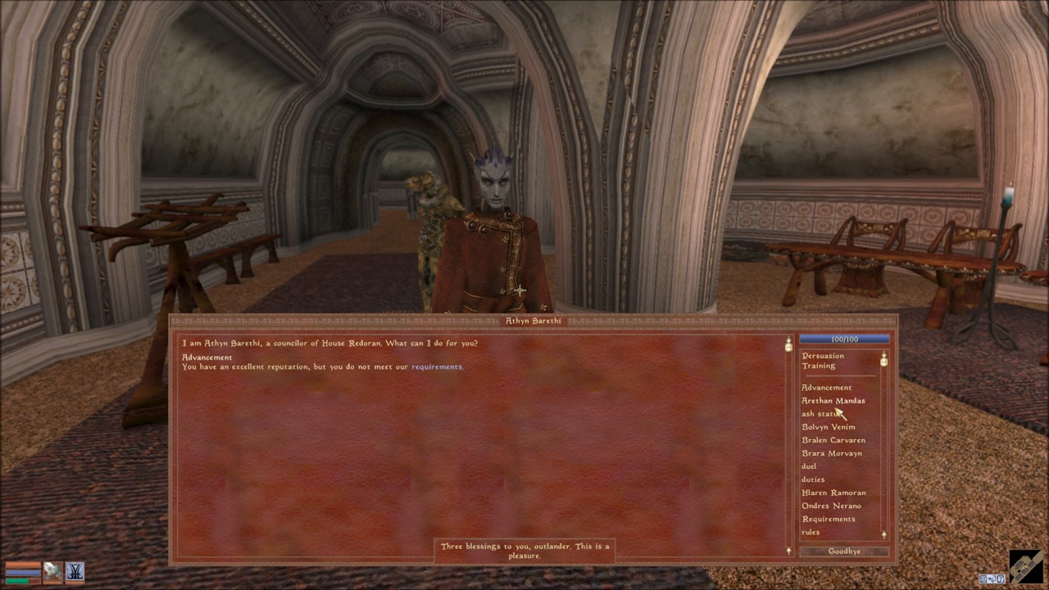
mouse_move(883, 465)
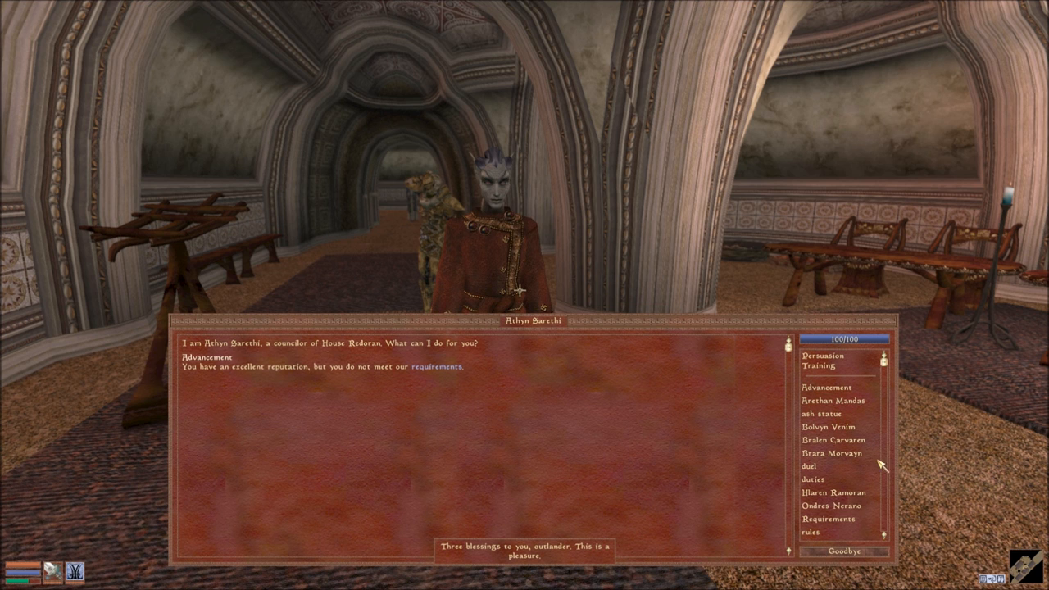
click(812, 479)
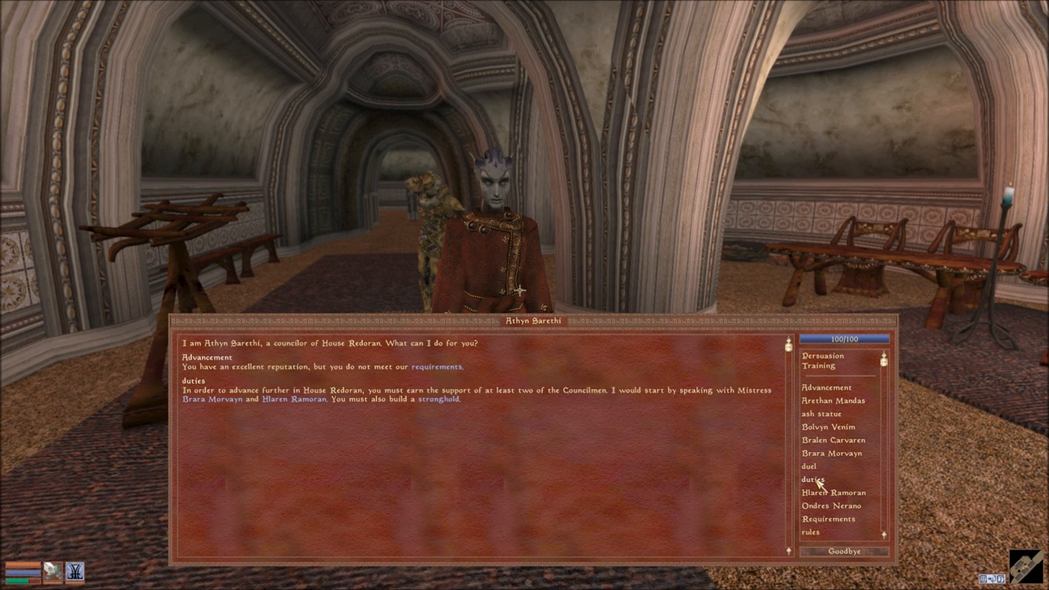
mouse_move(500, 451)
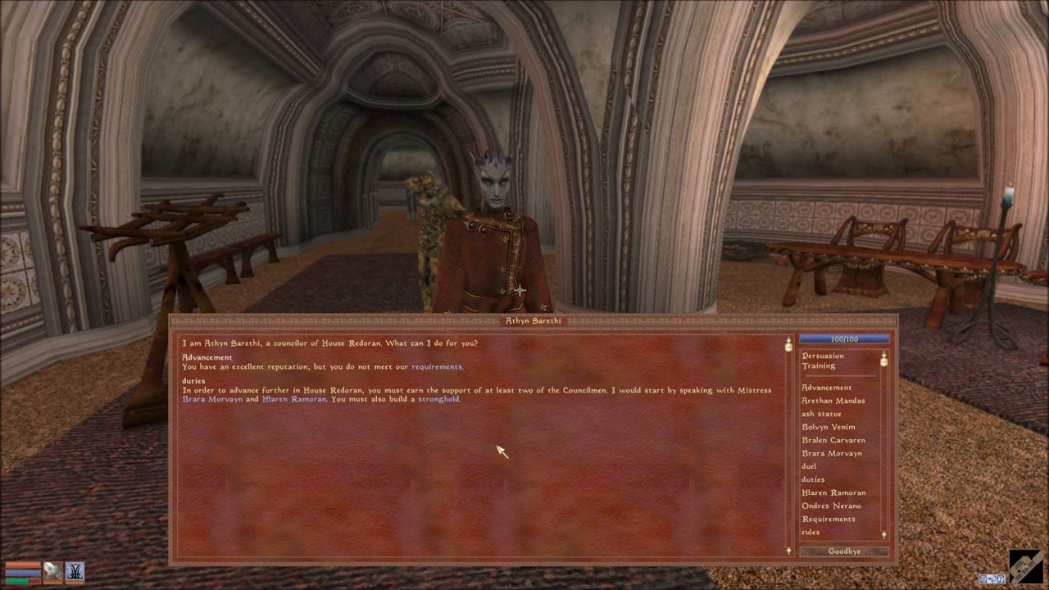
click(441, 400)
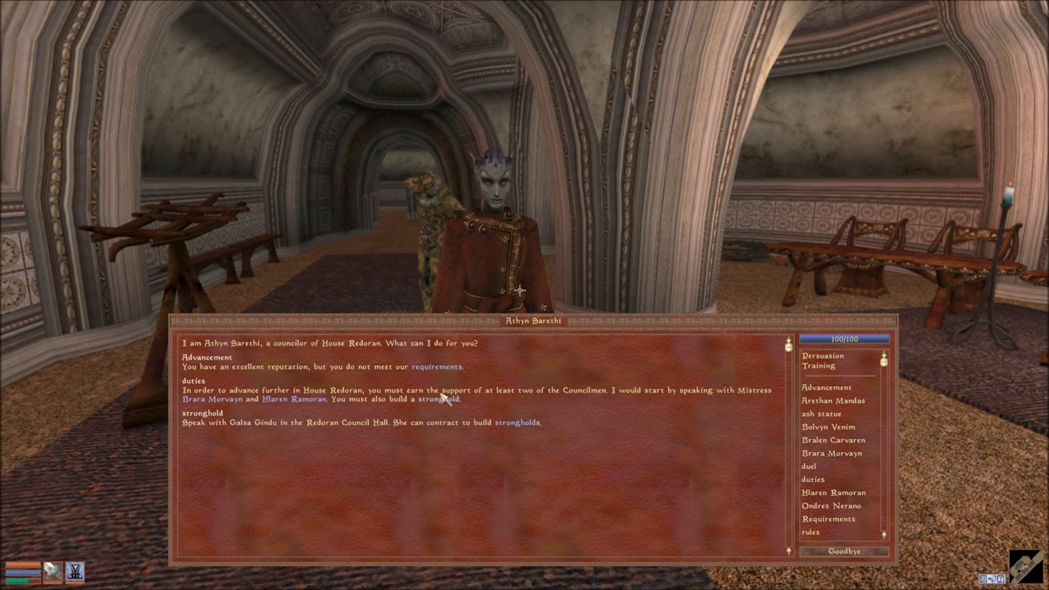
mouse_move(422, 412)
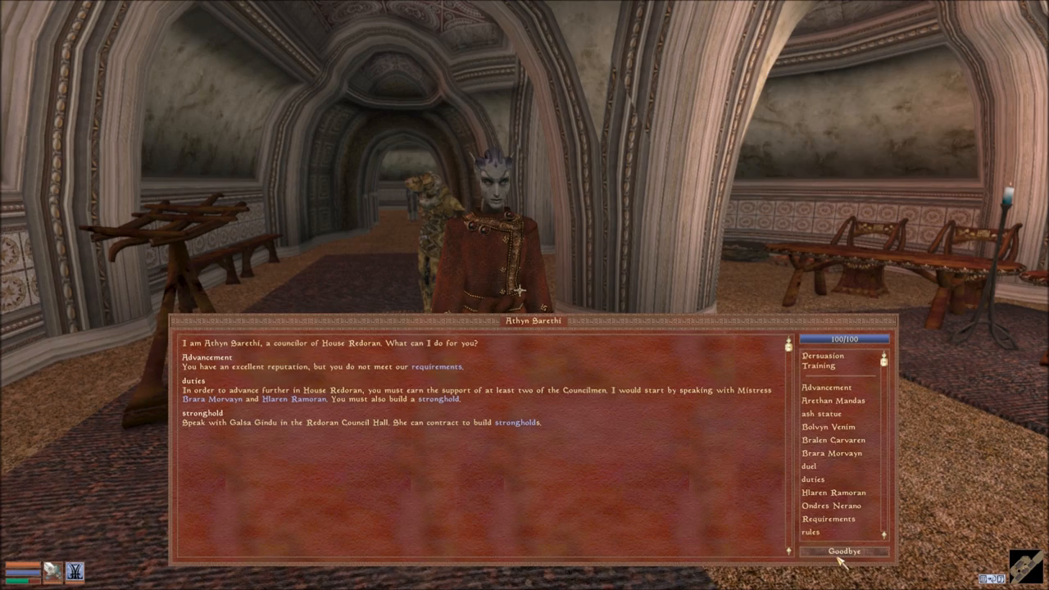
click(844, 551)
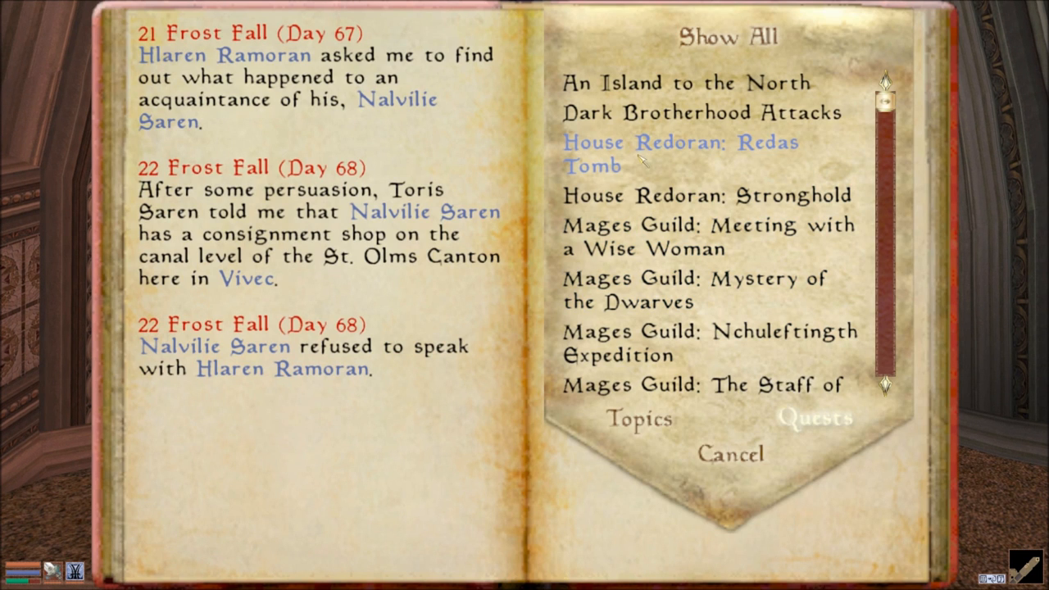
- Read the Meeting with a Wise Woman quest and its arrange-a-meeting and Ahemmusa topics
click(709, 237)
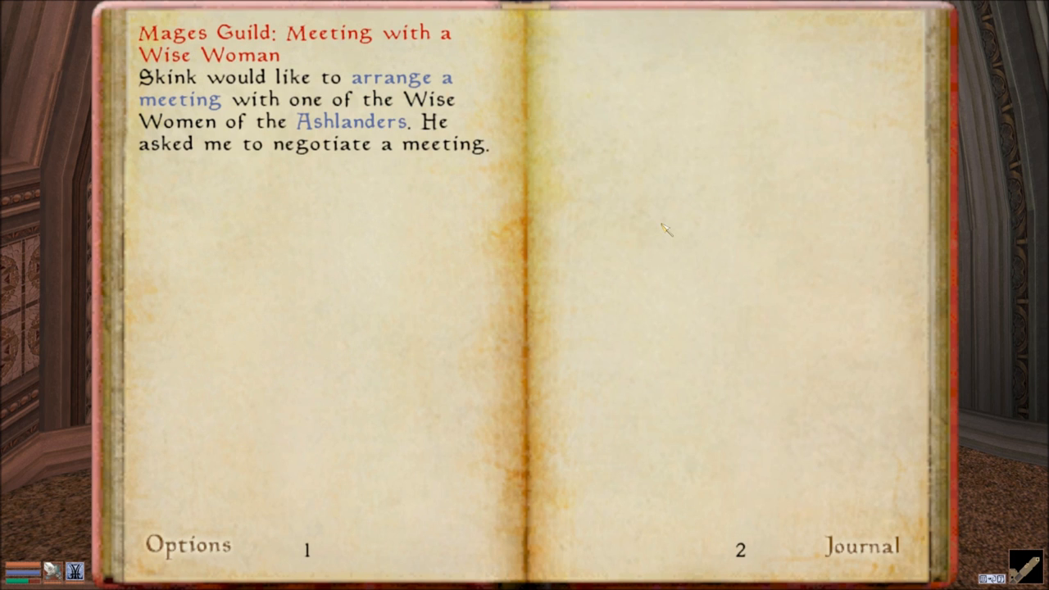
mouse_move(398, 94)
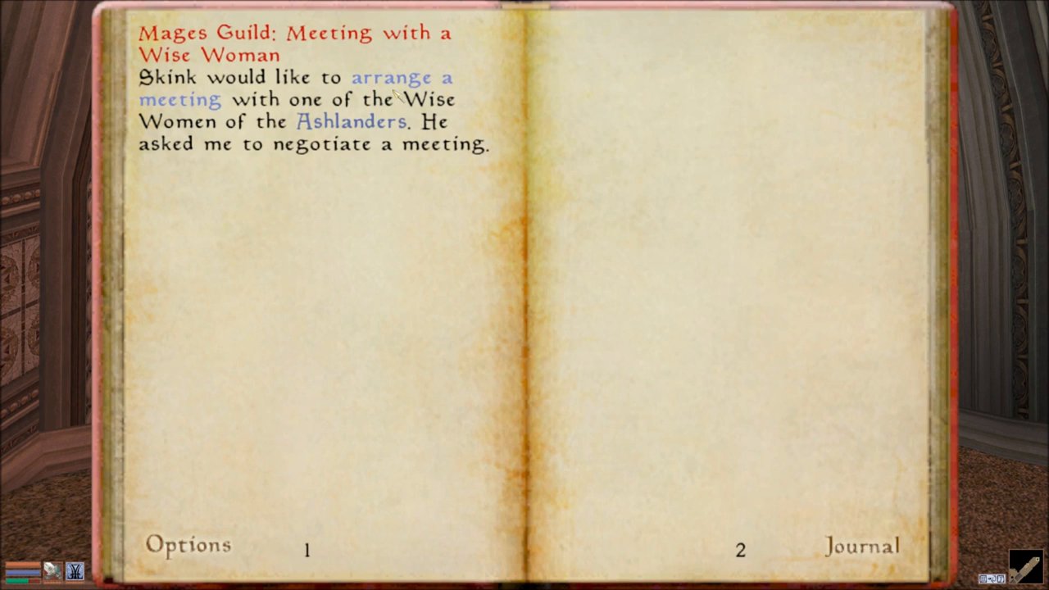
click(180, 88)
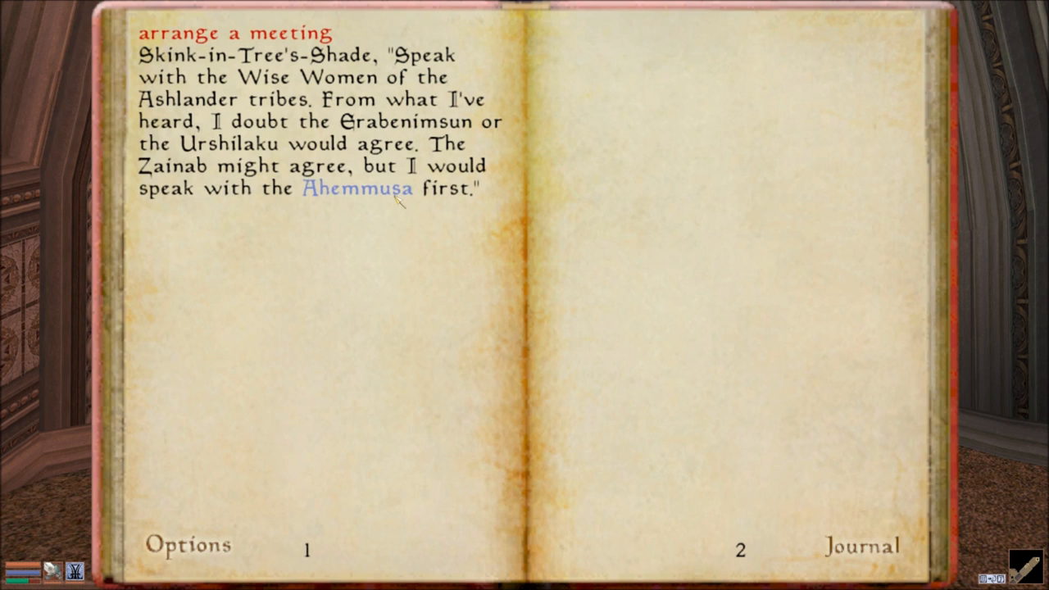
click(356, 188)
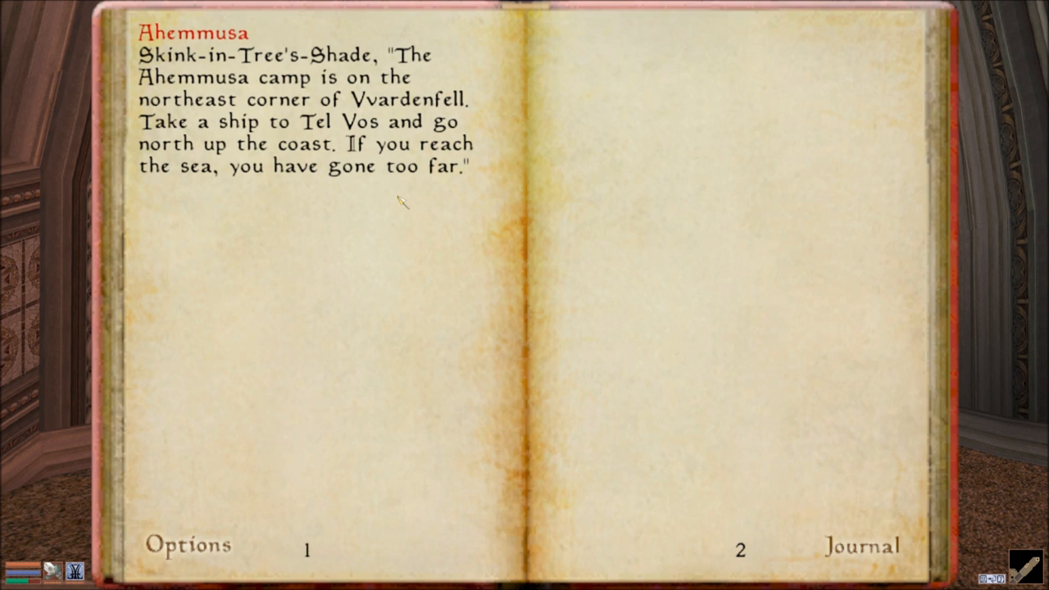
mouse_move(343, 368)
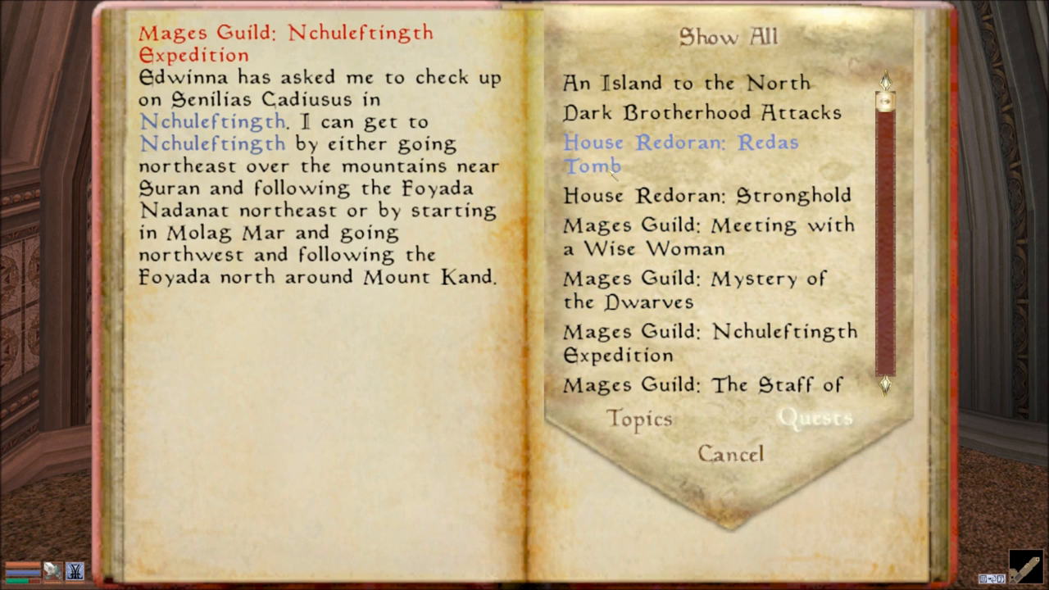
- Review the House Redoran: Redas Tomb quest, then close the journal
click(666, 153)
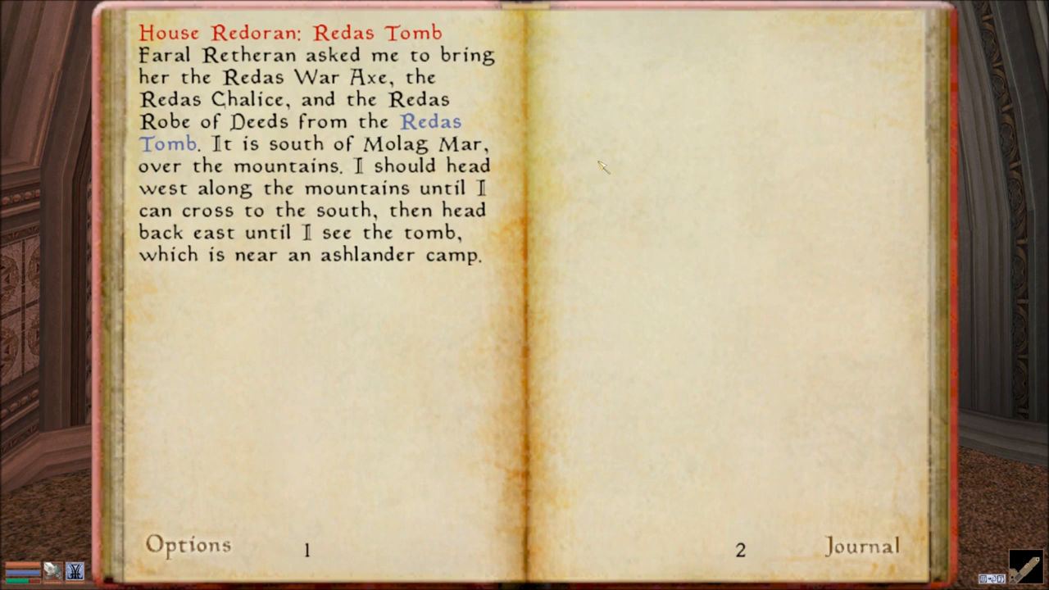
click(861, 545)
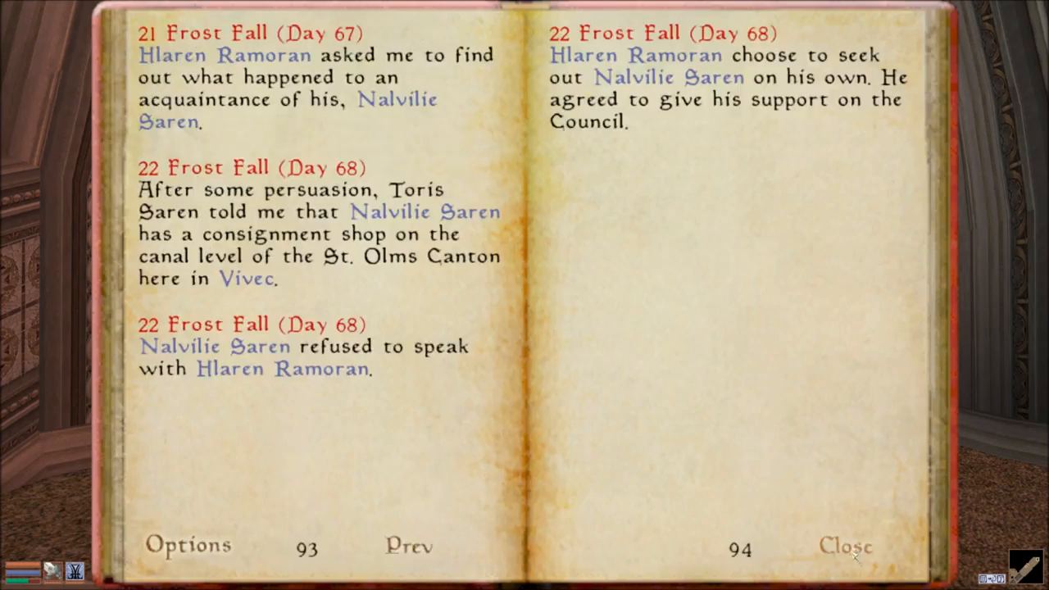
click(845, 545)
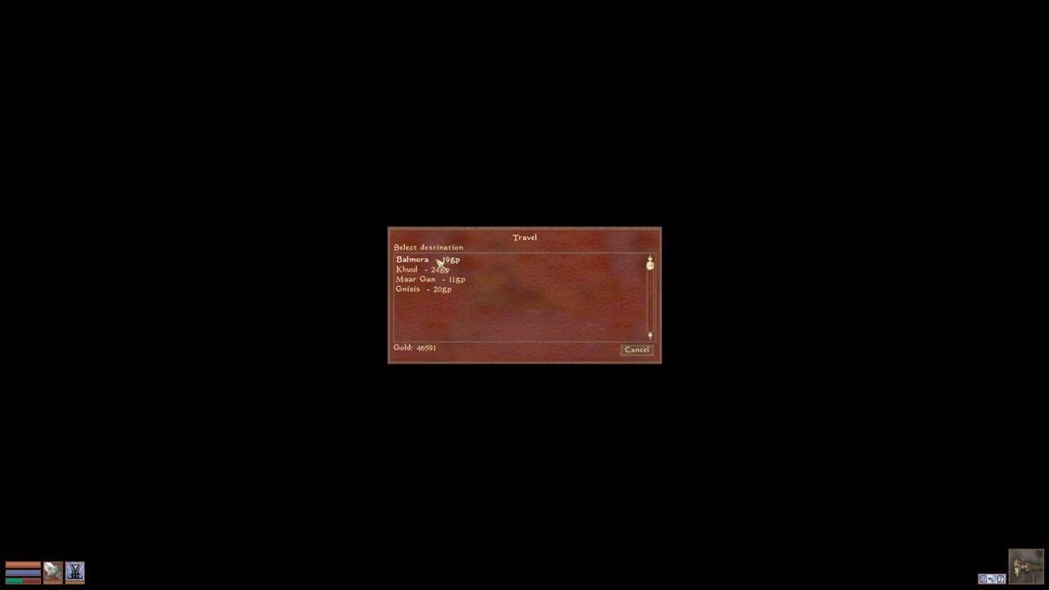
- Ride the caravan to Balmora, then onward toward Molag Mar via Vivec
click(412, 259)
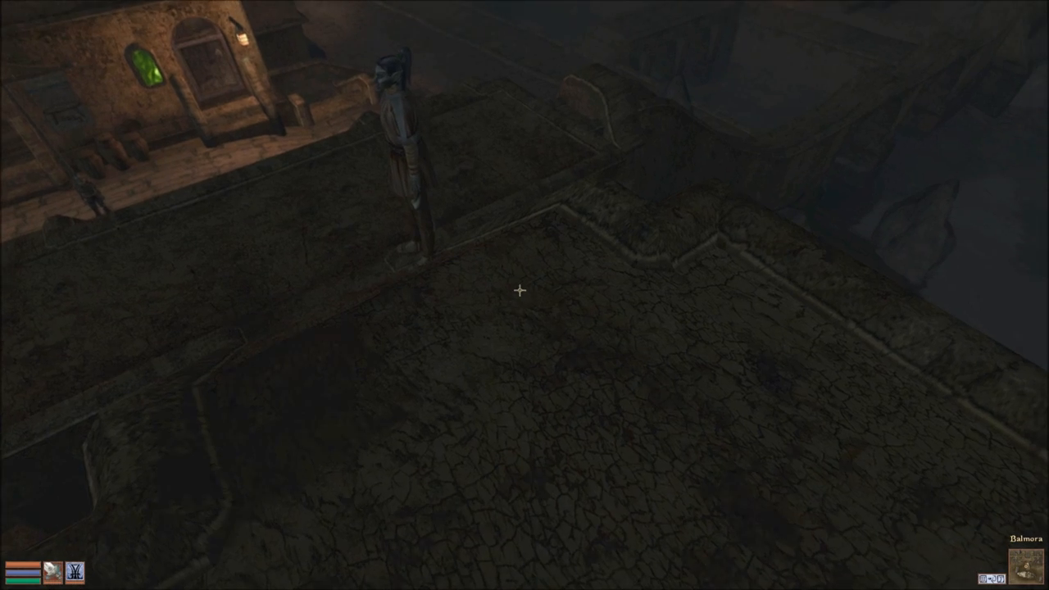
click(519, 289)
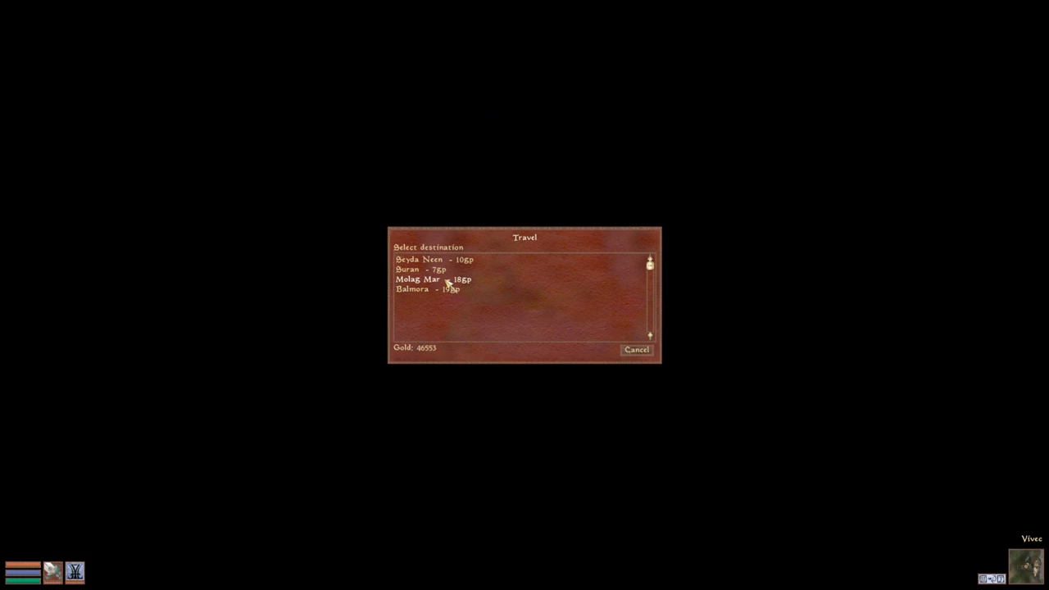
click(418, 278)
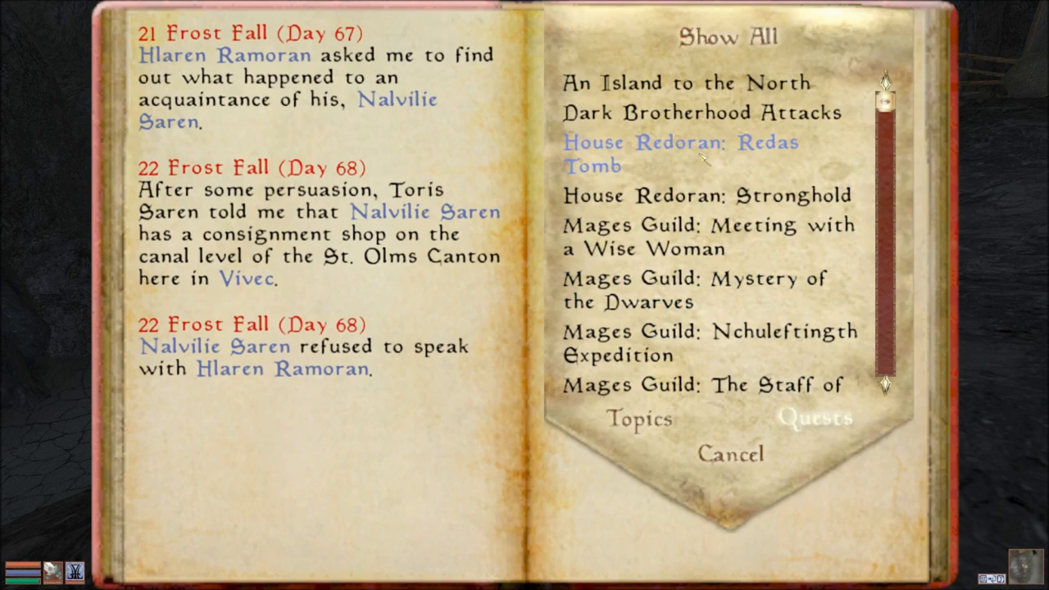
- Reread the House Redoran: Redas Tomb quest about the three Redas heirlooms south of Molag Mar
click(681, 153)
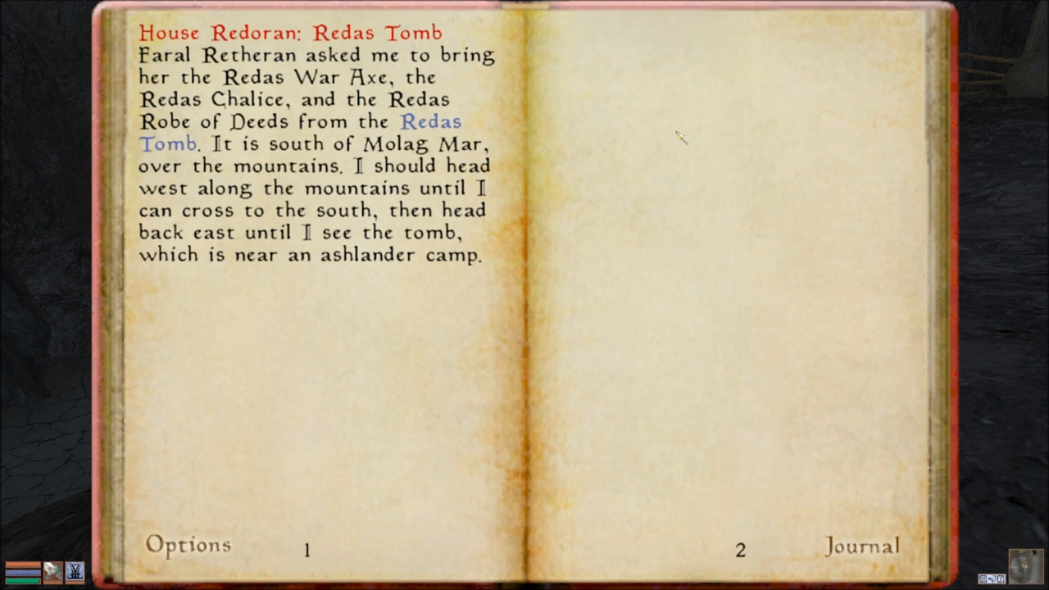
mouse_move(211, 543)
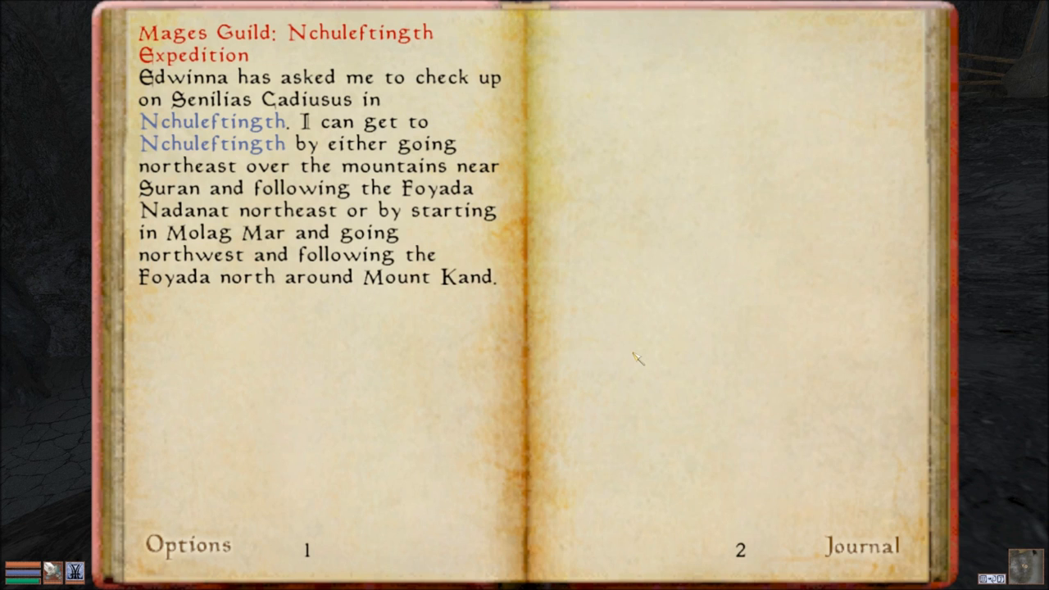
mouse_move(638, 350)
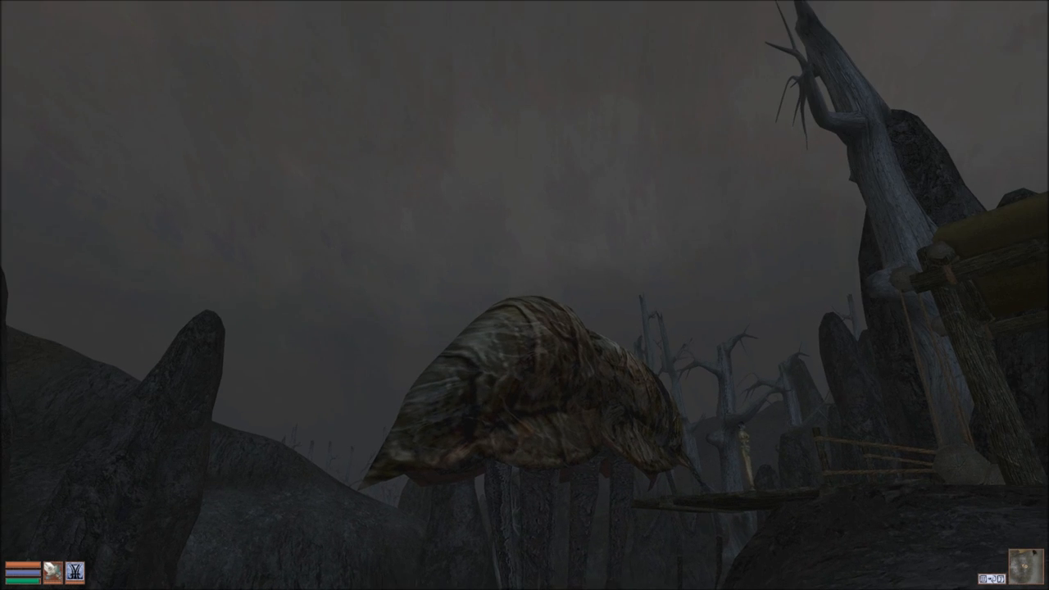
mouse_move(525, 295)
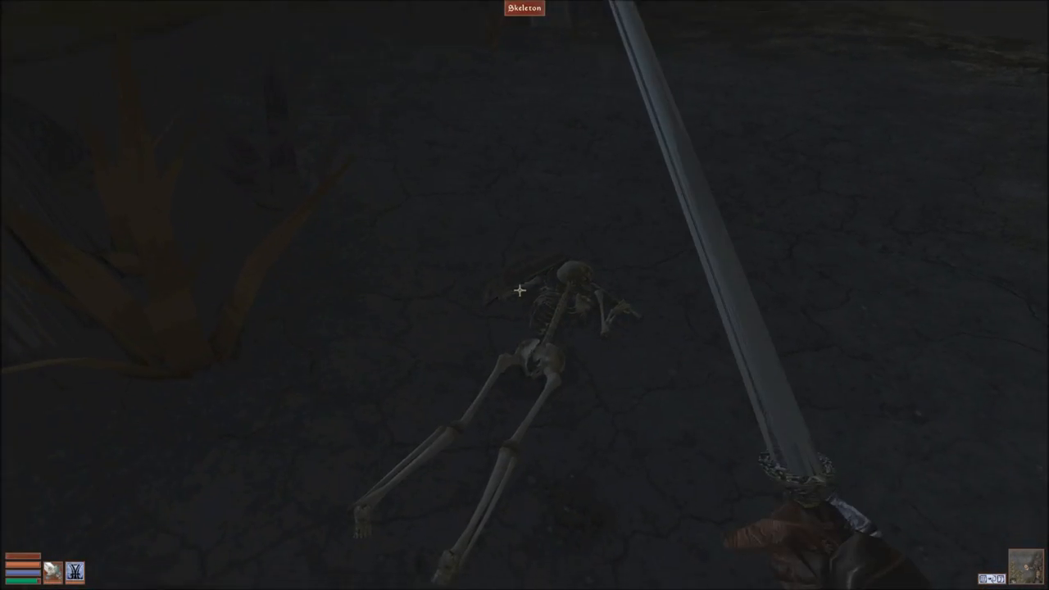
- Slay the skeleton in the ashlands near Molag Mar with the broadsword
click(541, 291)
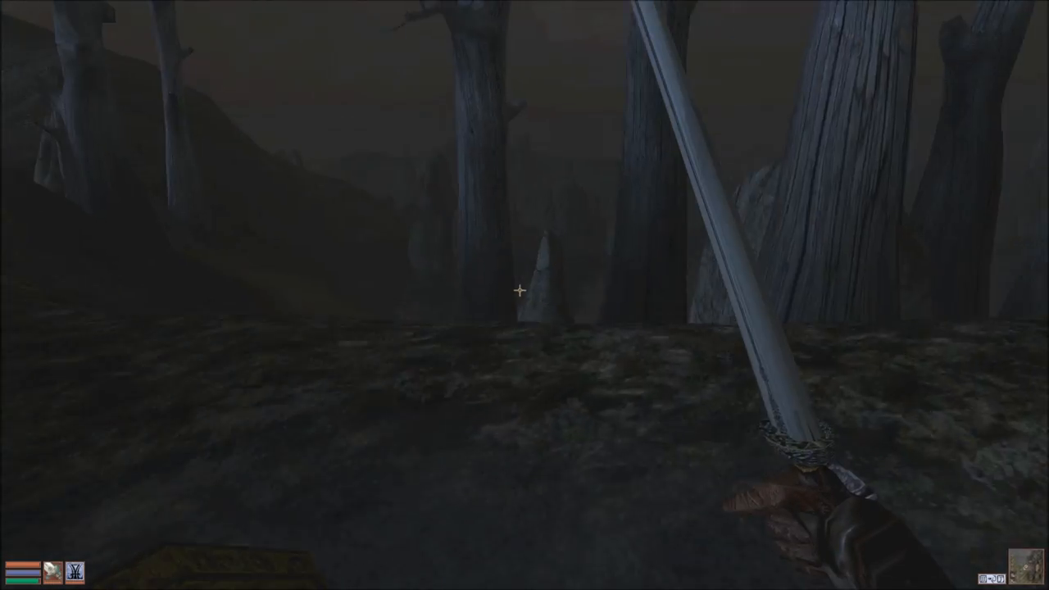
mouse_move(524, 295)
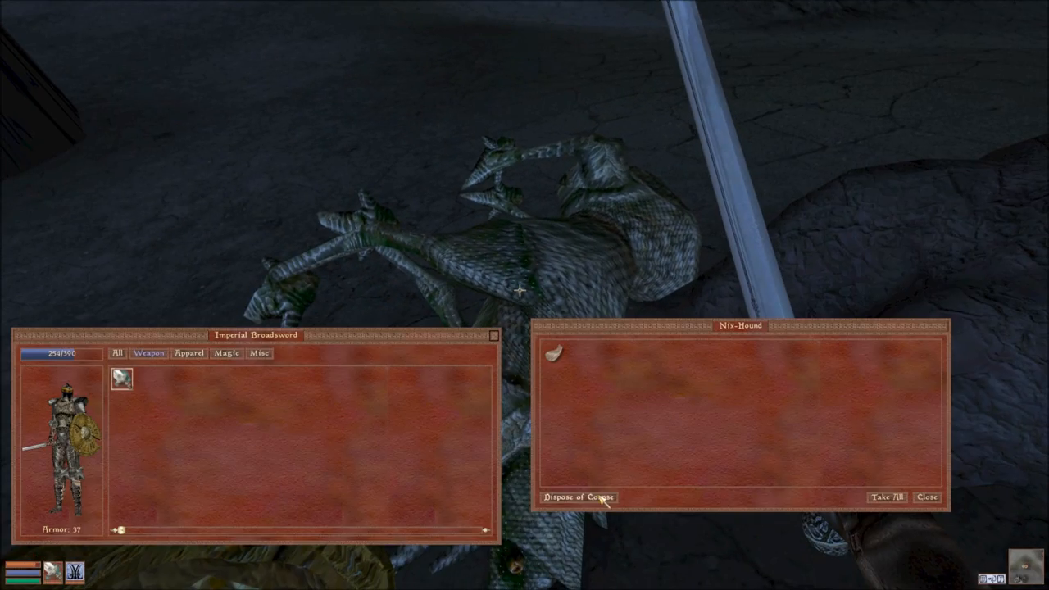
- Dispose of the nix-hound's corpse and, later in Azura's Coast Region, the slaughterfish's corpse
click(926, 496)
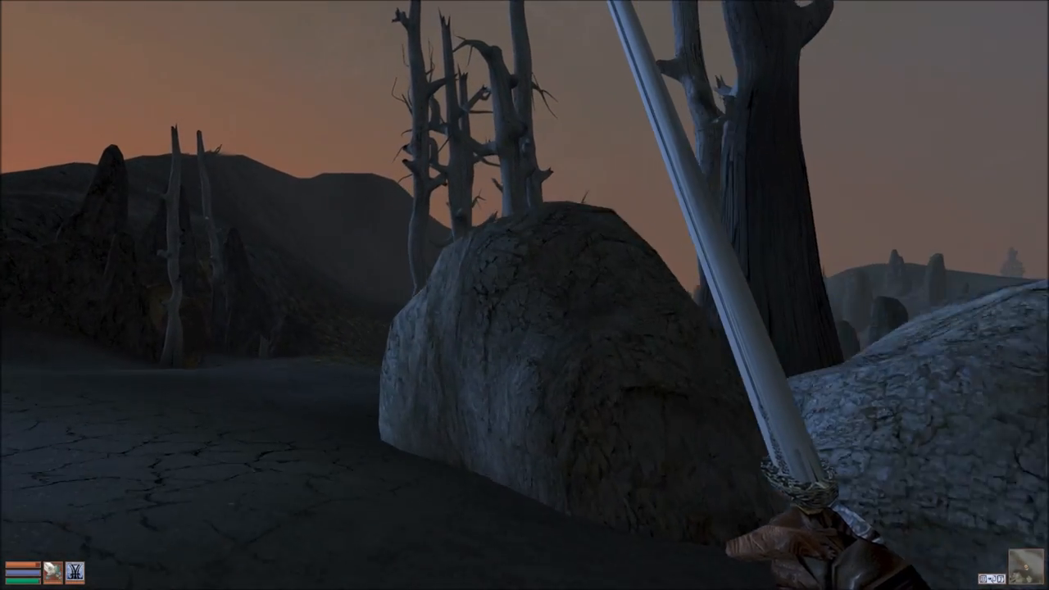
mouse_move(524, 295)
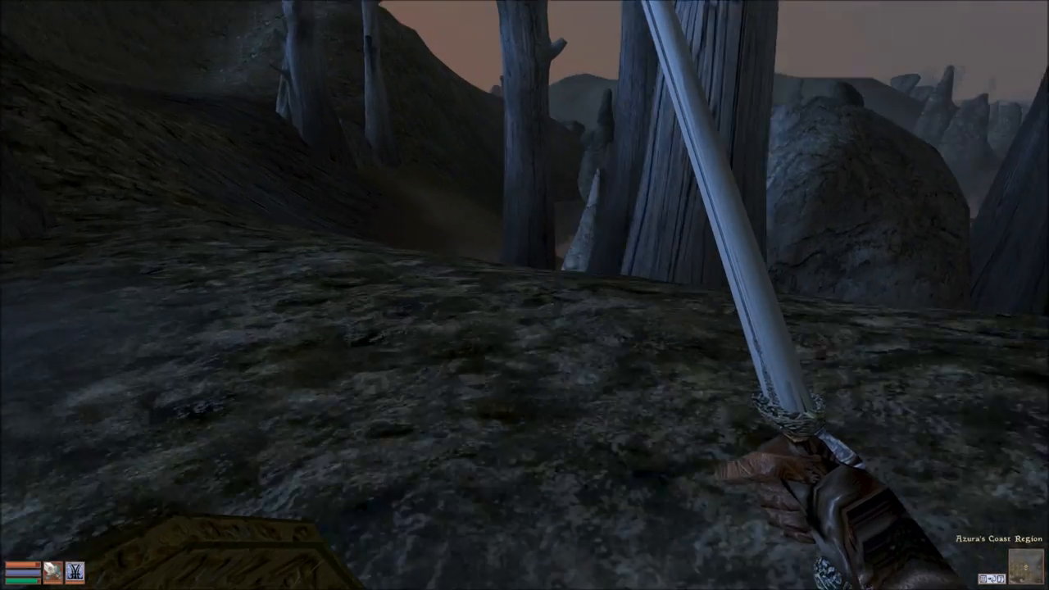
mouse_move(525, 295)
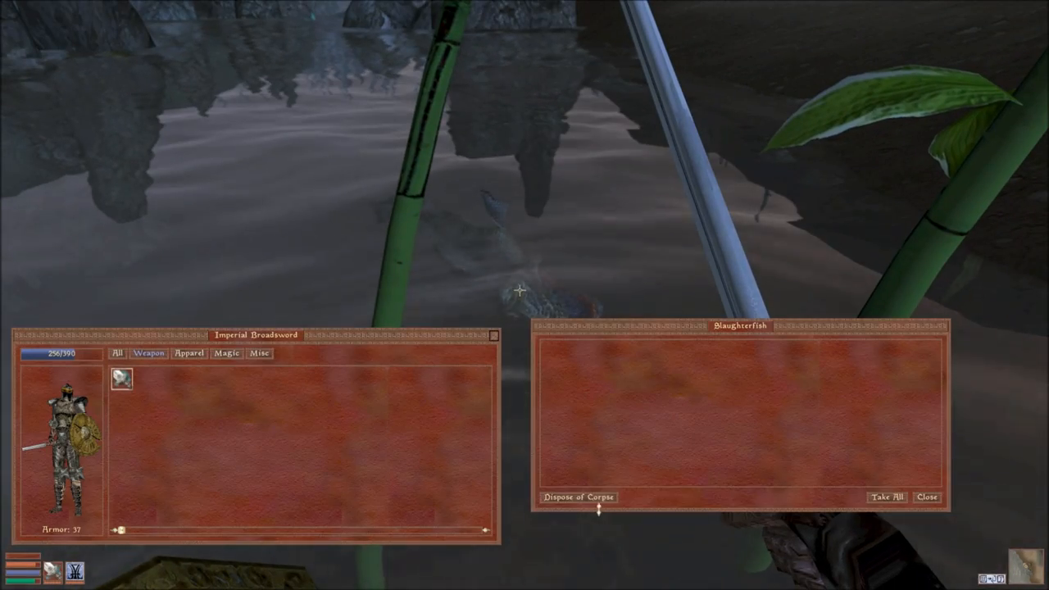
click(927, 496)
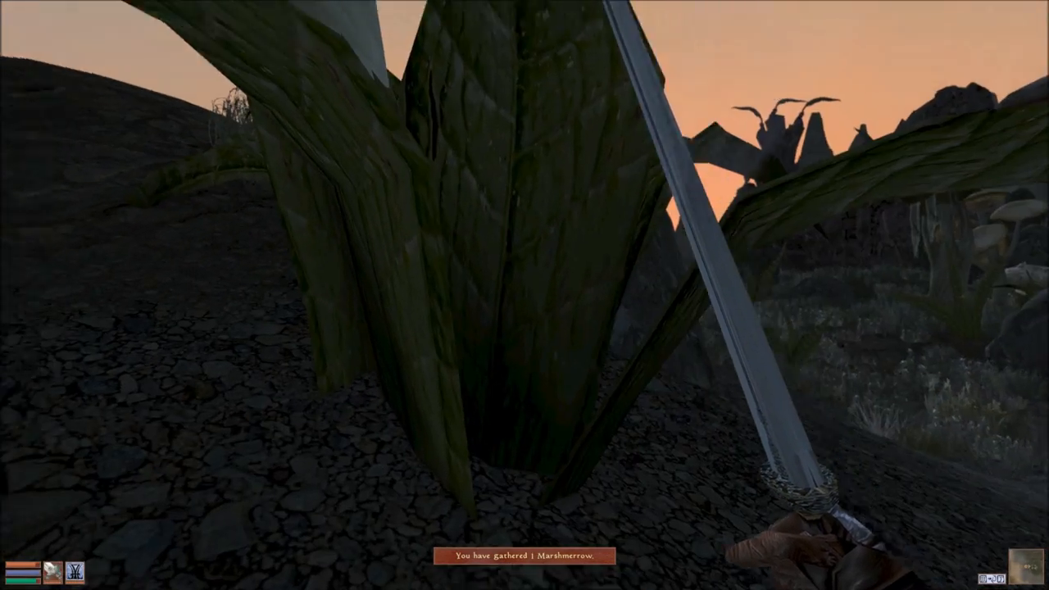
- Review the Mages Guild: Nchuleftingth Expedition quest and its Nchuleftingth topic in the journal
key(Tab)
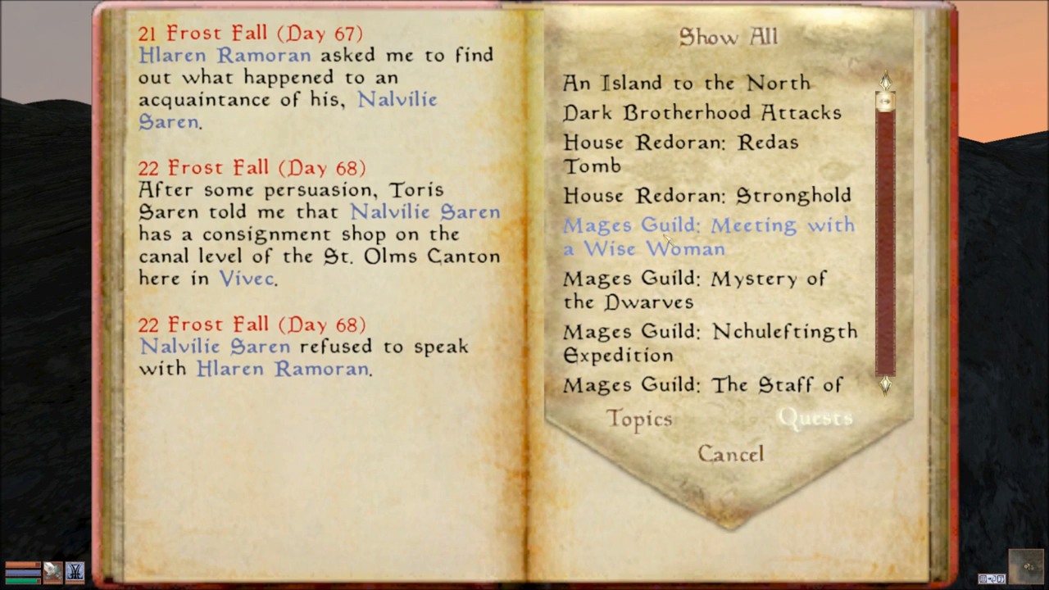
mouse_move(708, 342)
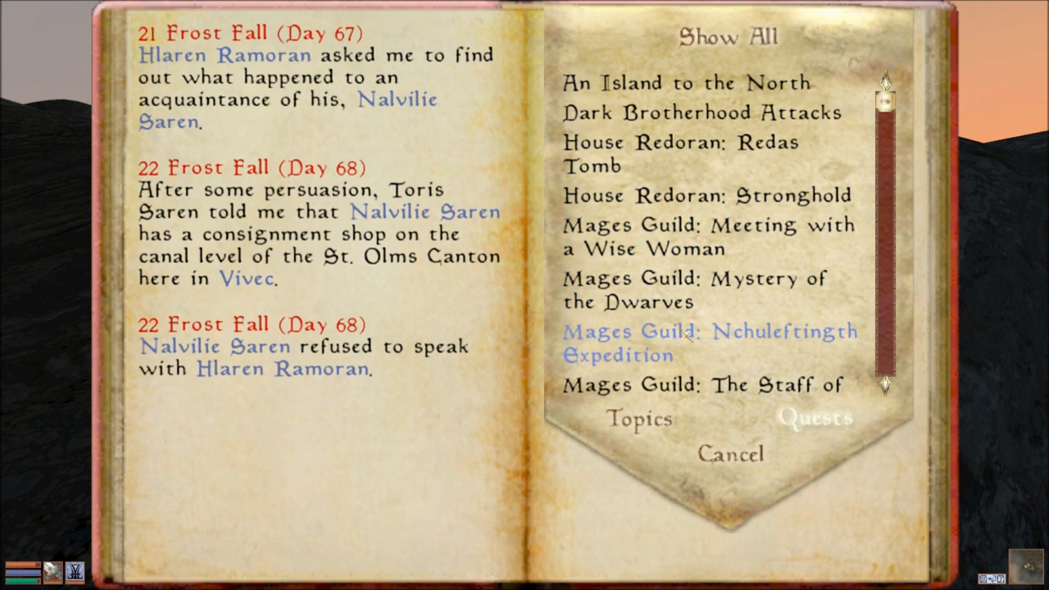
click(709, 343)
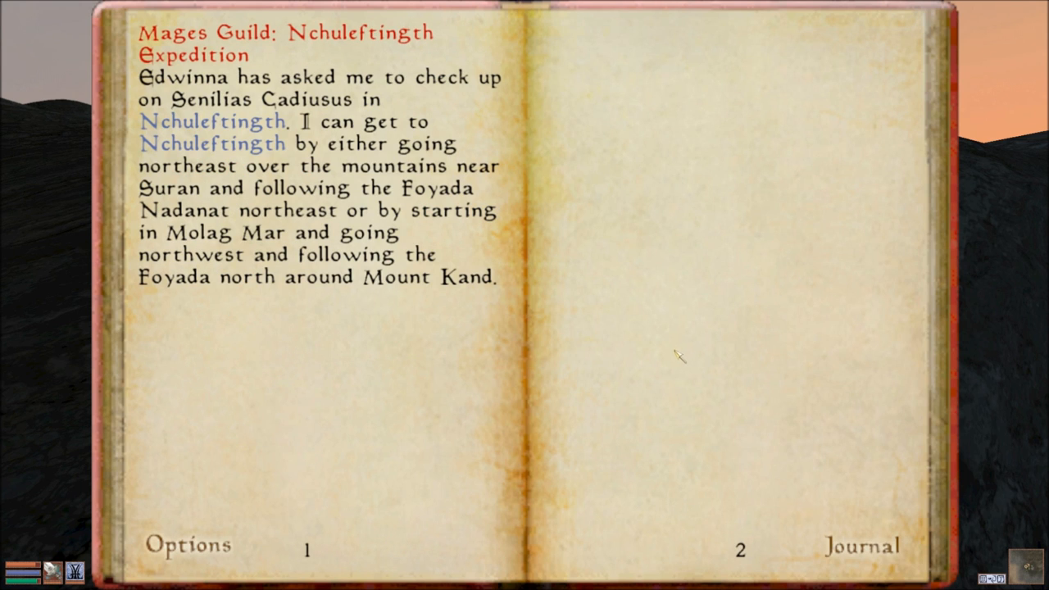
mouse_move(217, 139)
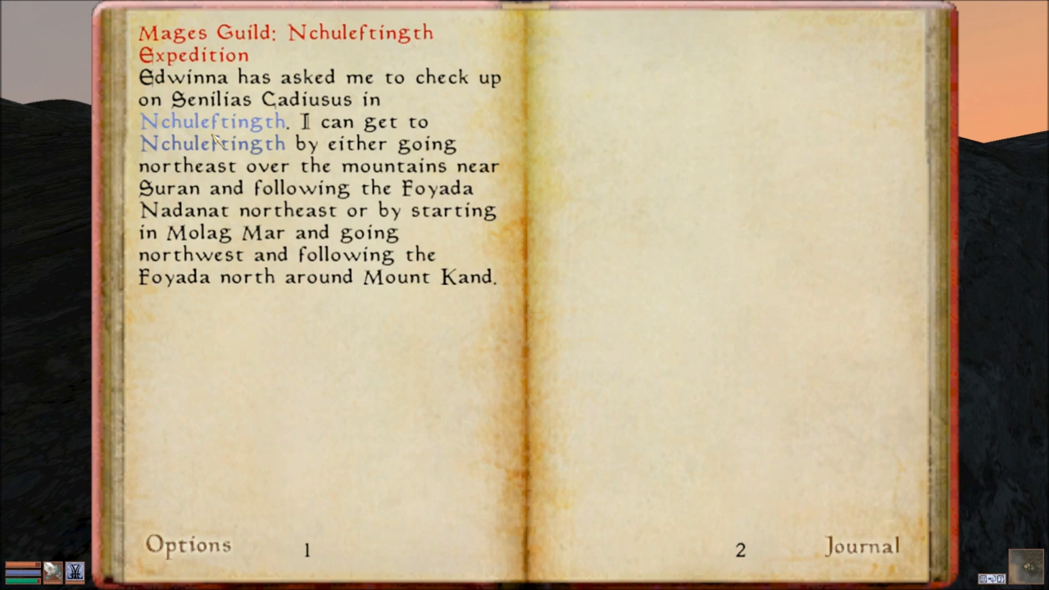
click(213, 121)
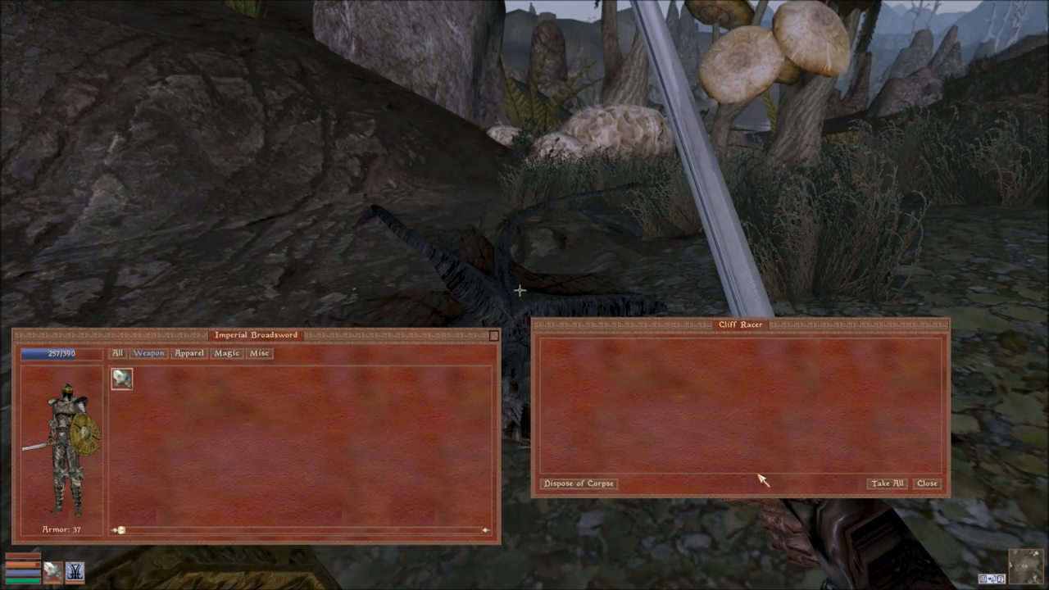
- Leave the empty cliff racer corpse, cross the ruins and start talking to Drynghed by the stairs
click(927, 482)
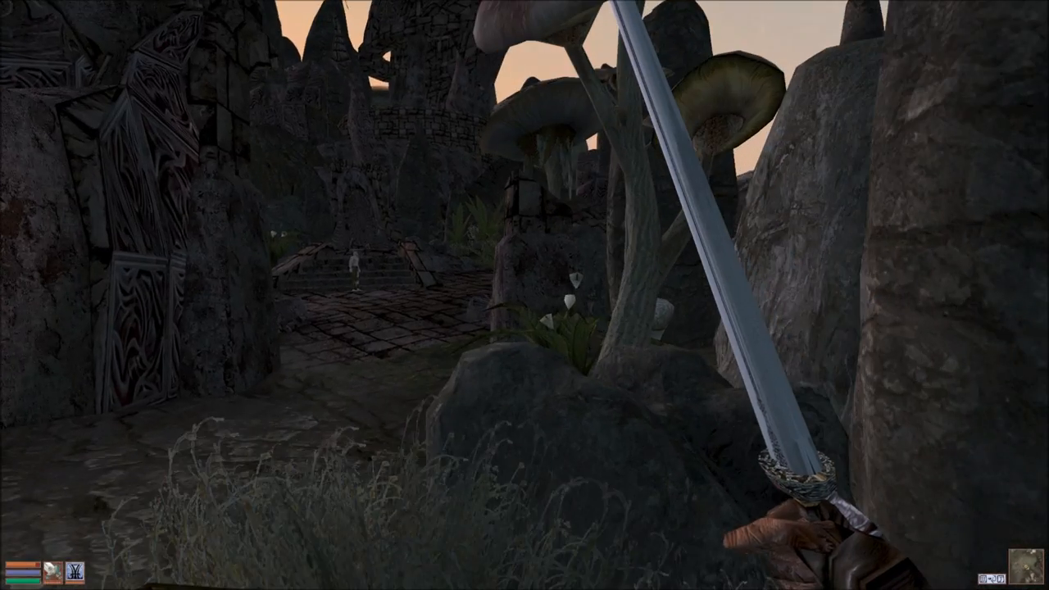
key(Tab)
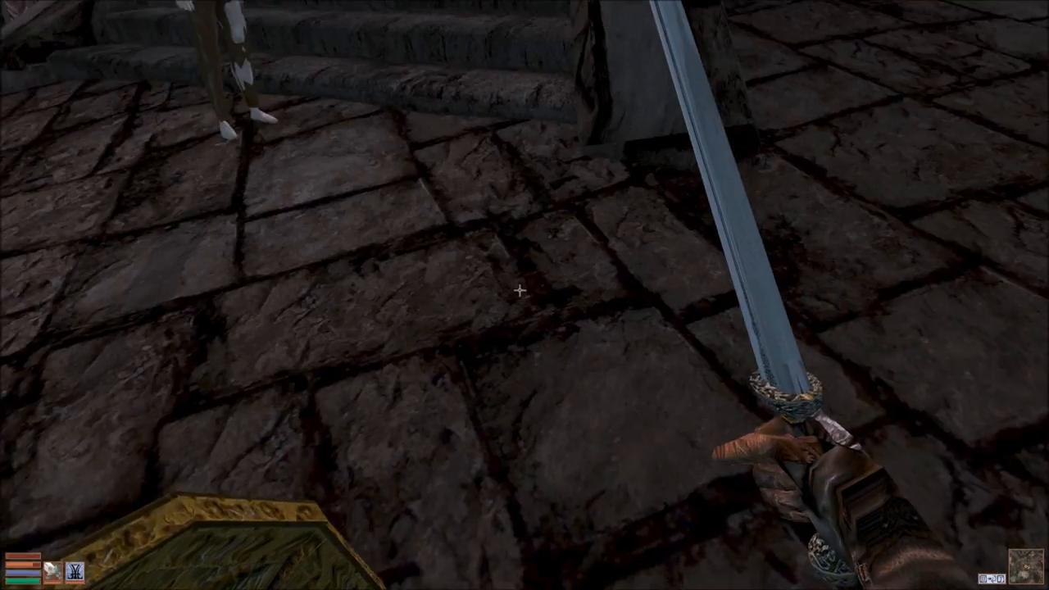
click(518, 291)
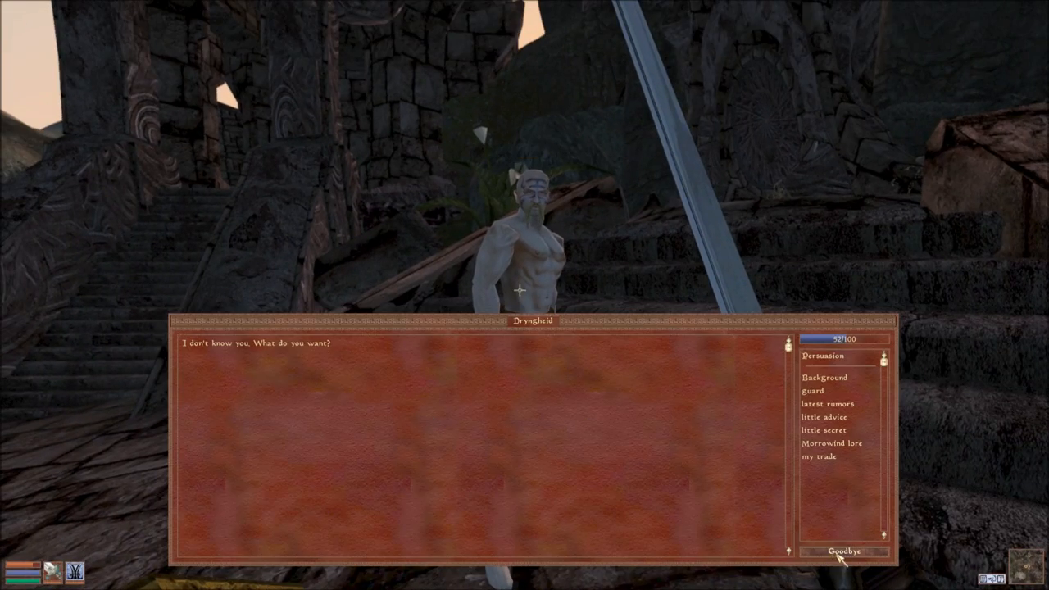
- Say Goodbye to Dryngheid, gather ingredients from a flowering plant, and end the second talk with the local
click(843, 550)
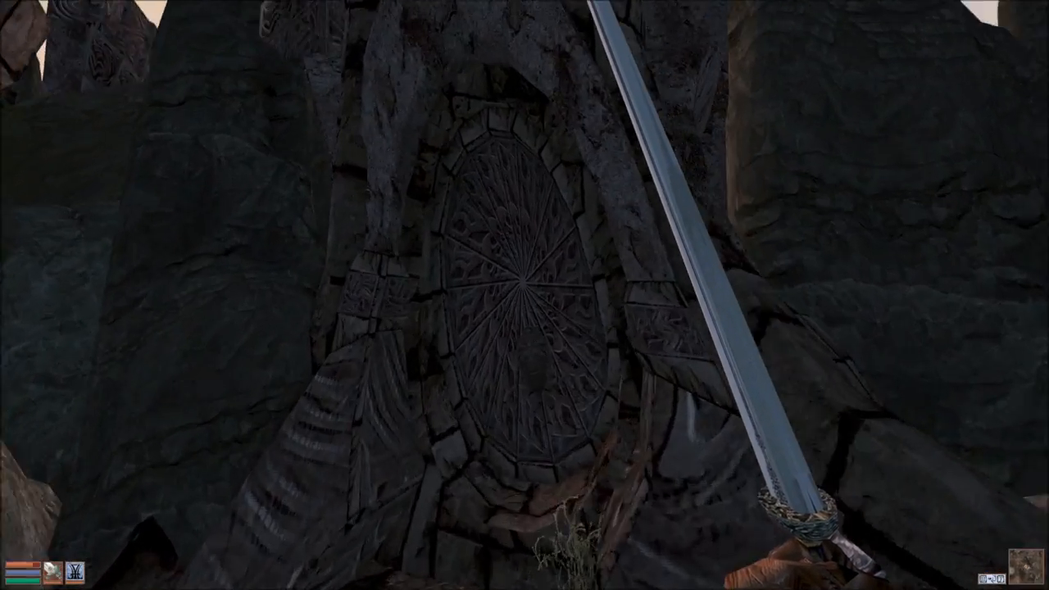
mouse_move(518, 290)
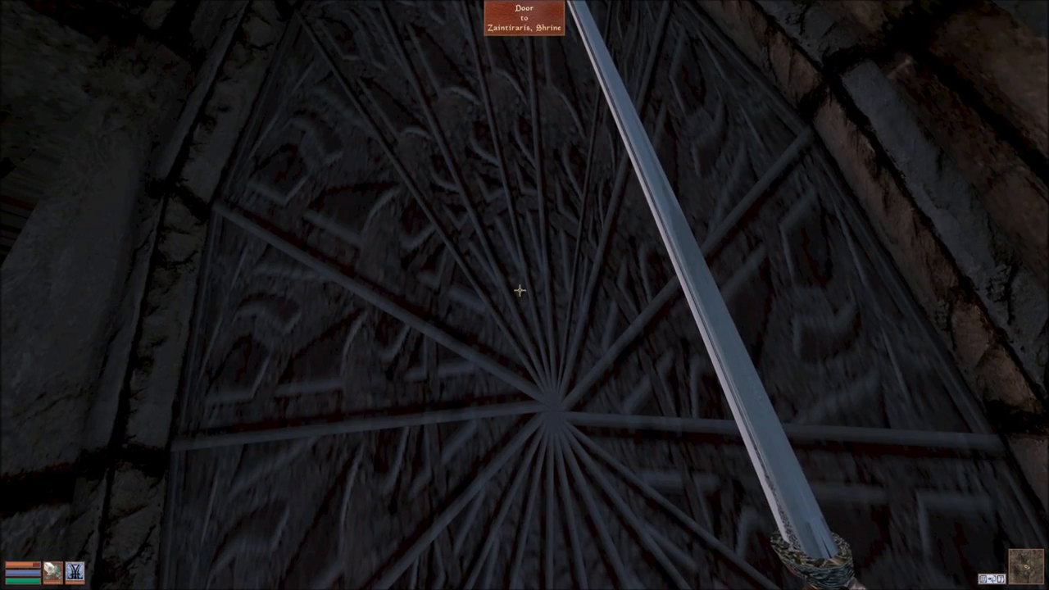
click(518, 291)
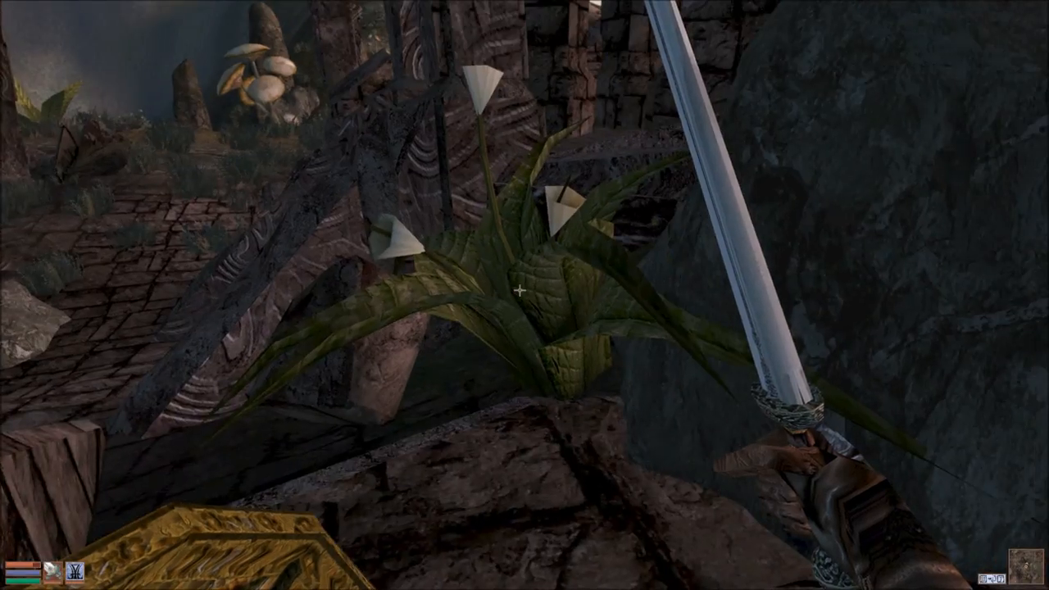
click(520, 291)
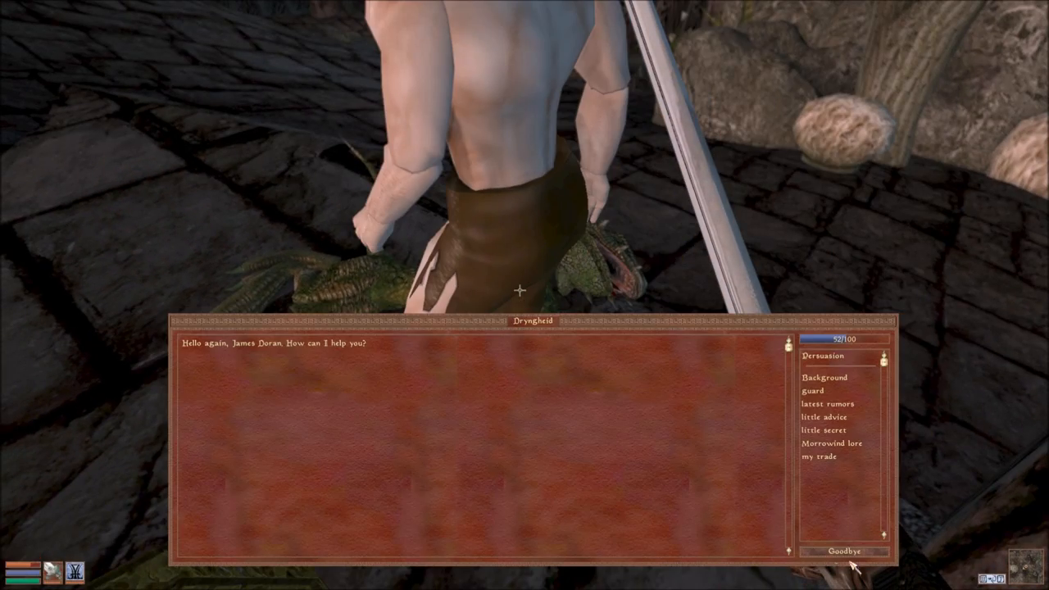
click(844, 550)
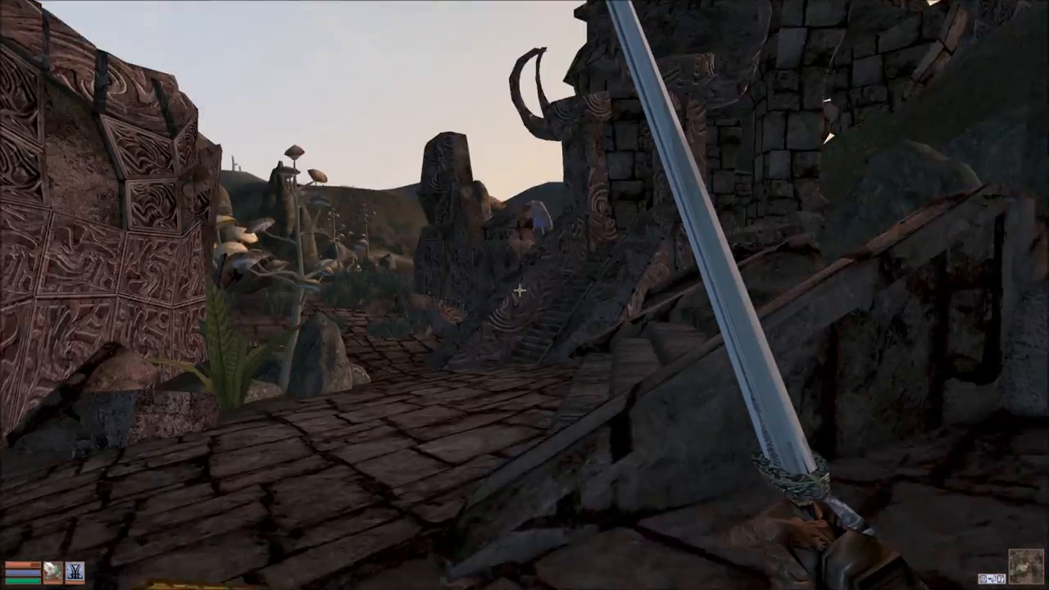
mouse_move(524, 164)
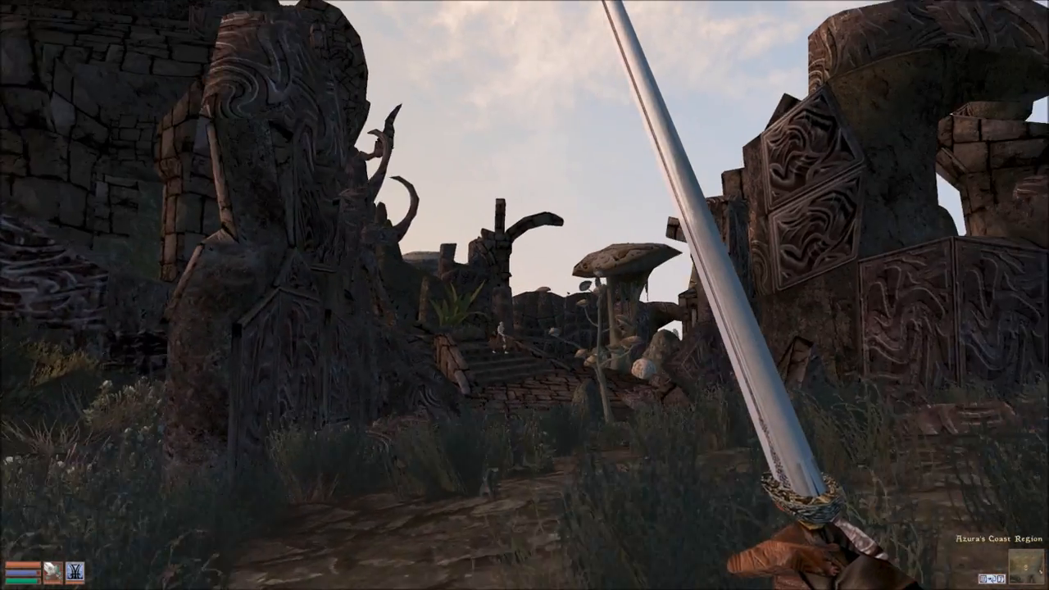
- Bring up the character, inventory and map panels and switch the map to the World overview
key(Tab)
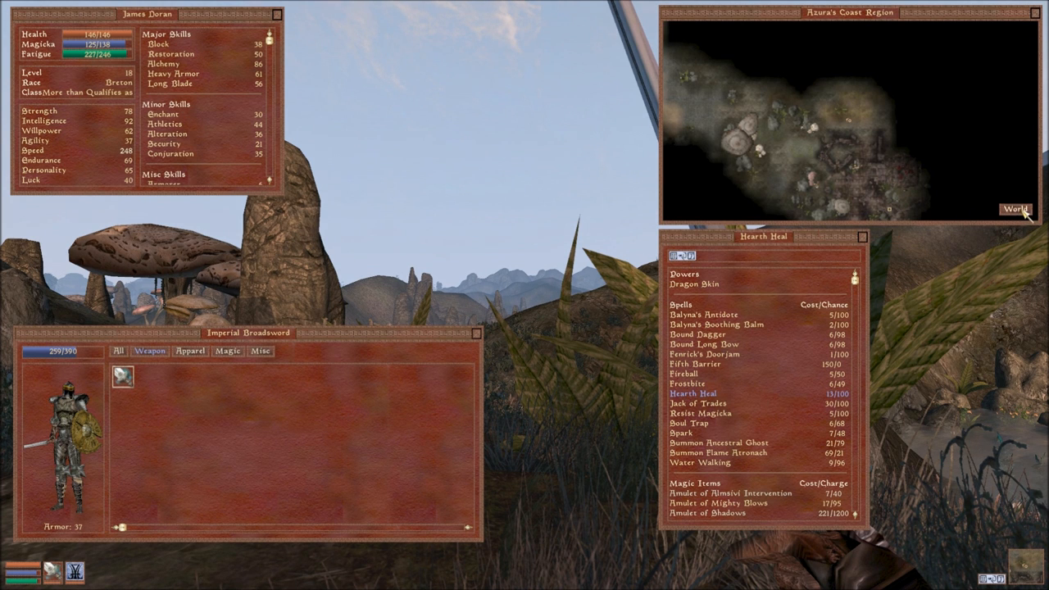
click(1016, 209)
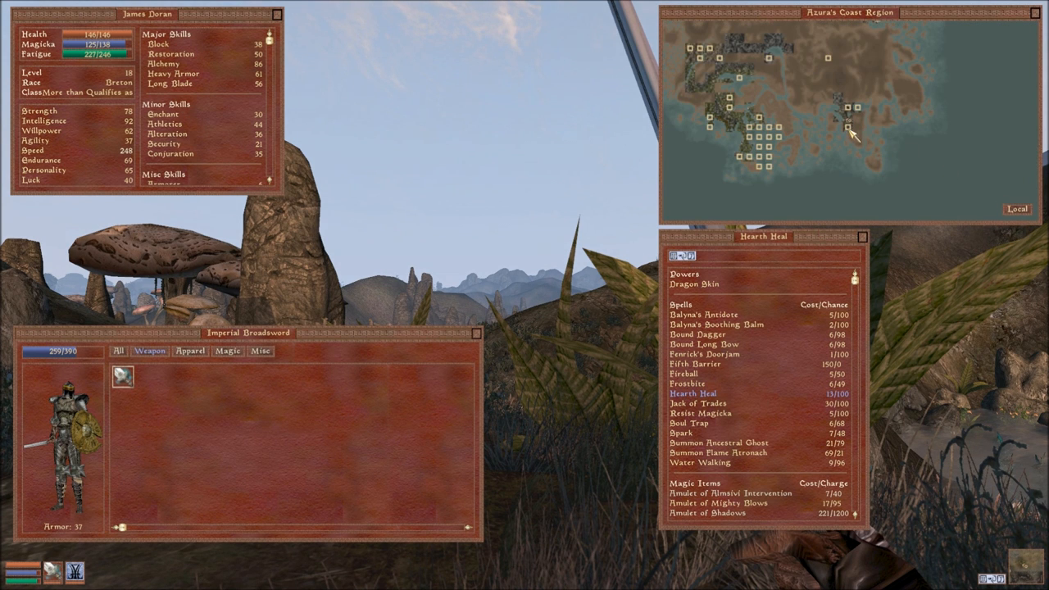
mouse_move(861, 115)
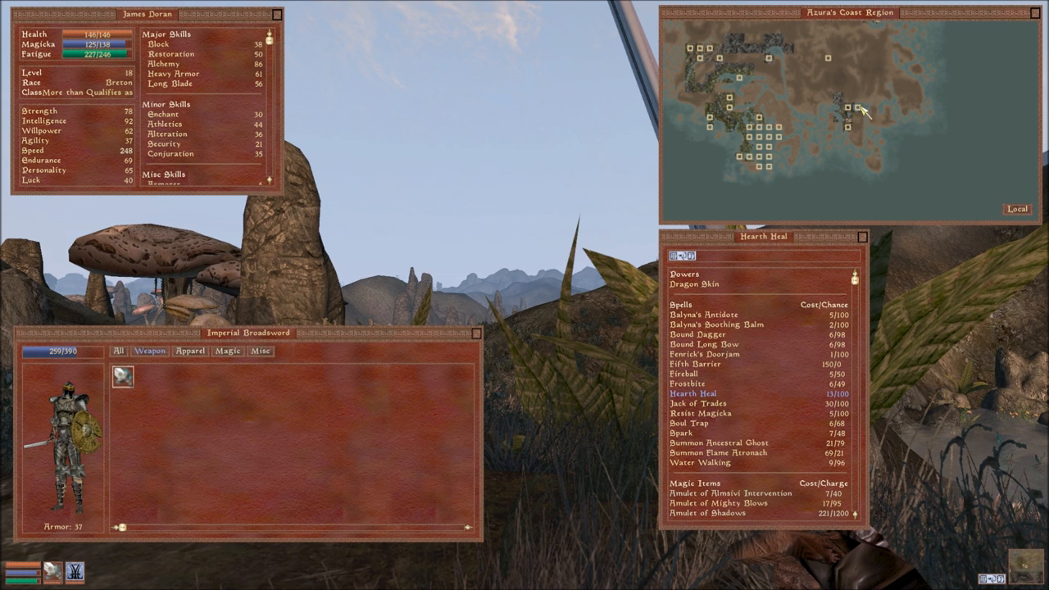
mouse_move(854, 126)
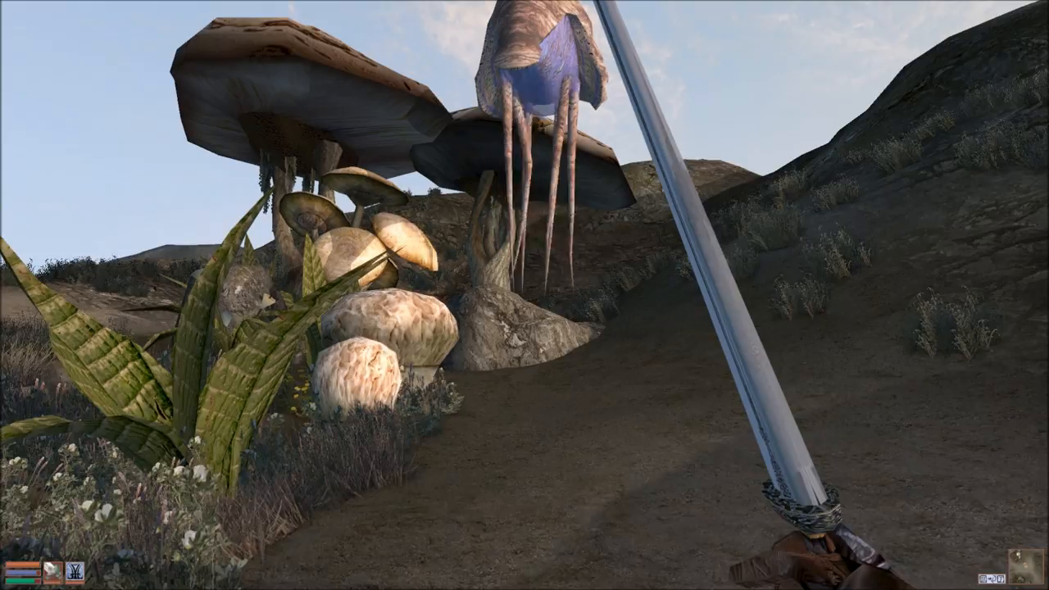
mouse_move(524, 295)
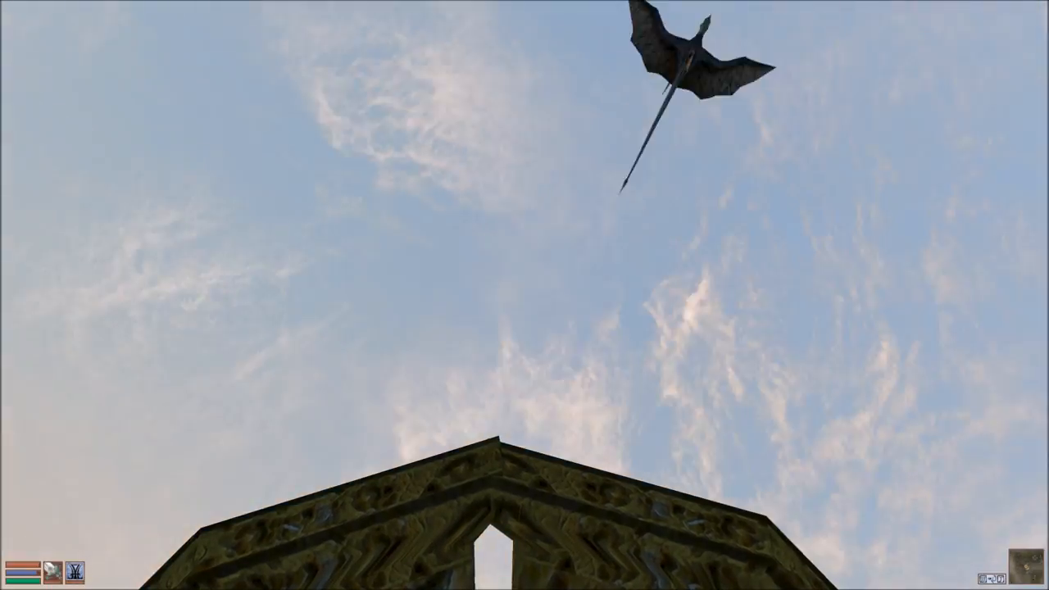
mouse_move(524, 295)
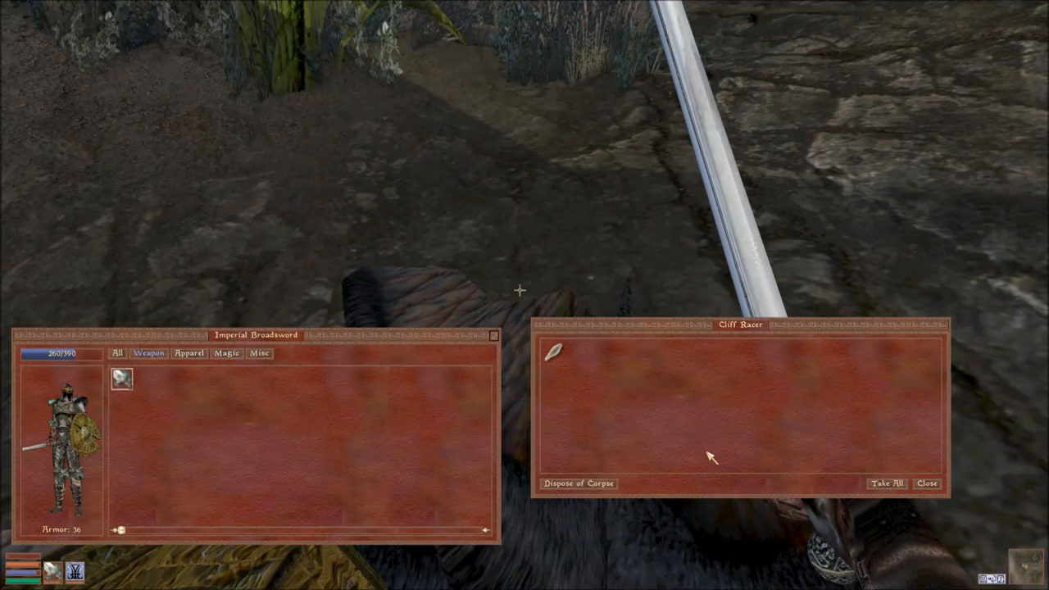
- Loot the slain cliff racer and greet the camp's Dunmer, Kanit Niladon
click(927, 483)
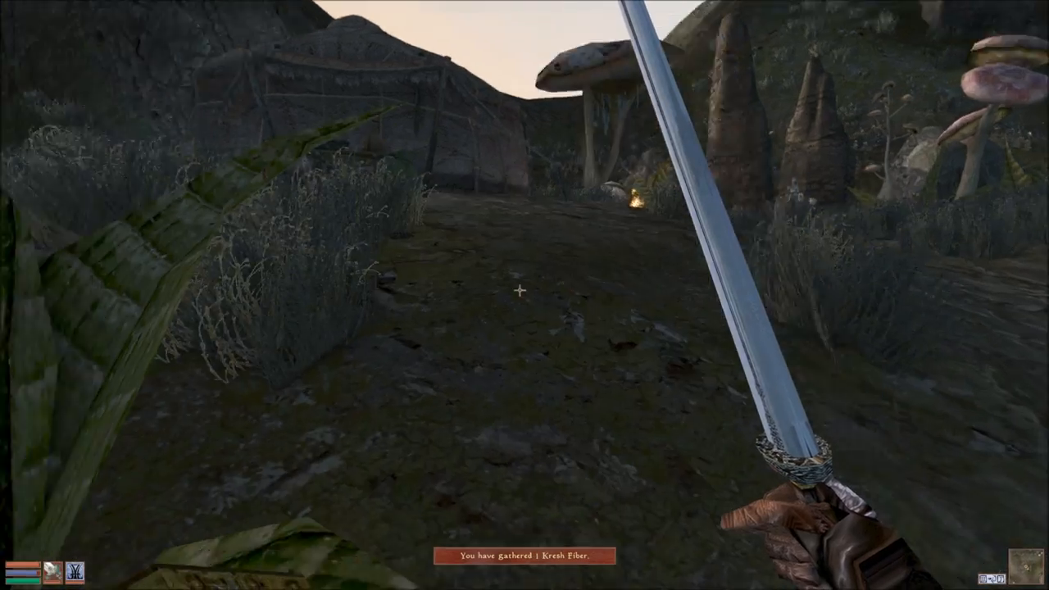
mouse_move(524, 295)
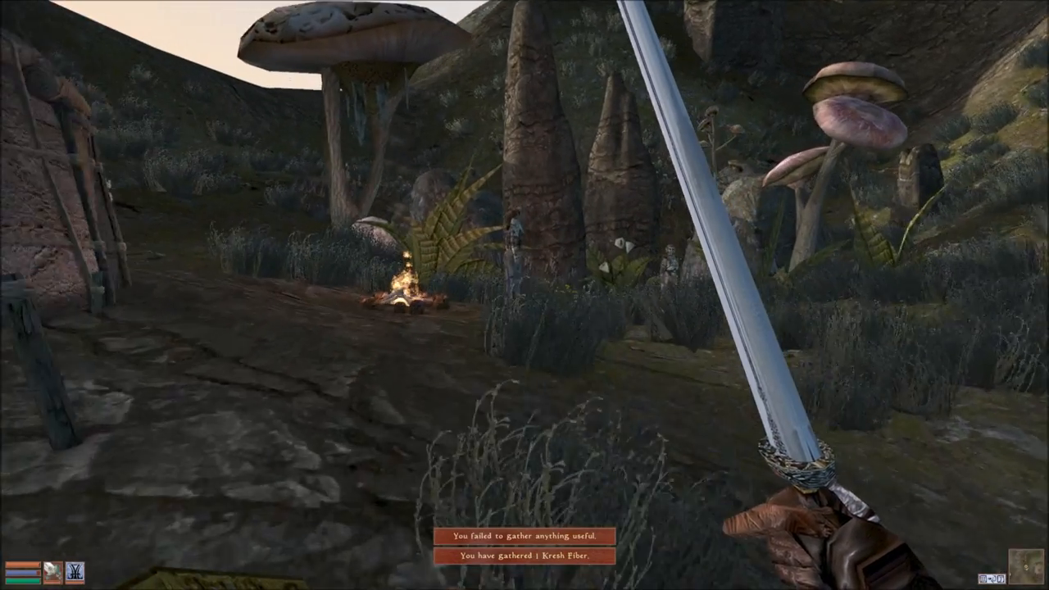
click(516, 237)
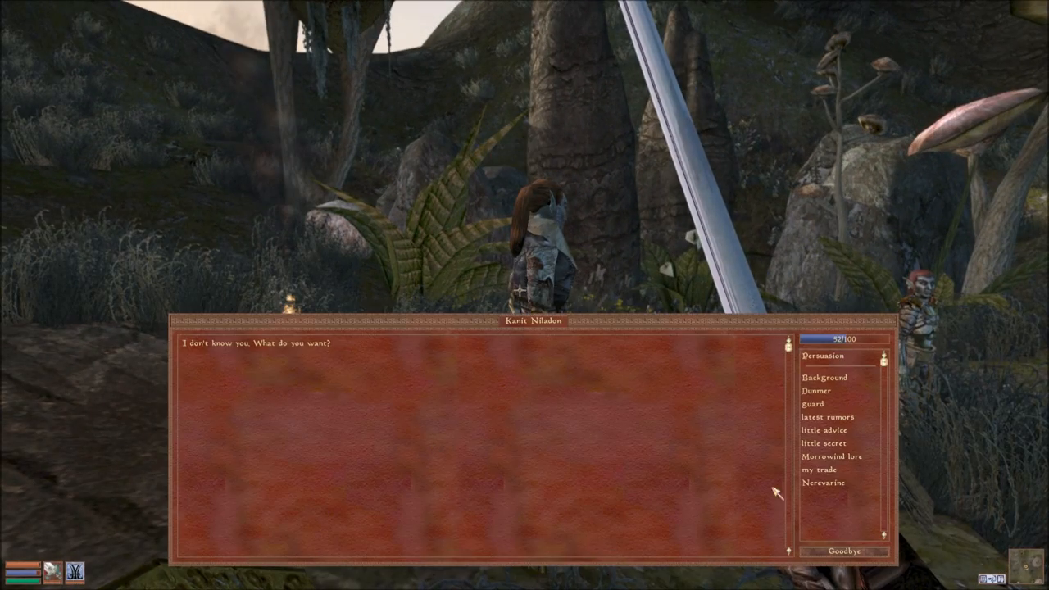
click(843, 551)
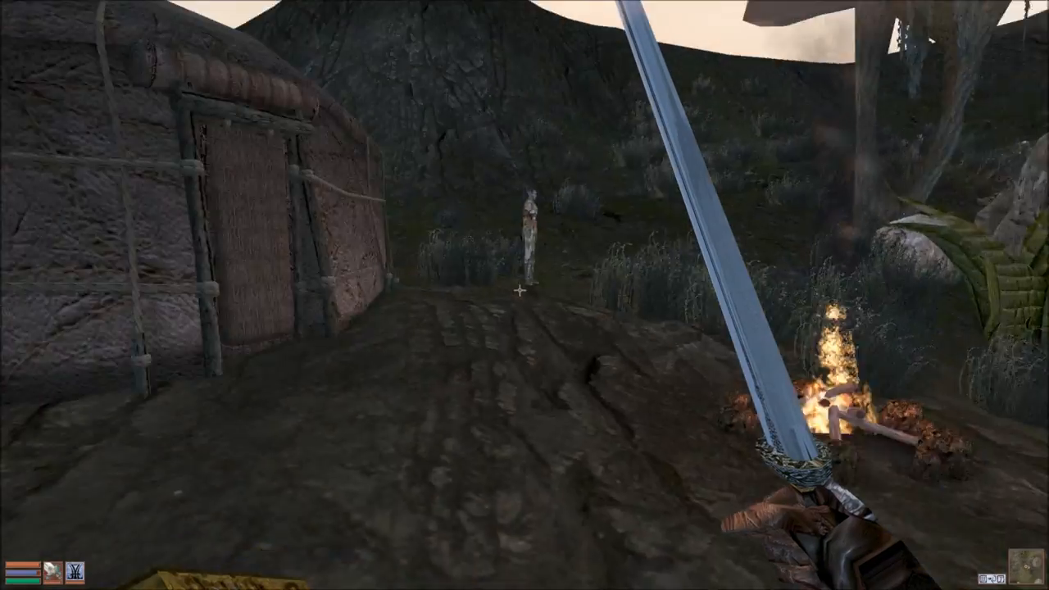
mouse_move(525, 287)
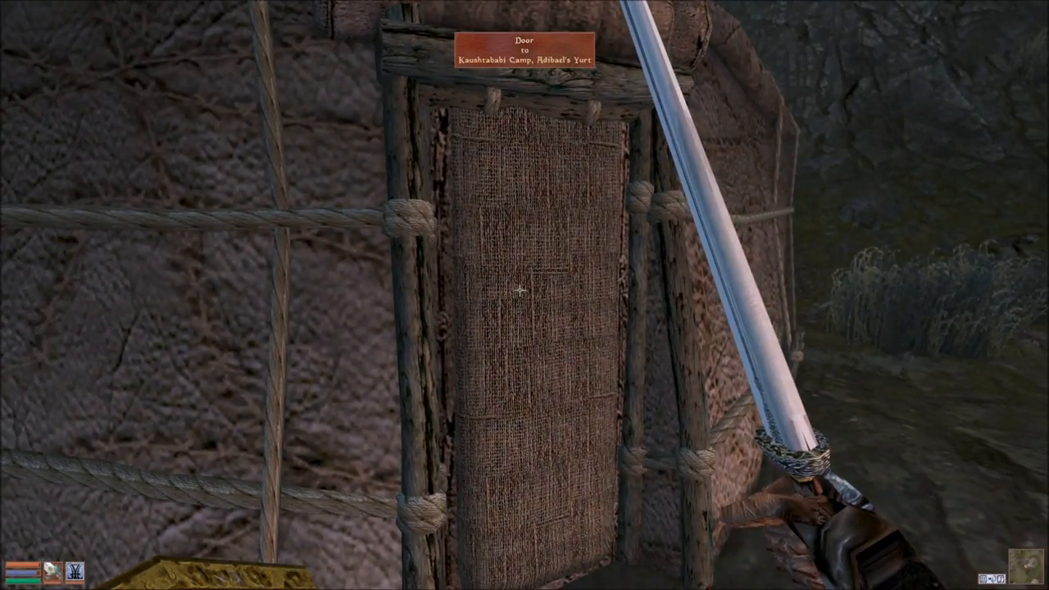
- Gather Kresh Fiber near Adibael's Yurt and bring up the journal's quest list
click(521, 290)
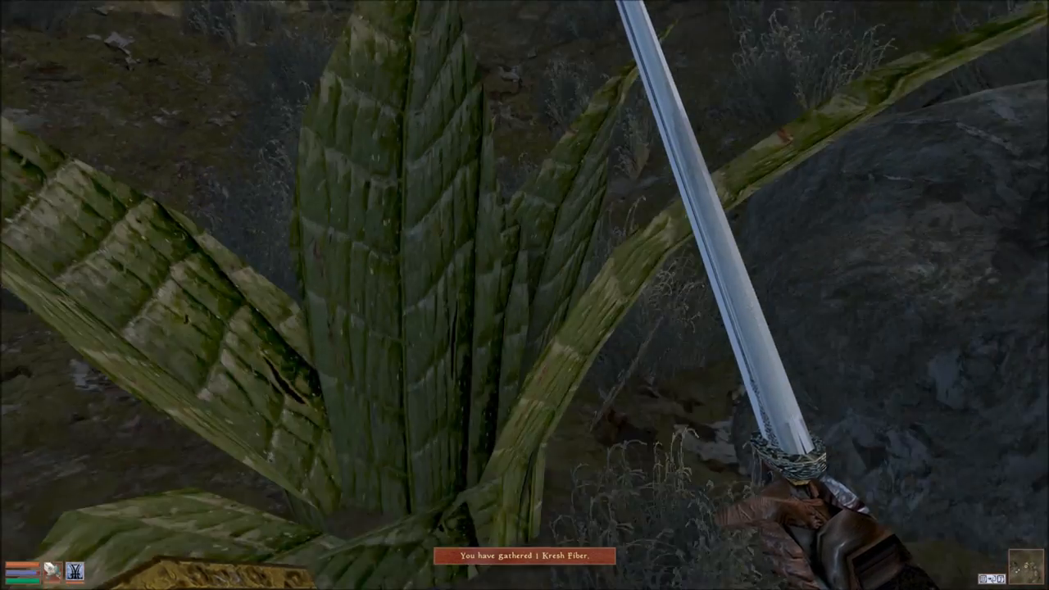
key(tab)
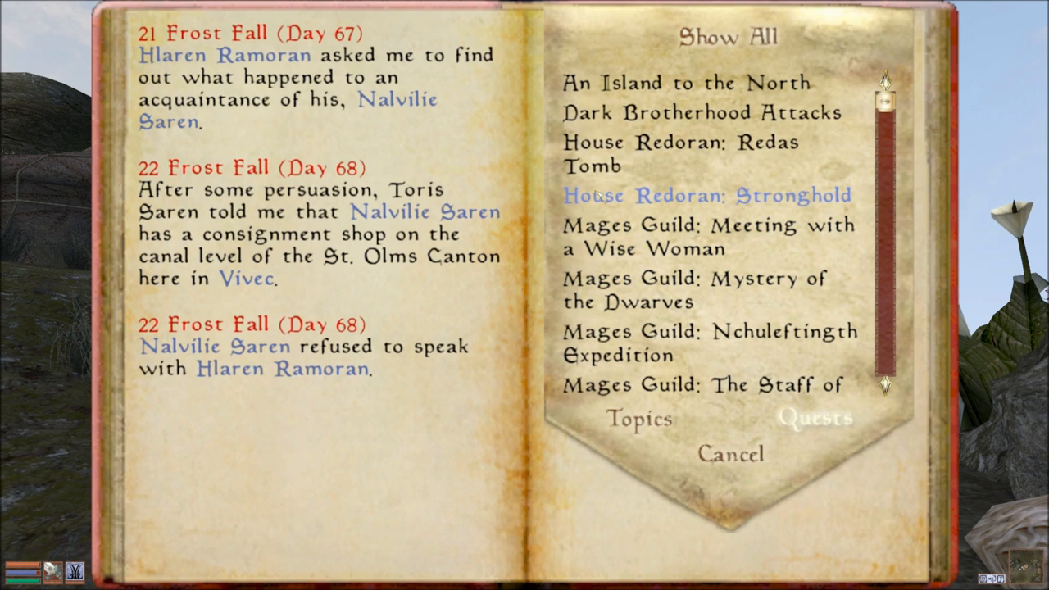
- Read the House Redoran: Redas Tomb quest entry and close the journal
click(670, 142)
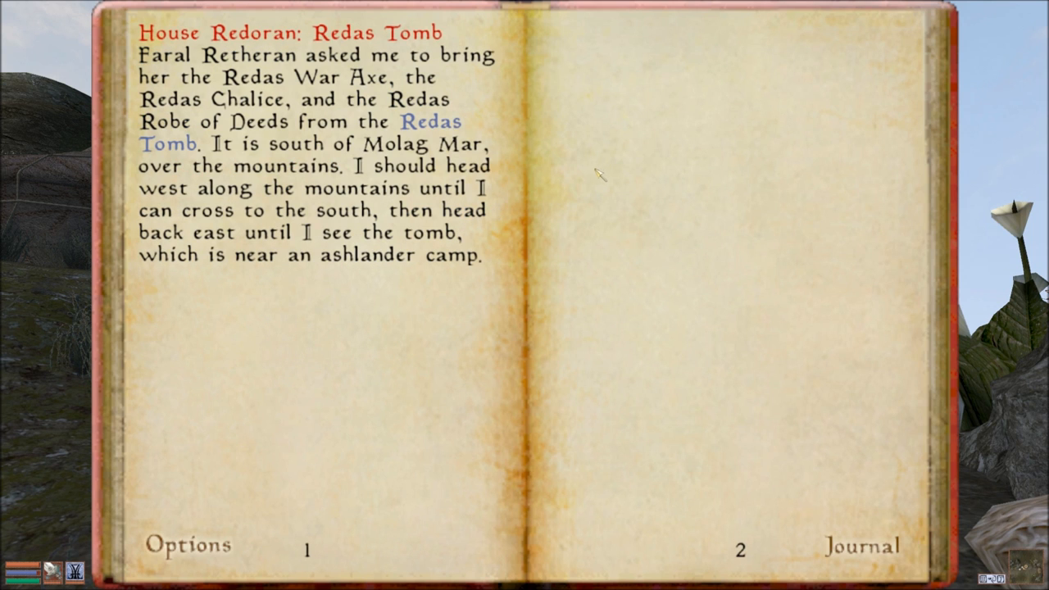
mouse_move(570, 223)
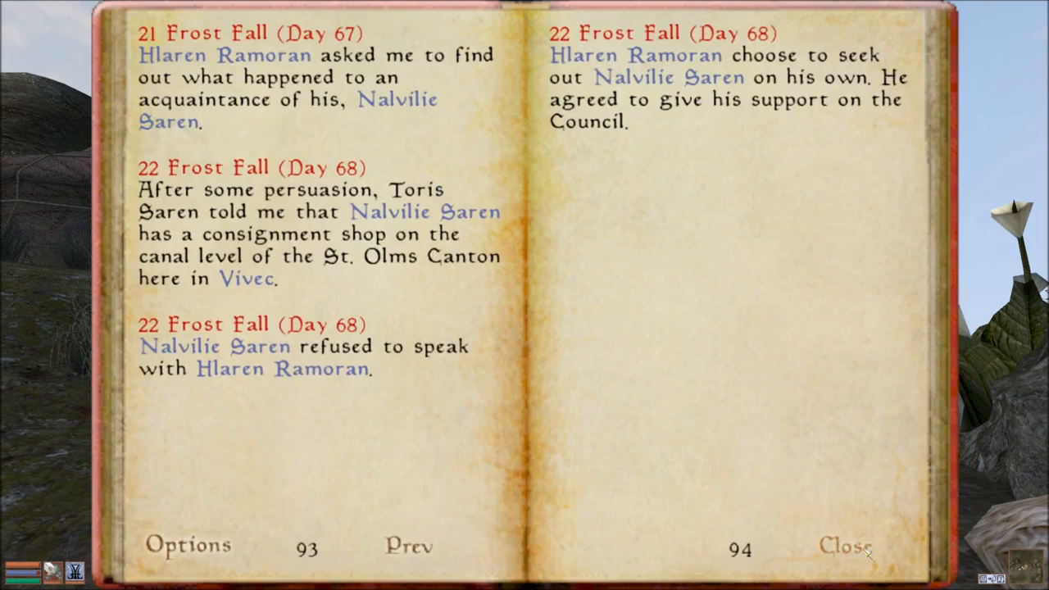
click(845, 545)
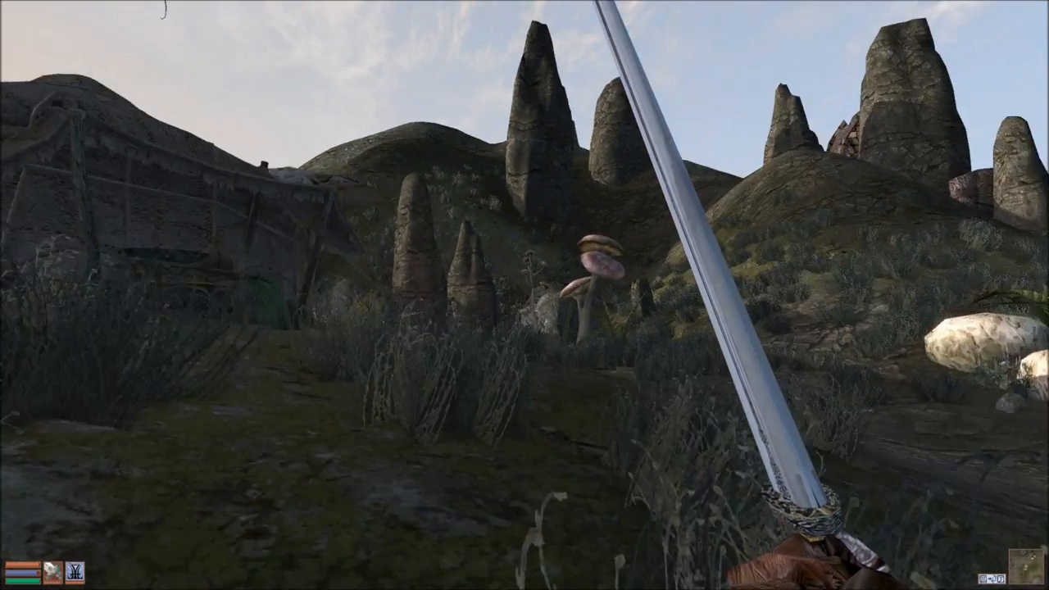
mouse_move(524, 294)
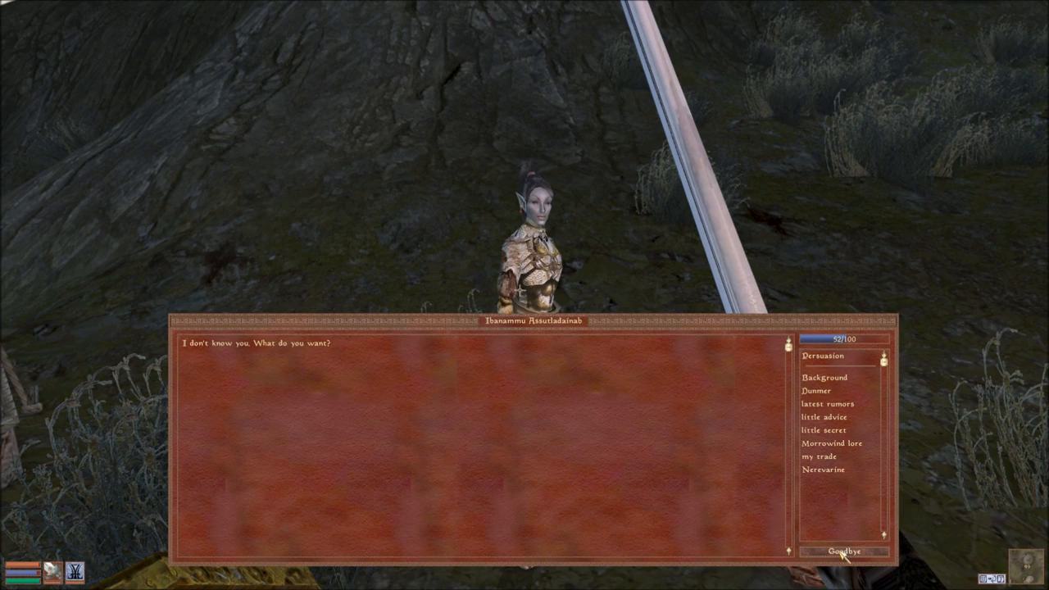
- End the brief conversation with the Ashlander Ibanammu Assutladainab
click(842, 551)
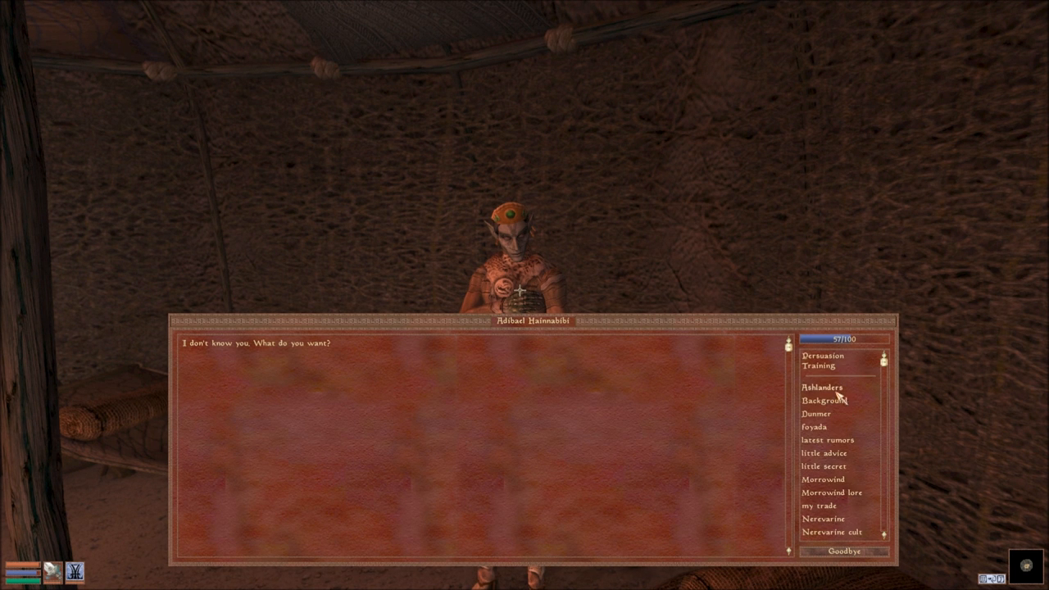
- Check both trainers' skill offers without training, keeping 46535 gold, and say goodbye
click(814, 366)
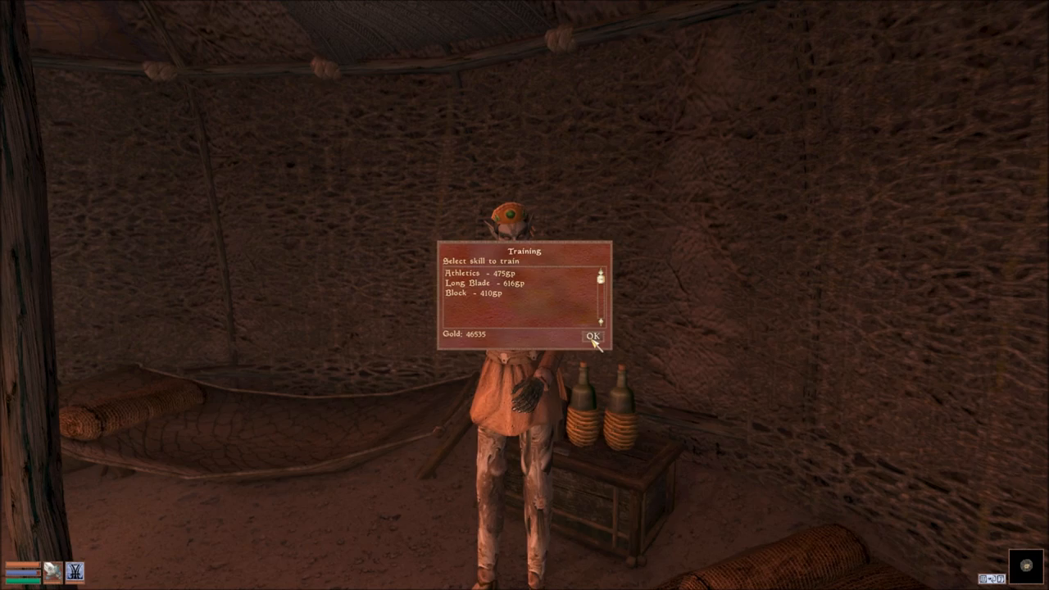
click(592, 336)
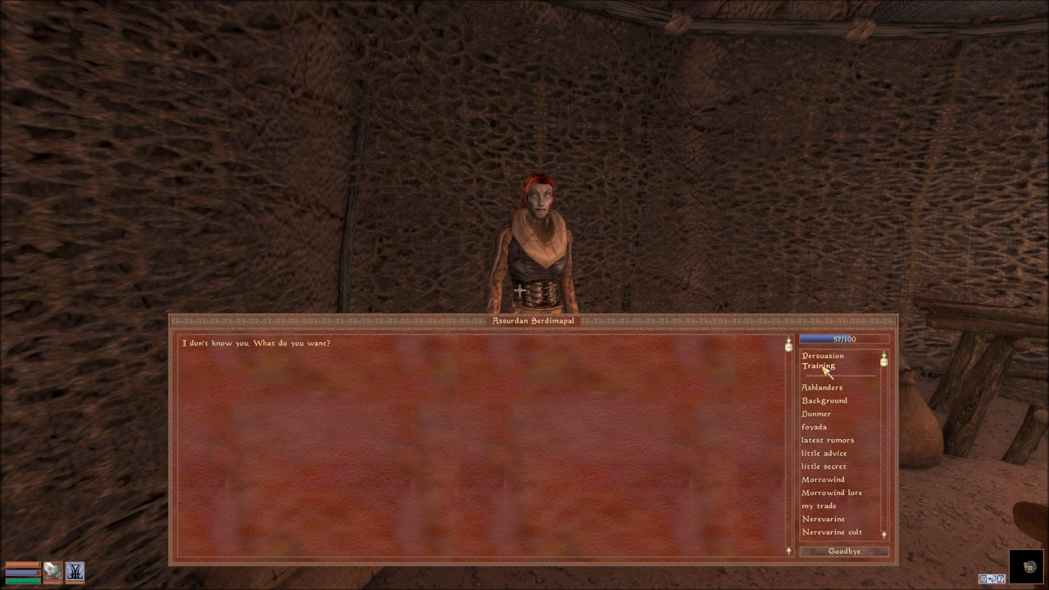
click(821, 364)
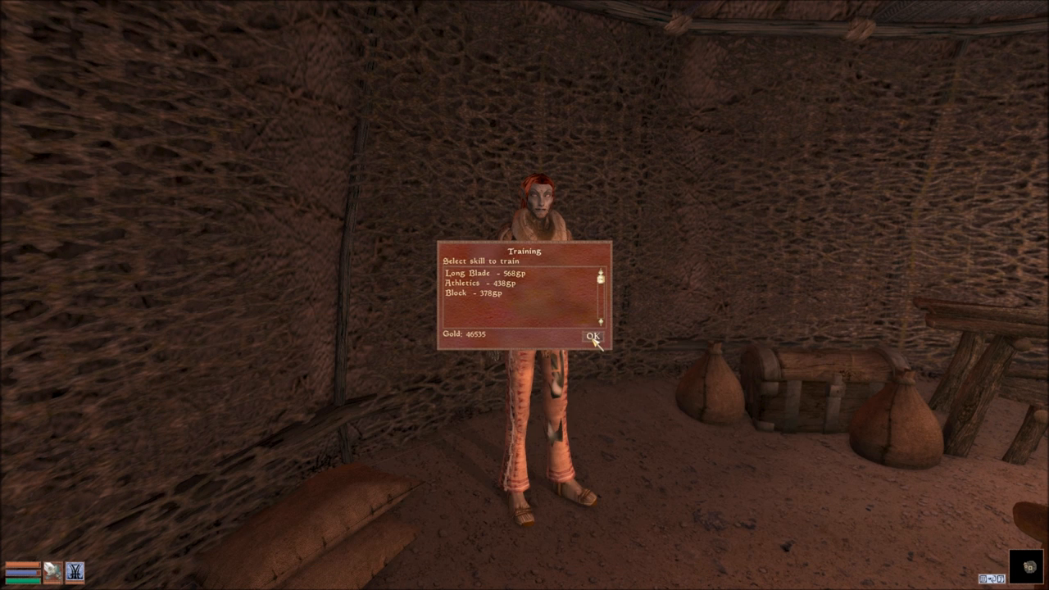
click(593, 337)
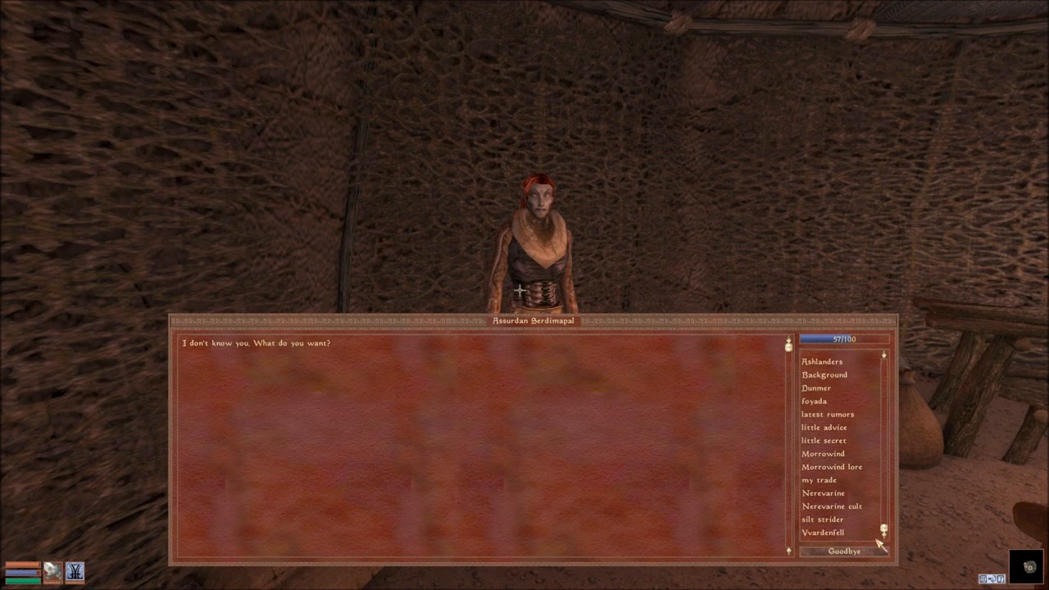
click(842, 551)
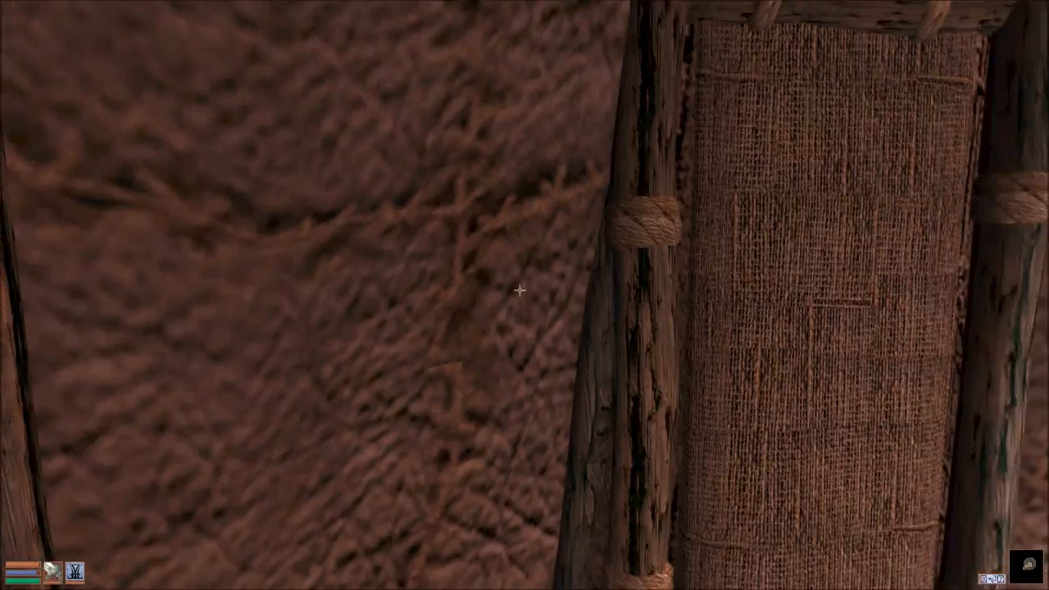
- Leave the yurt through its door back into Azura's Coast Region
click(518, 290)
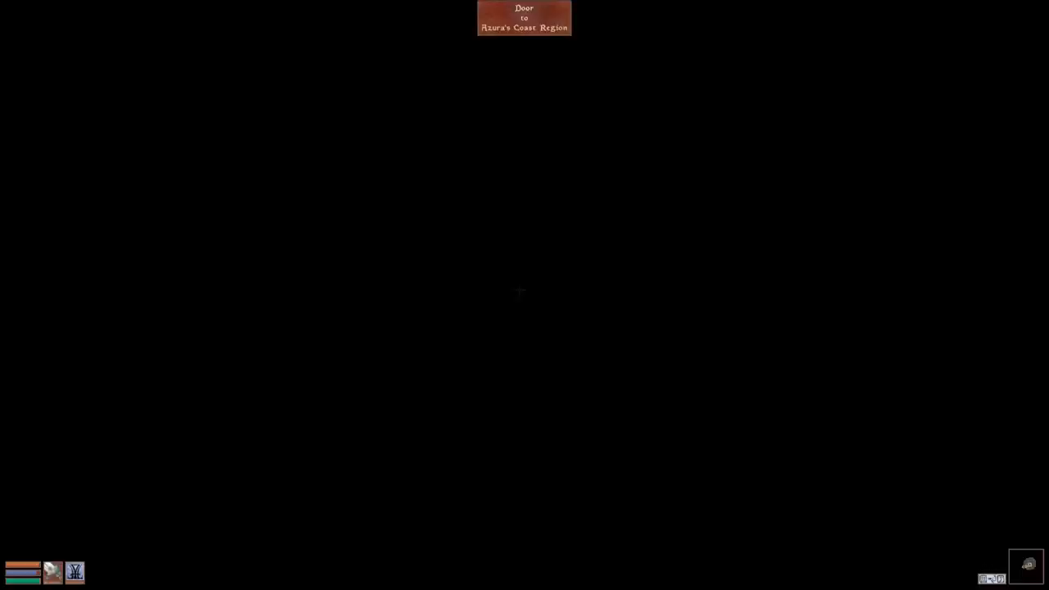
click(523, 17)
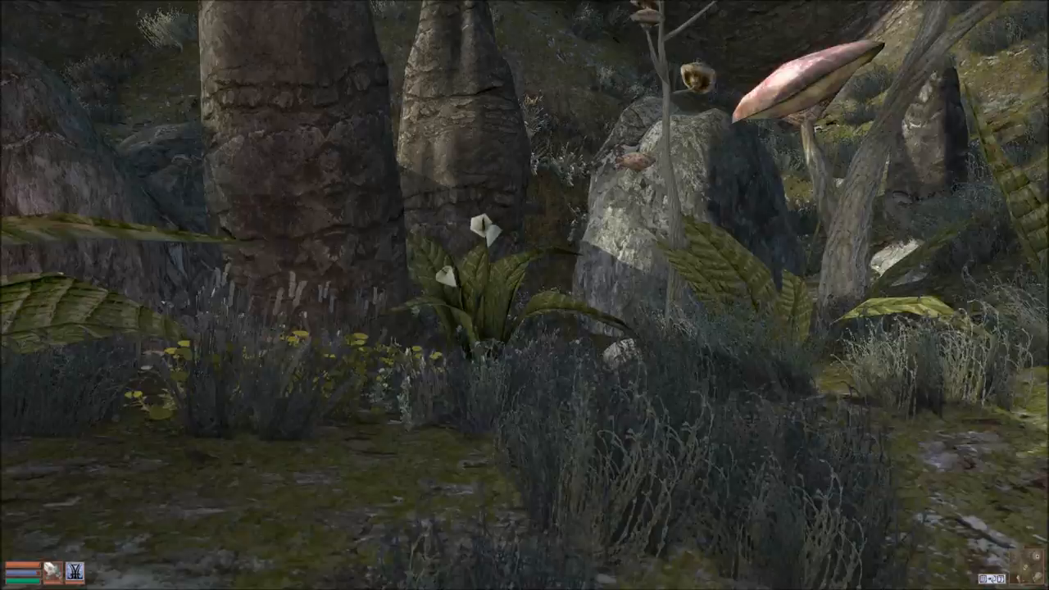